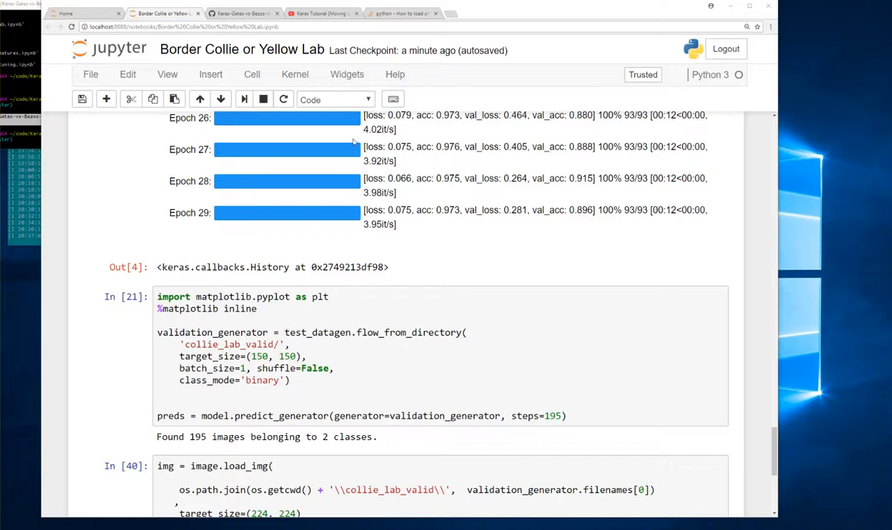
mouse_move(354, 125)
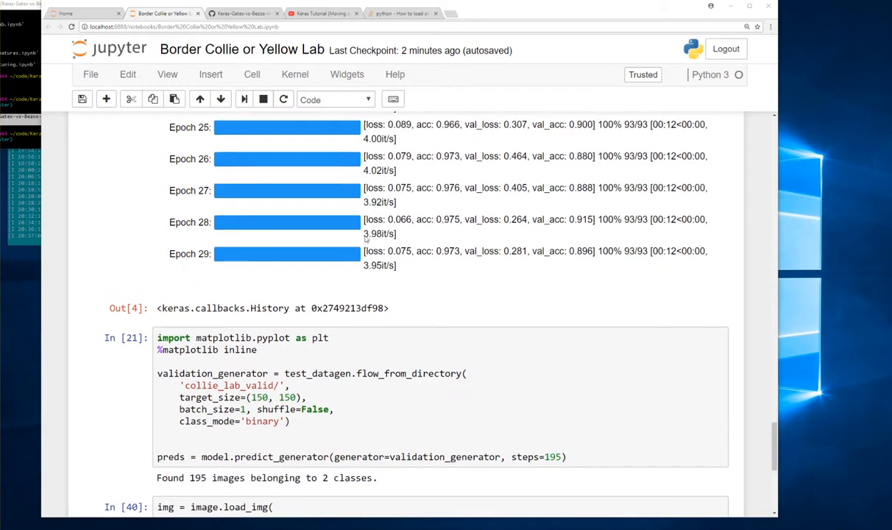
Scroll past the training log, noting final accuracy 0.973, down to the validation generator cell.
scroll(up, 3)
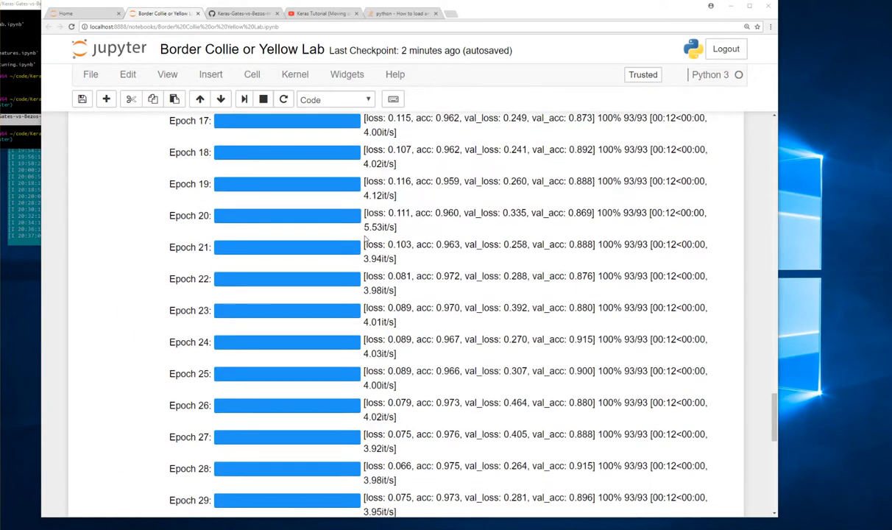
scroll(down, 3)
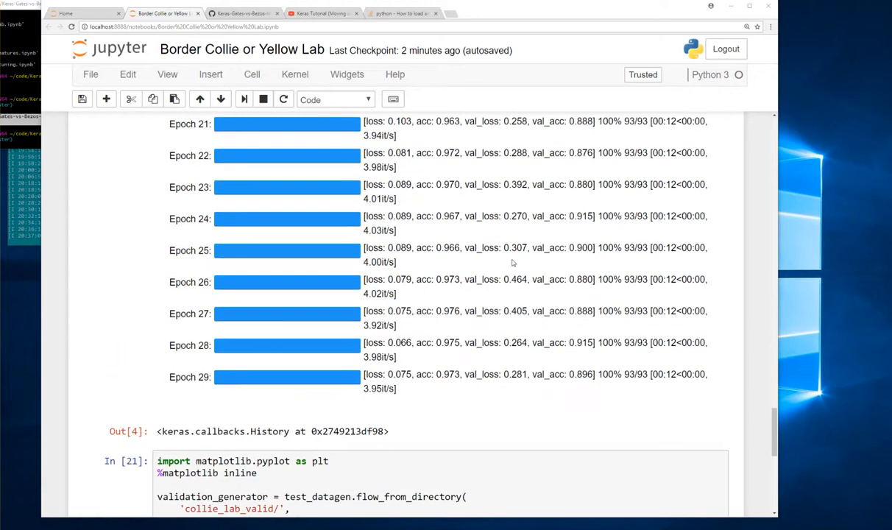
scroll(up, 3)
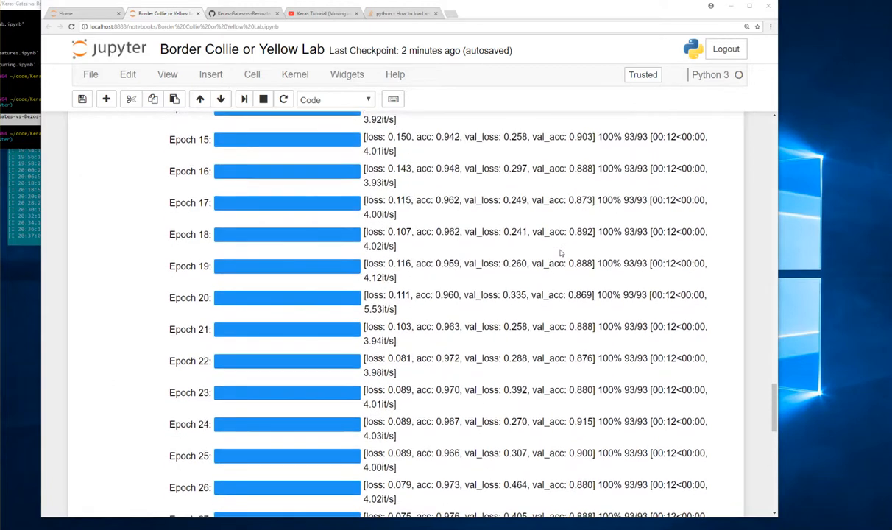
scroll(up, 3)
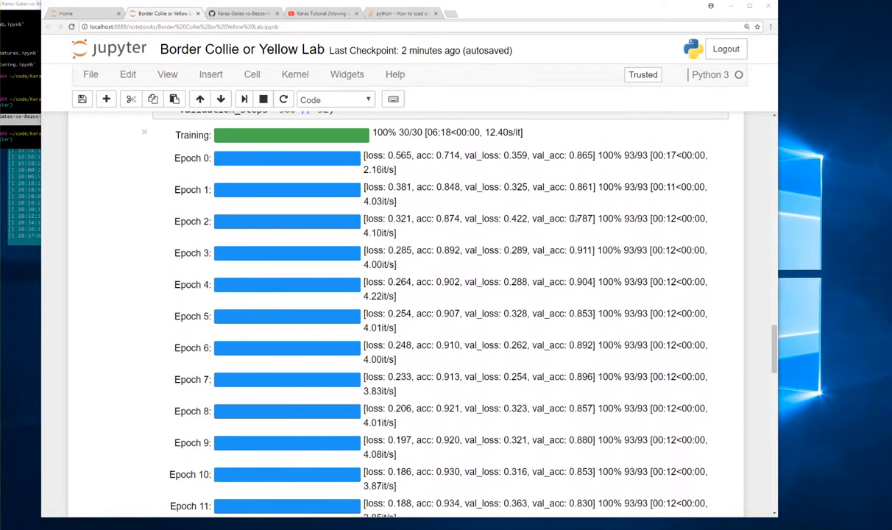
scroll(down, 3)
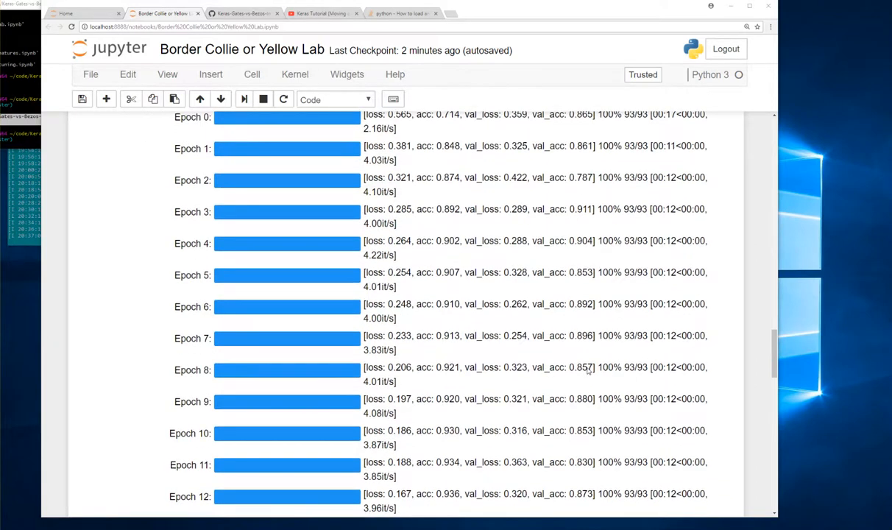
scroll(down, 3)
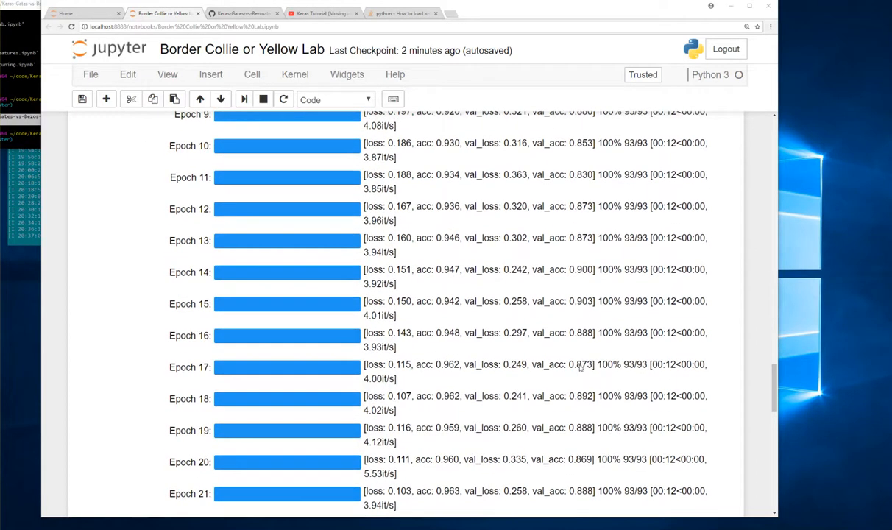
scroll(down, 3)
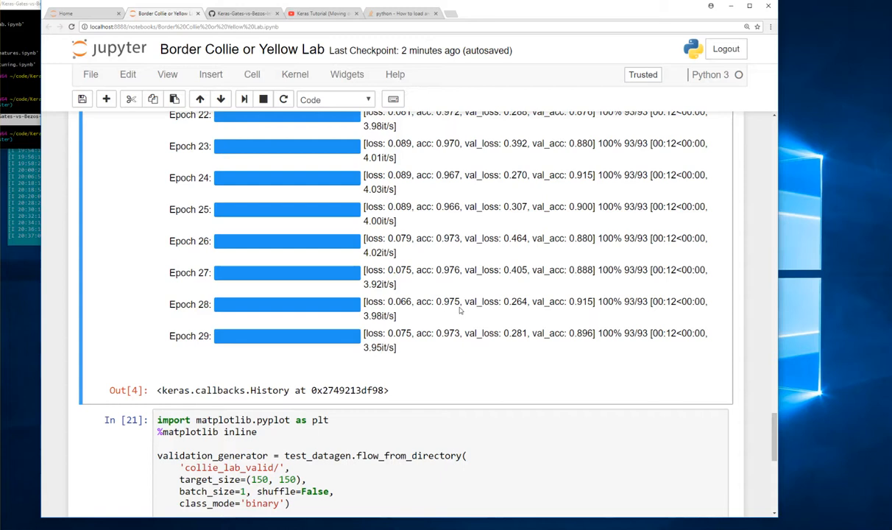
mouse_move(566, 324)
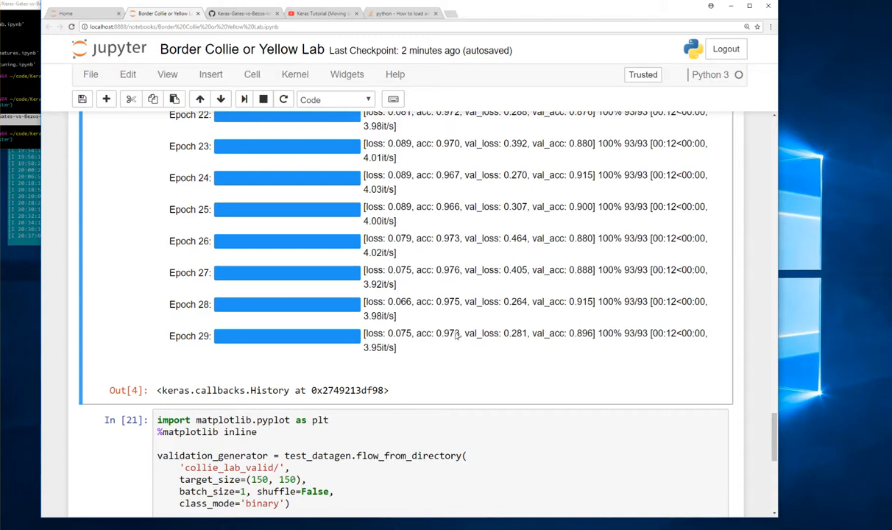
double_click(447, 333)
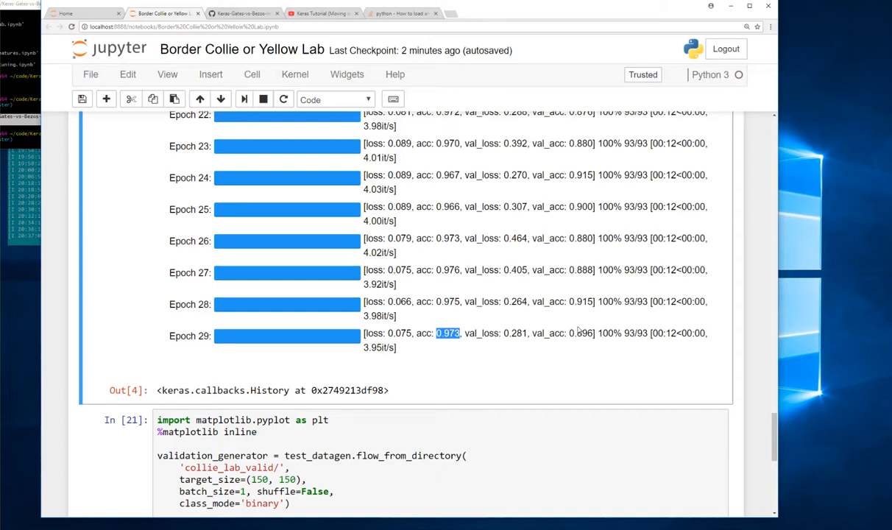
scroll(down, 3)
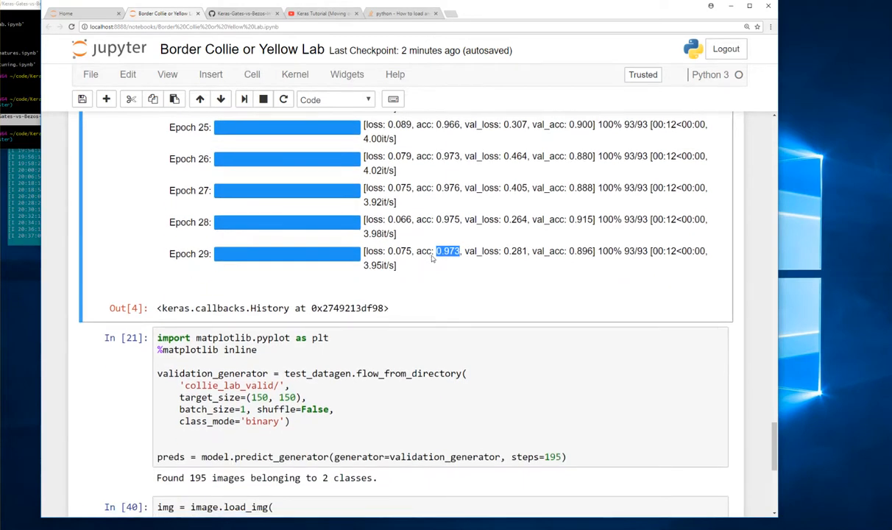
mouse_move(557, 262)
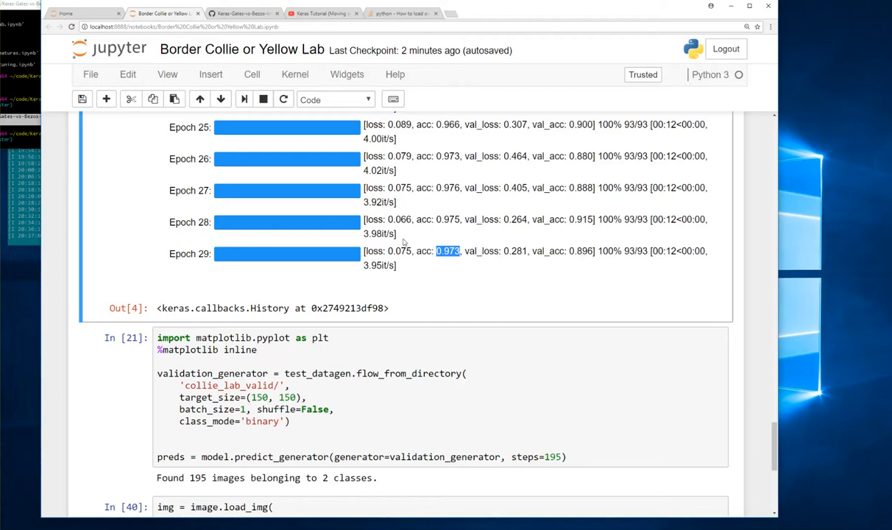
scroll(down, 3)
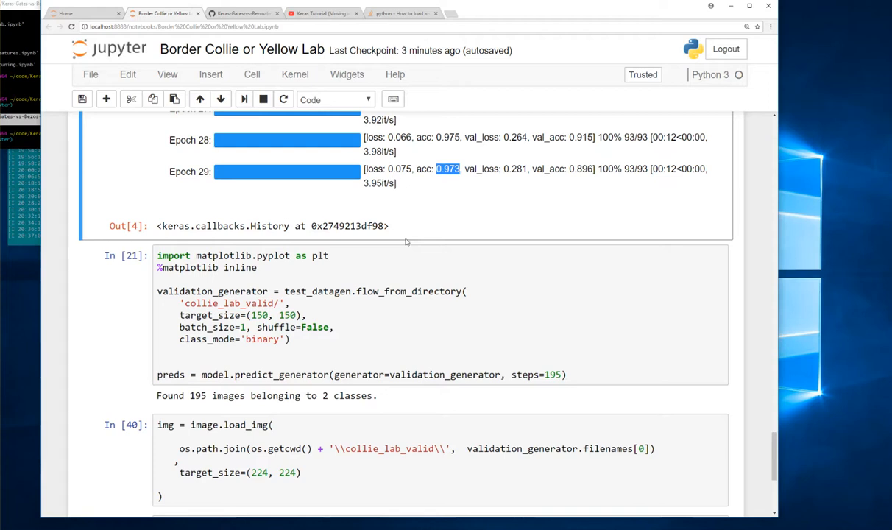
mouse_move(402, 195)
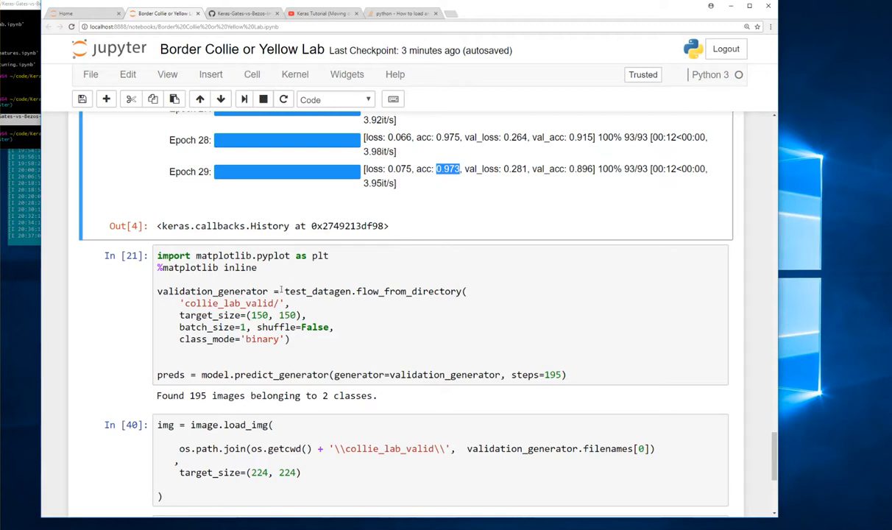
scroll(down, 3)
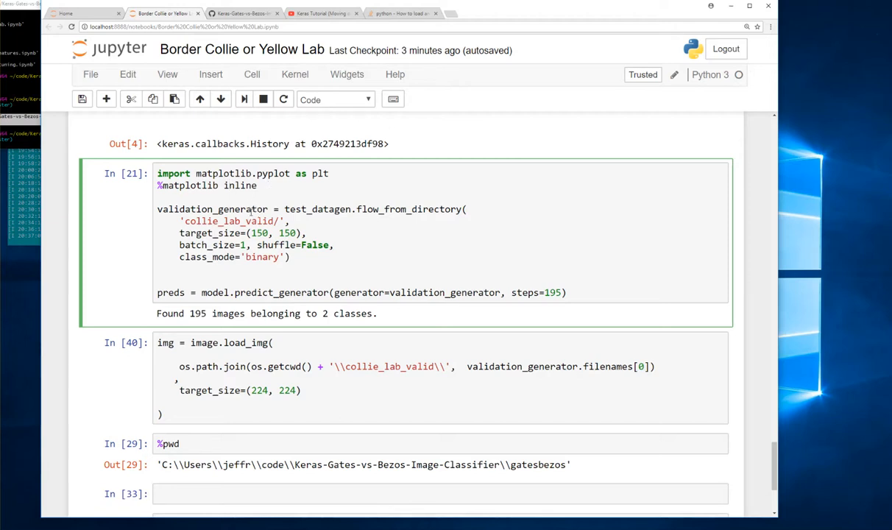
Select validation_generator in cell 21, then scroll to the %pwd cell below.
double_click(318, 209)
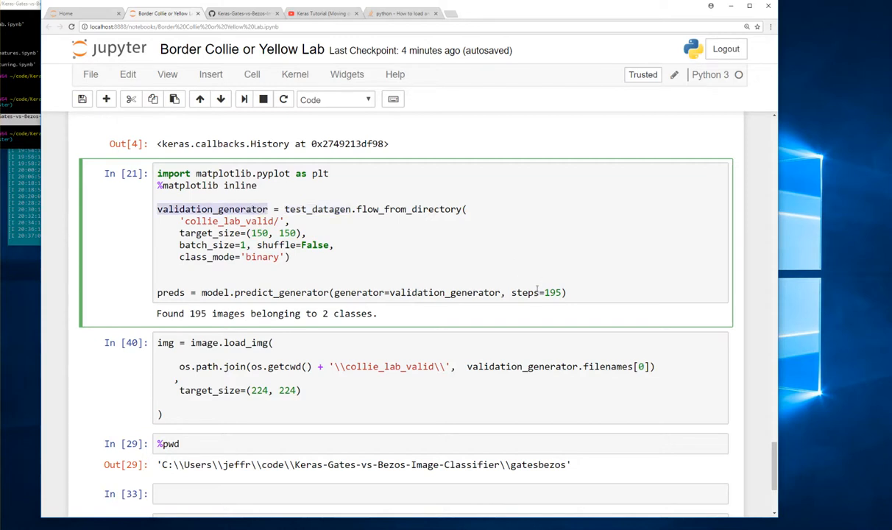
scroll(up, 3)
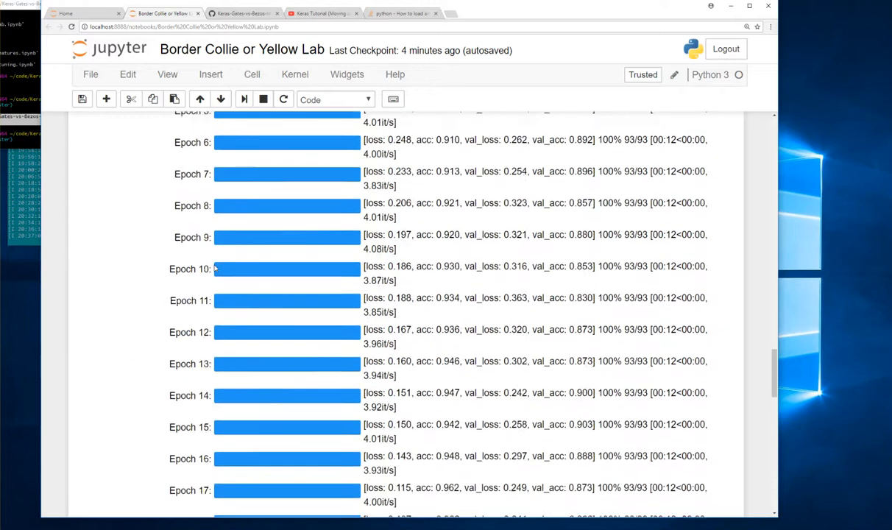
scroll(up, 3)
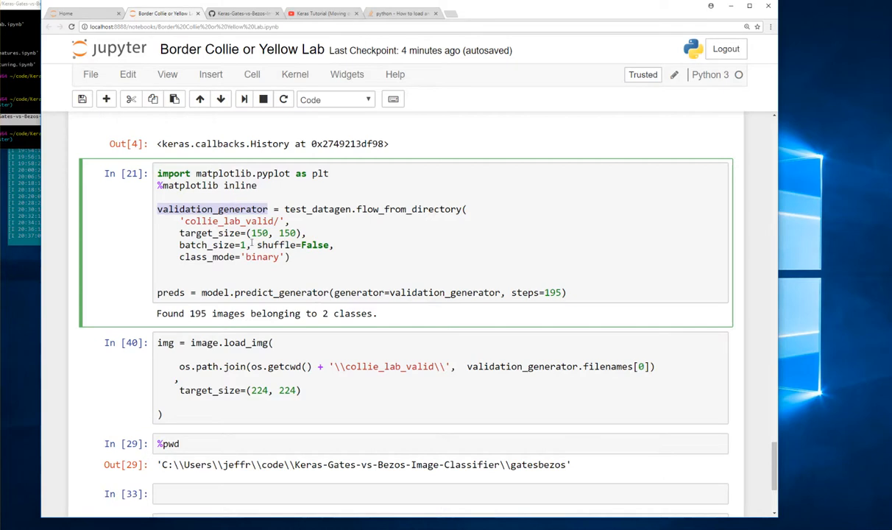
scroll(down, 3)
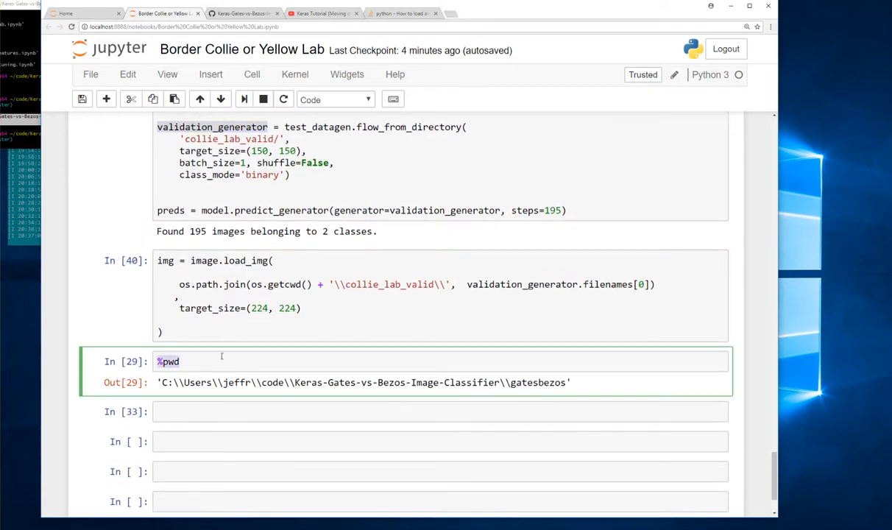
mouse_move(742, 326)
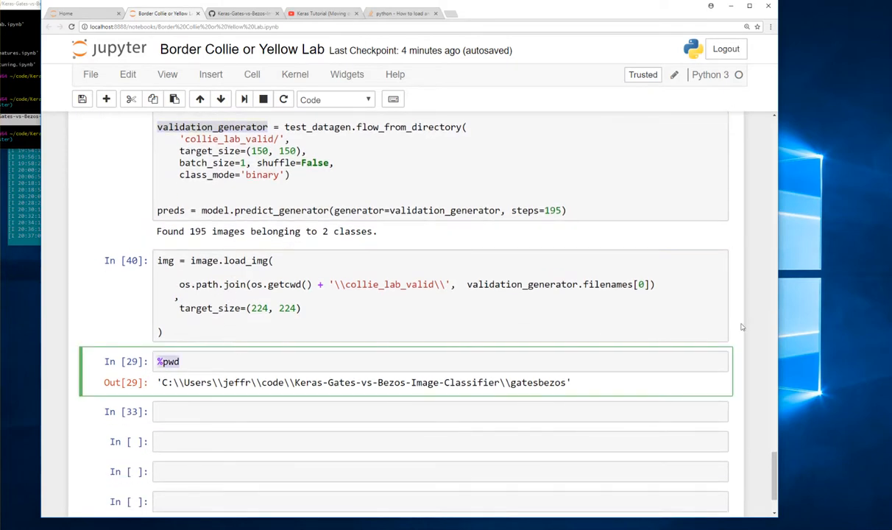
Replace %pwd with validation_generator.classes and review the run of zero labels.
text(validation_generator.)
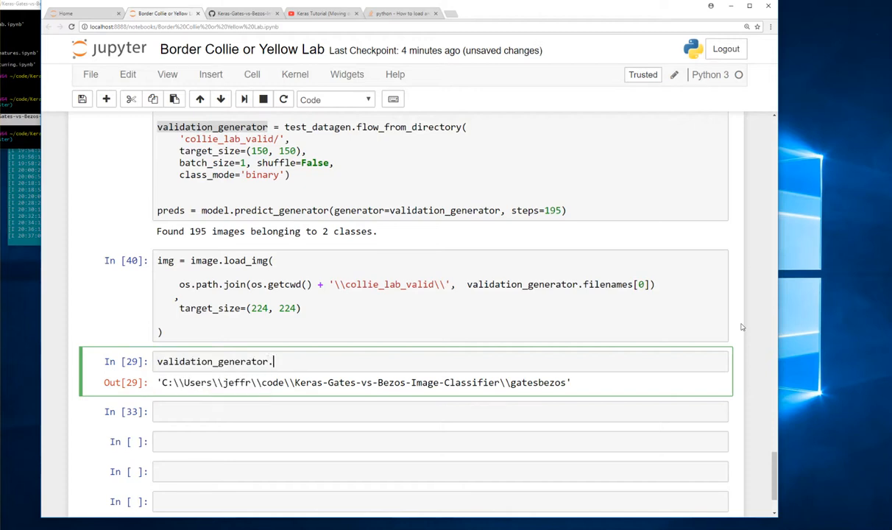
key(Tab)
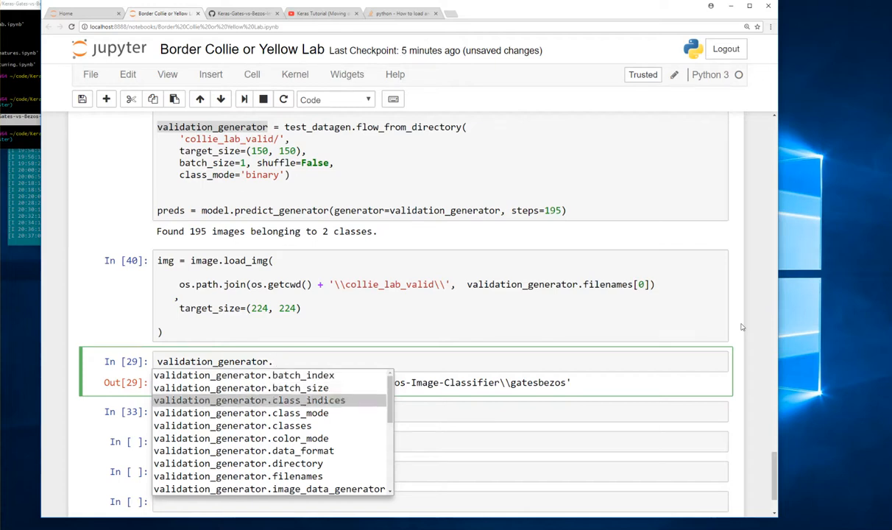
click(249, 400)
text(classes)
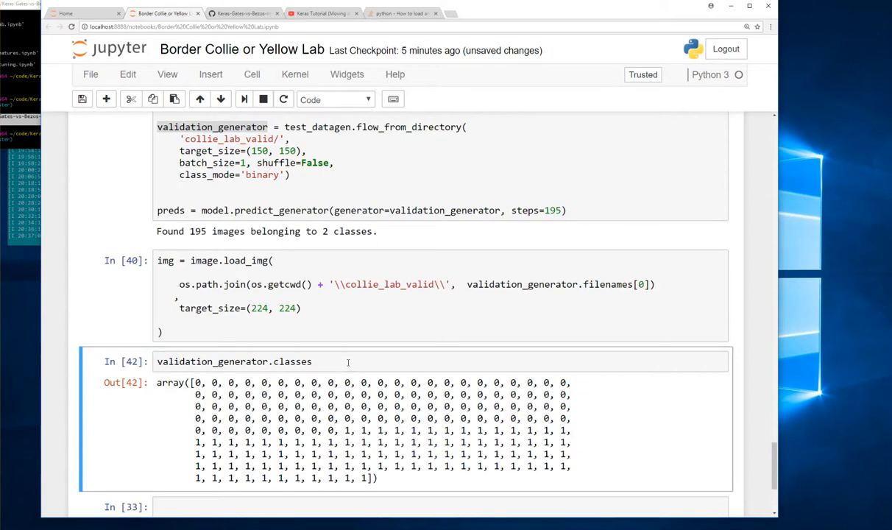
drag(193, 382, 307, 405)
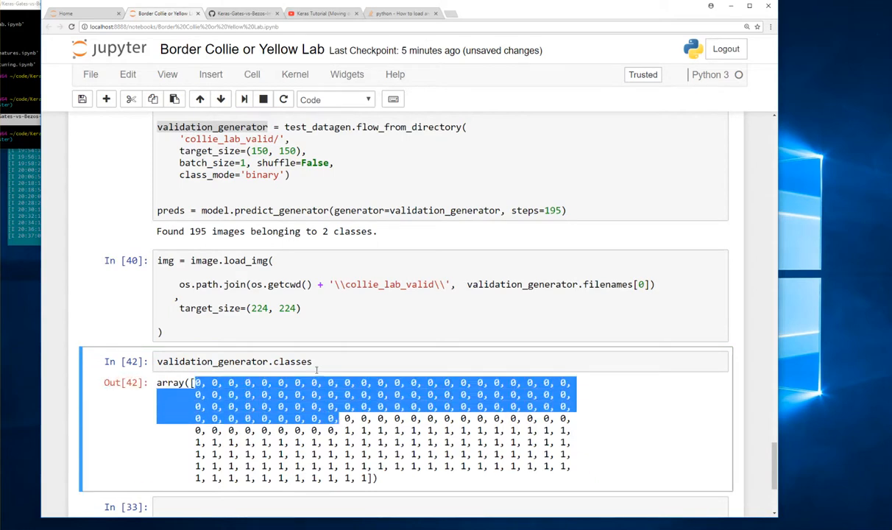
Wrap the classes in np.bincount() to get class counts 101 and 94.
click(309, 361)
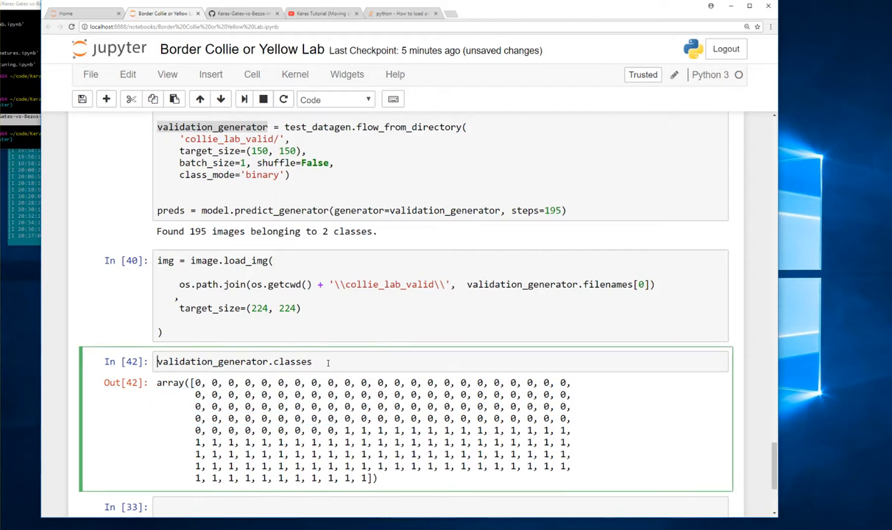
text(np.b)
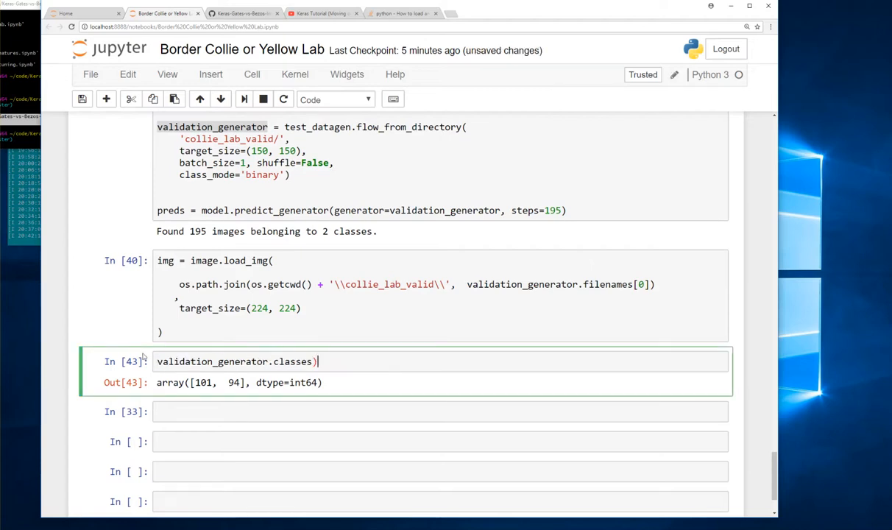
key(Backspace)
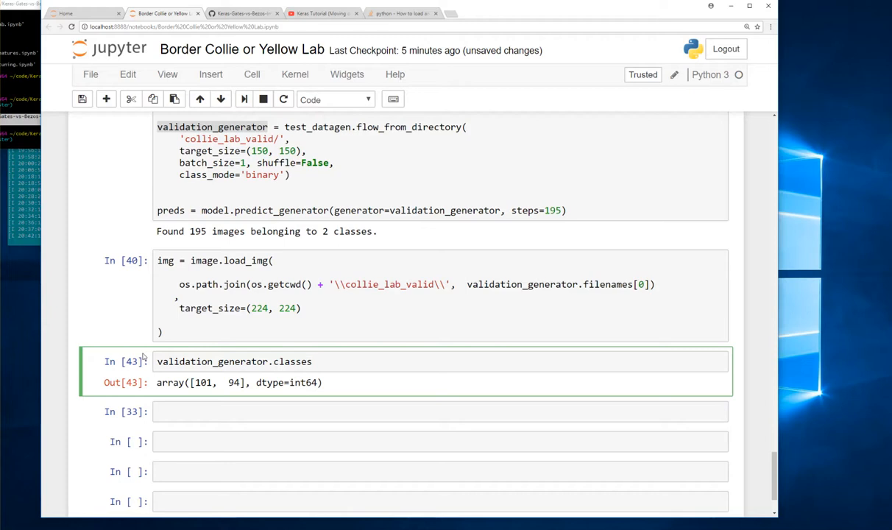
Show validation_generator.filenames and scroll through the collie then lab file list.
text(filenam)
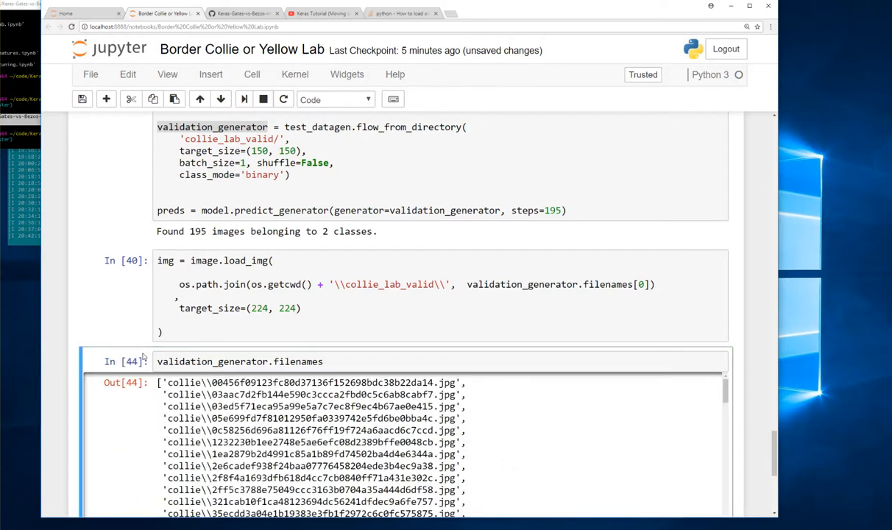
scroll(down, 3)
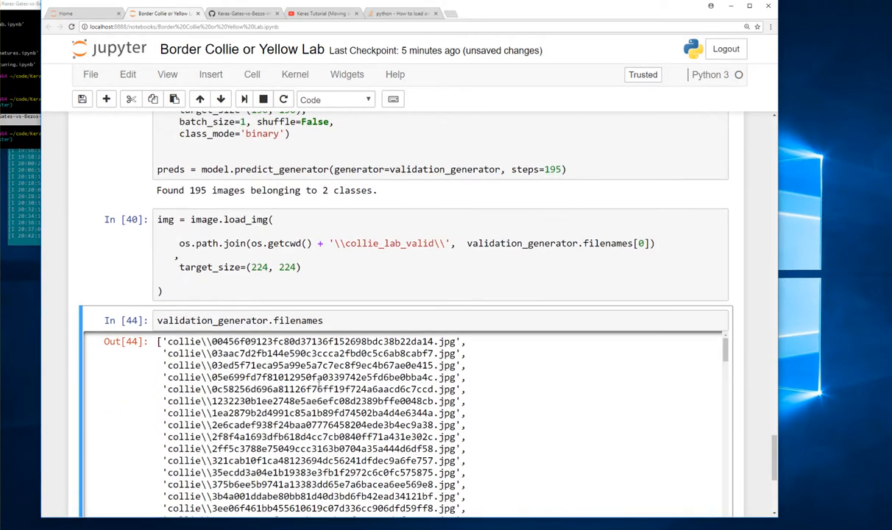
scroll(down, 3)
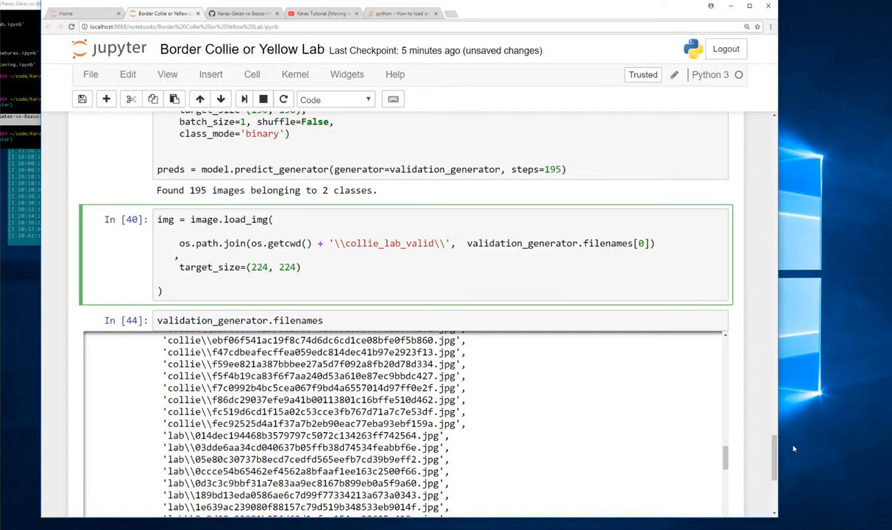
scroll(up, 3)
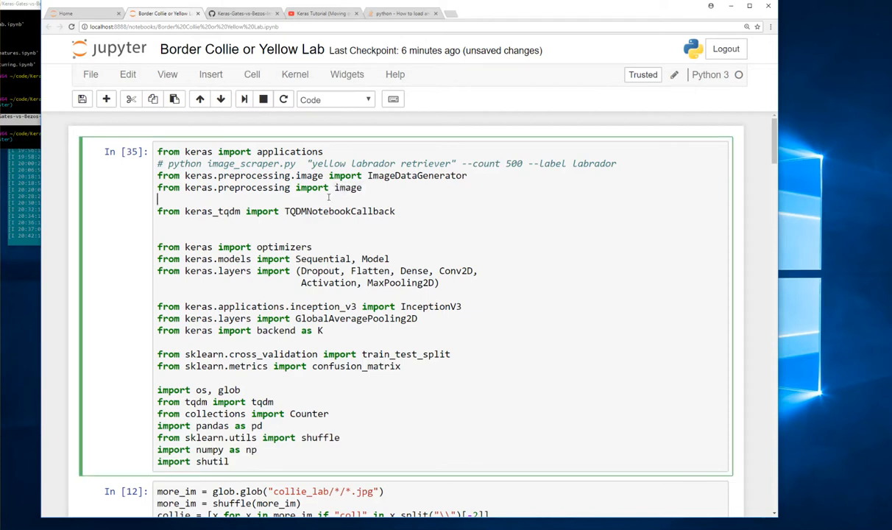
Scroll down past the training epochs to the prediction, load_img and filenames cells.
scroll(down, 3)
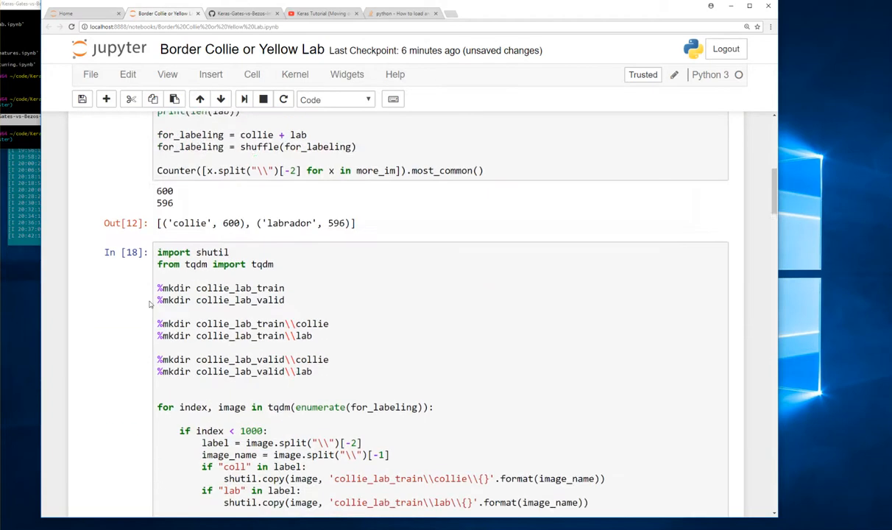
scroll(down, 3)
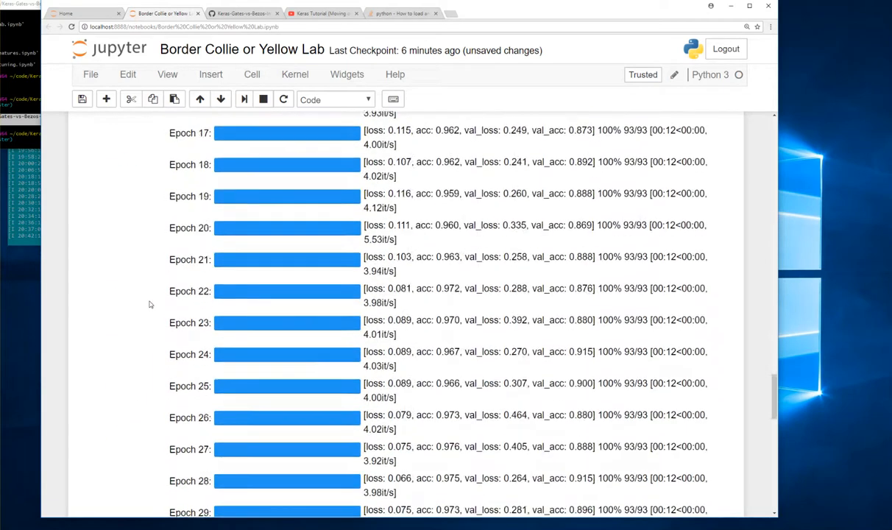
scroll(down, 3)
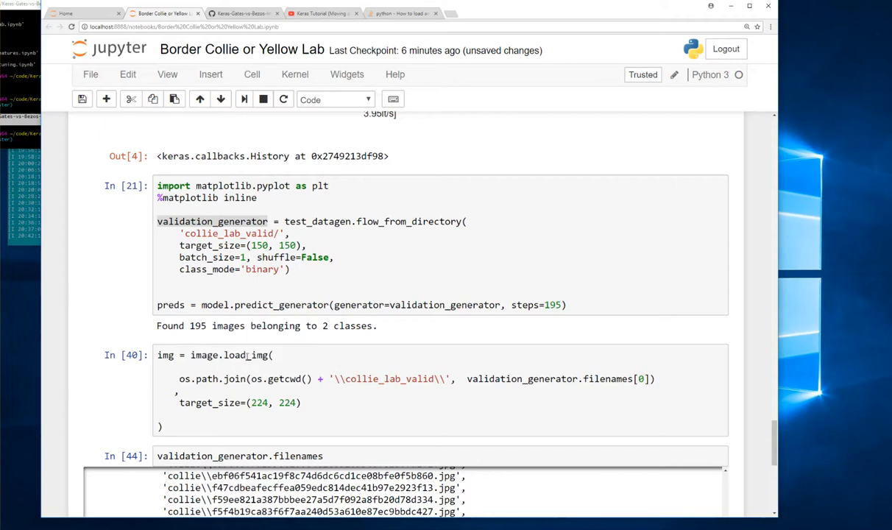
mouse_move(244, 335)
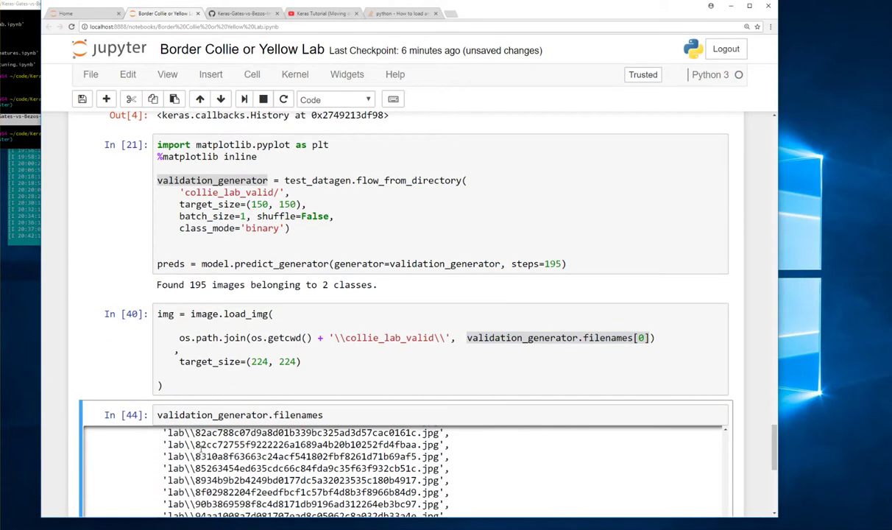
Replace the filenames cell with img and display the first validation image of two dogs.
double_click(305, 433)
text(img)
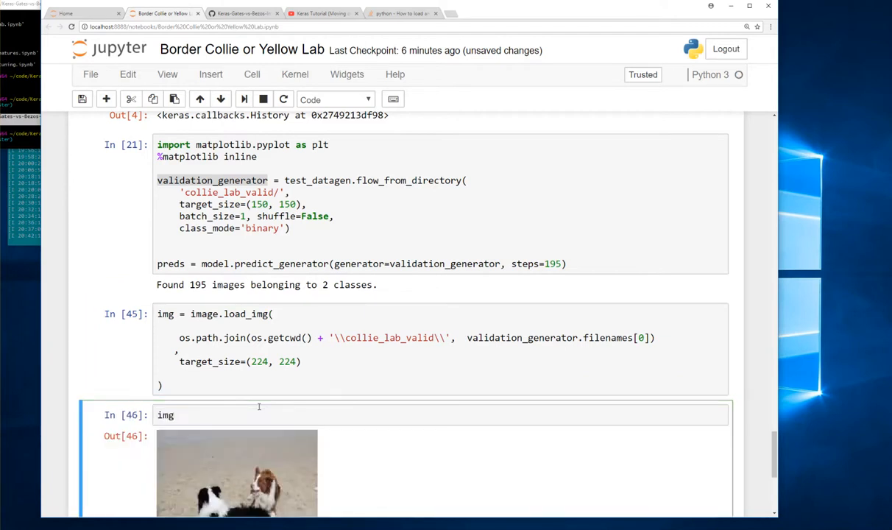
scroll(down, 3)
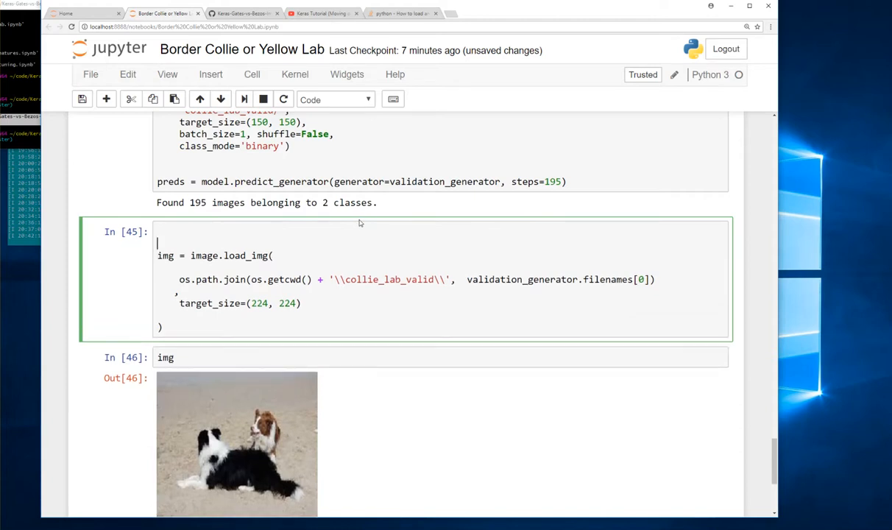
Wrap the load_img code in def load_an_image(file_name) that returns img.
text(def)
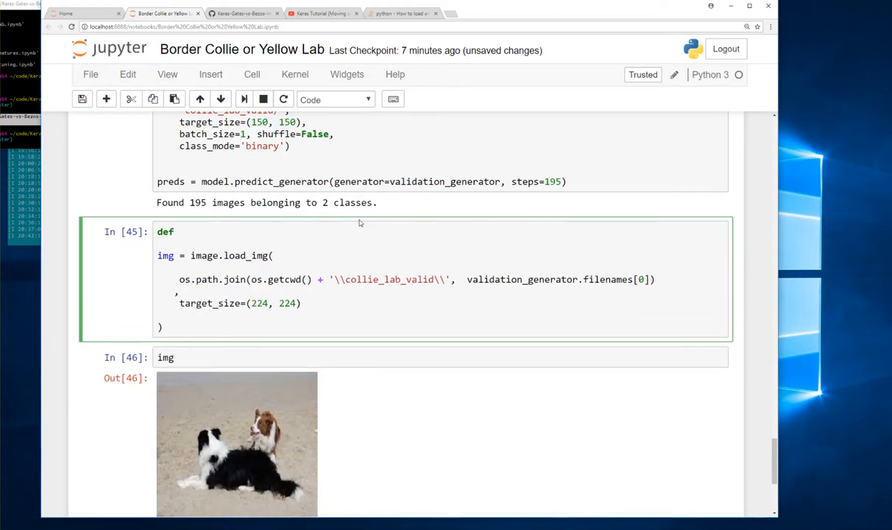
text(load_an_)
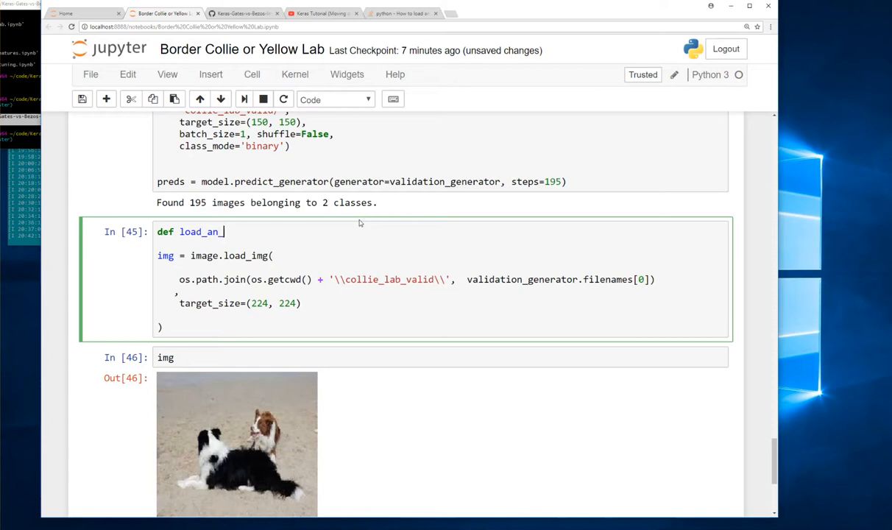
text(image())
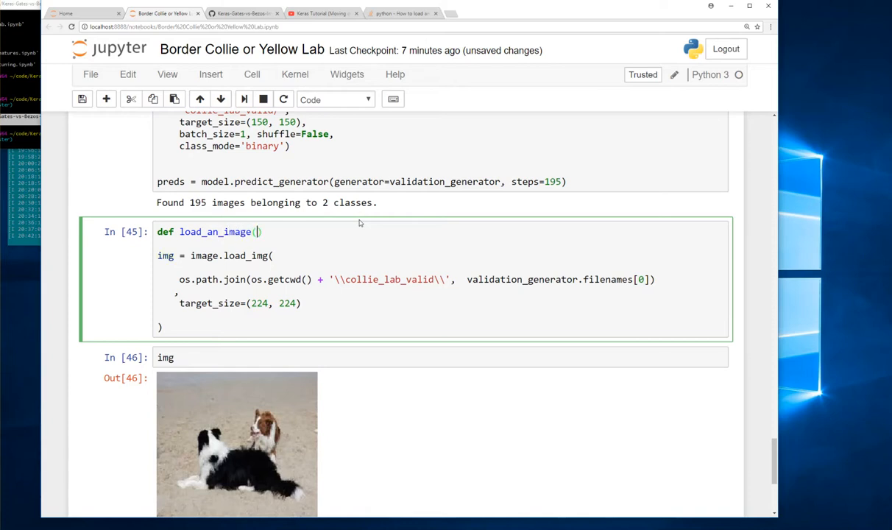
text(fil)
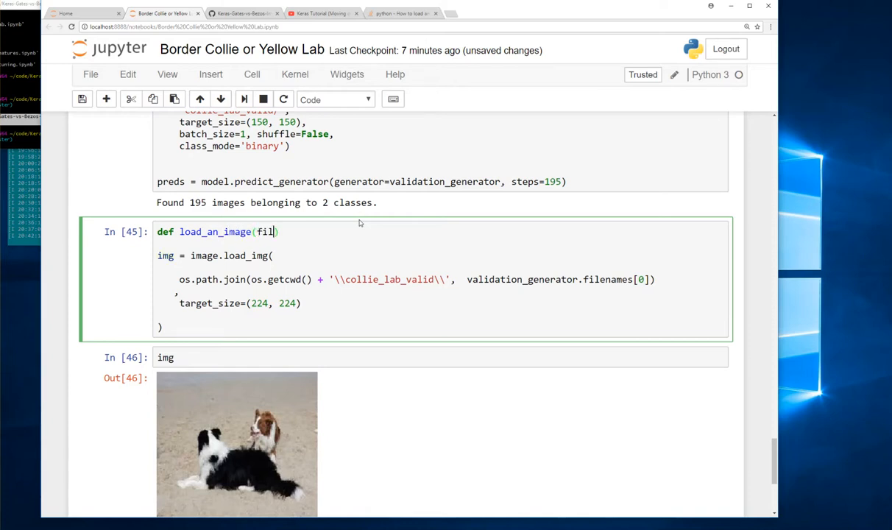
text(e_name):)
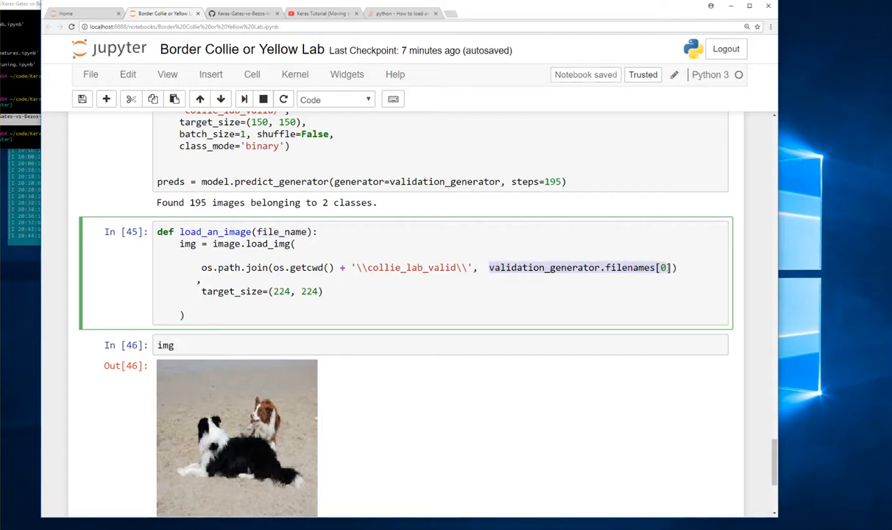
key(Delete)
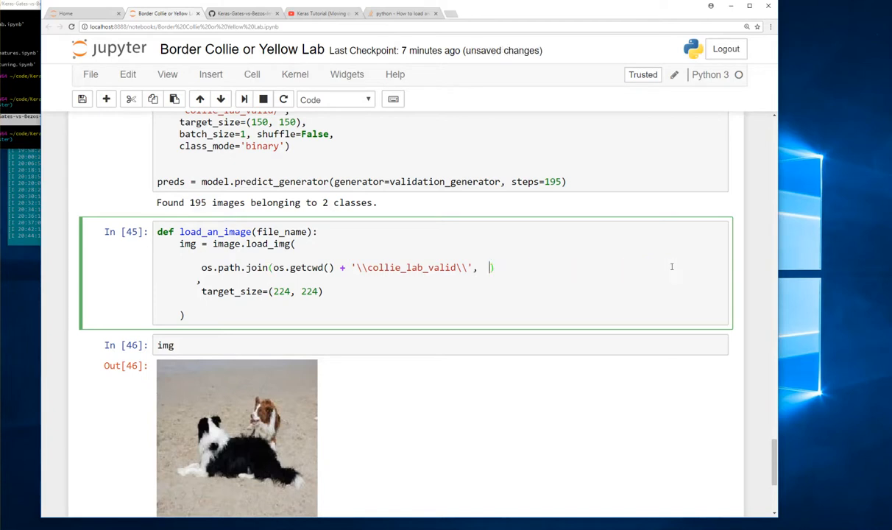
text(file_name))
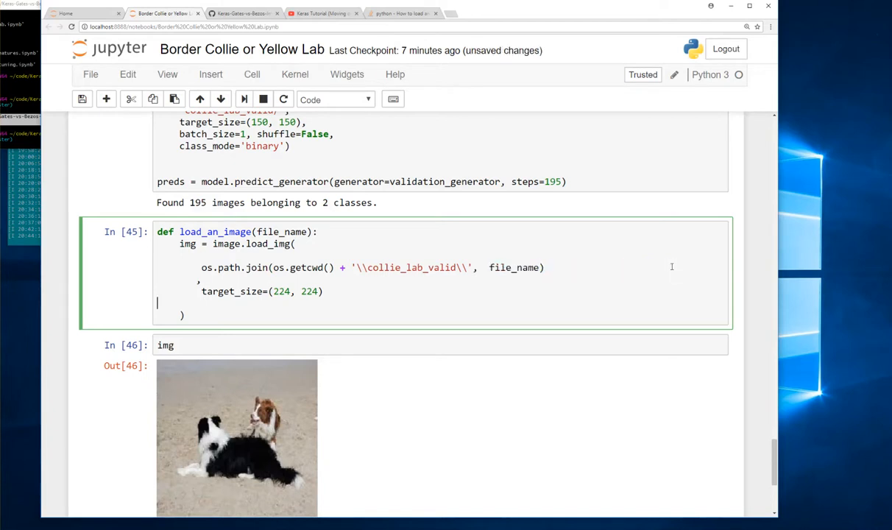
text(ret)
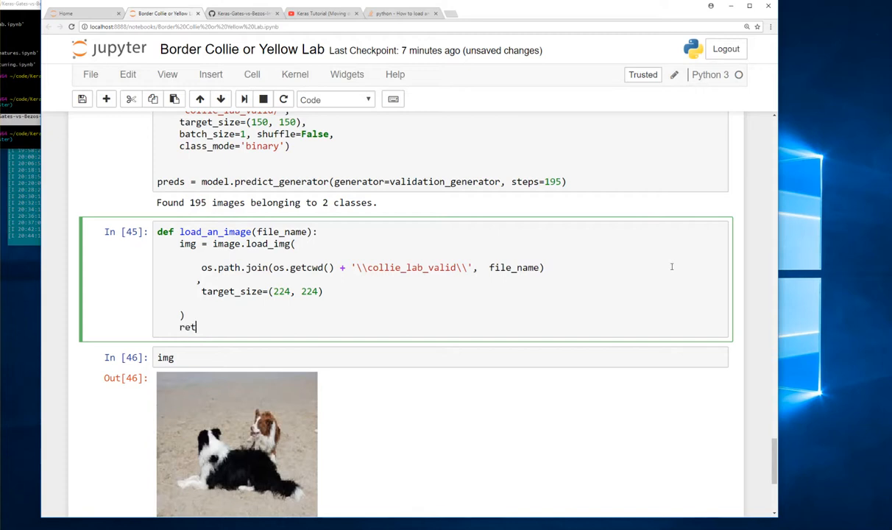
text(urn img)
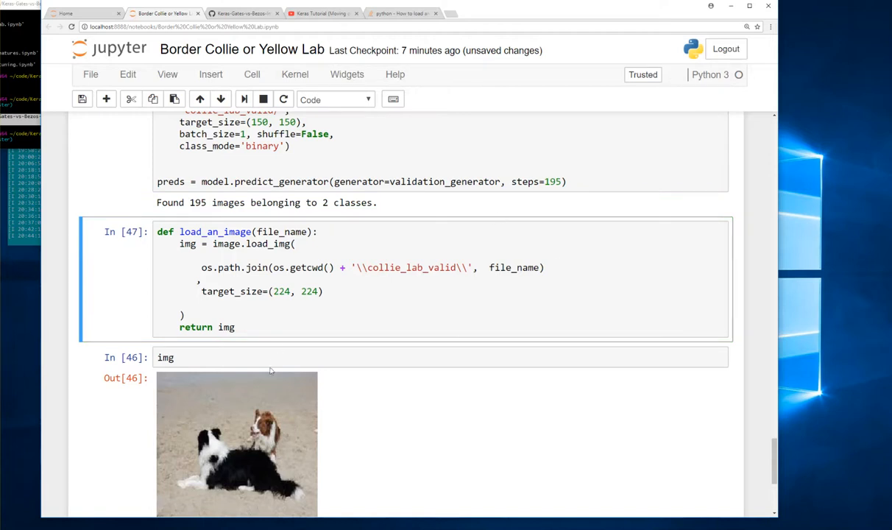
Display load_an_image(validation_generator.filenames[3]), a black-and-white dog on grass.
click(272, 358)
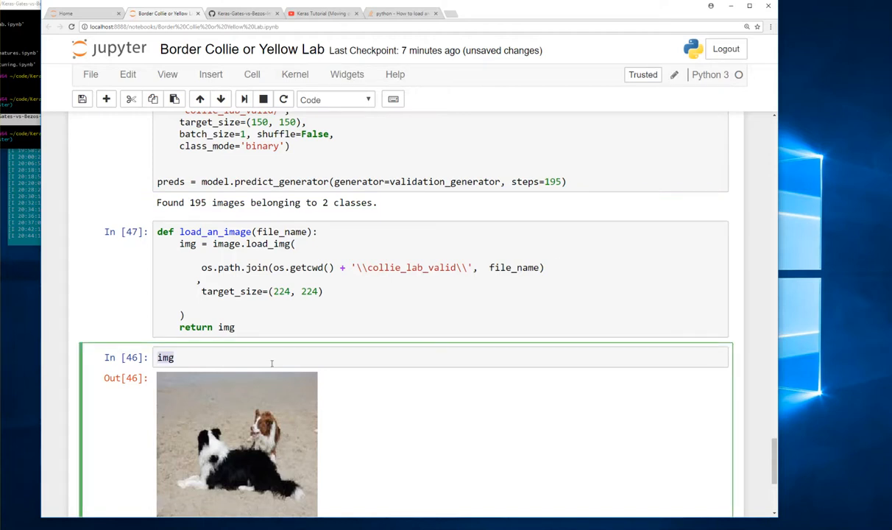
text(load_an_image)
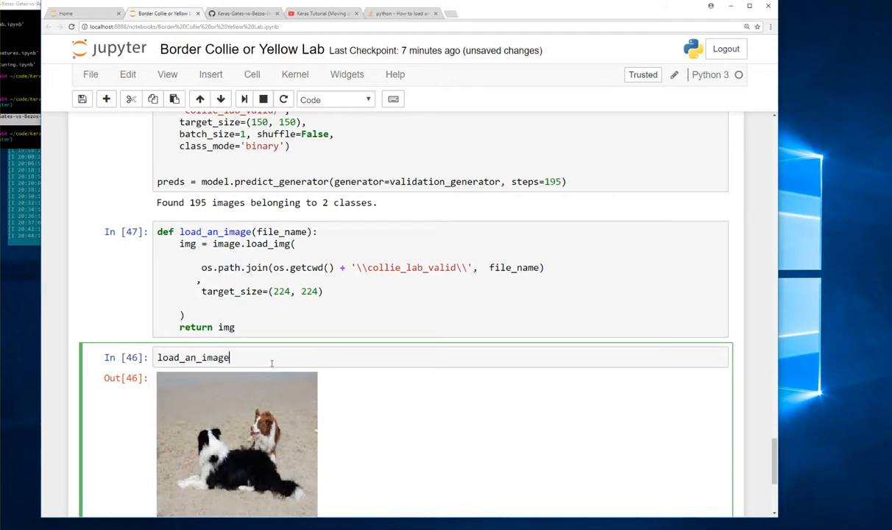
text((validation_generator)
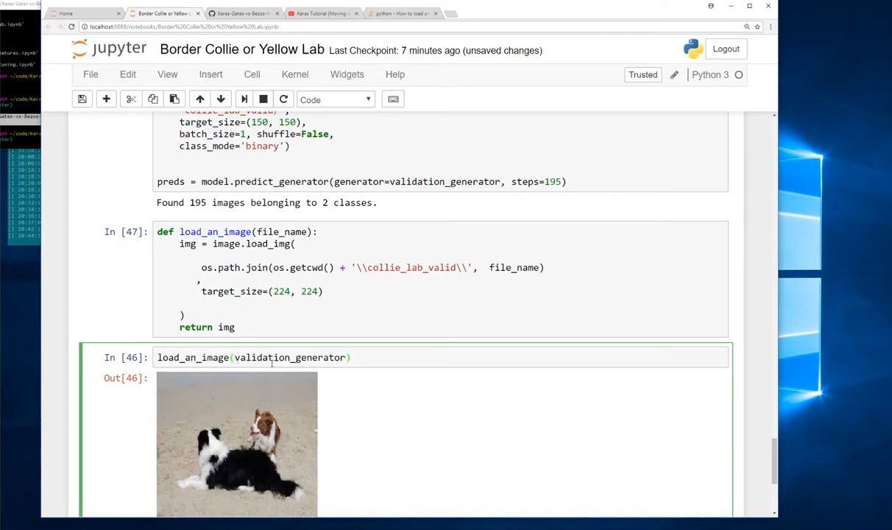
text(.filenames[3)
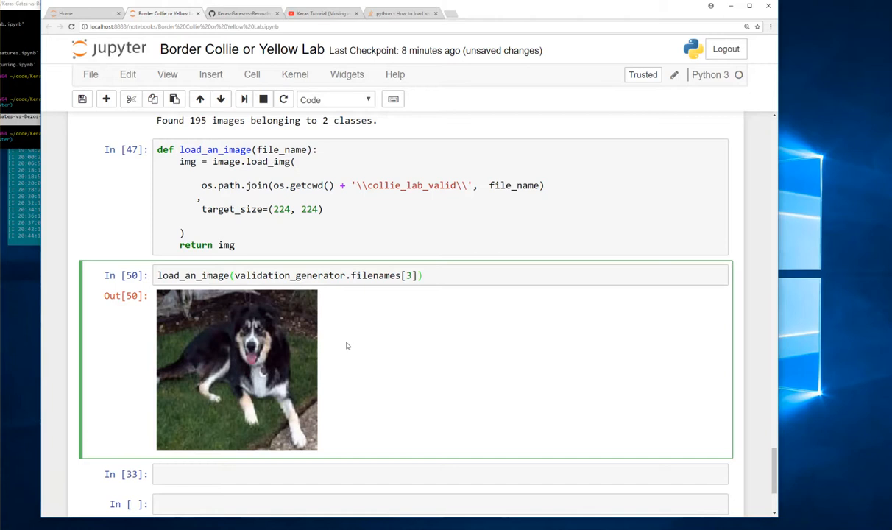
scroll(down, 3)
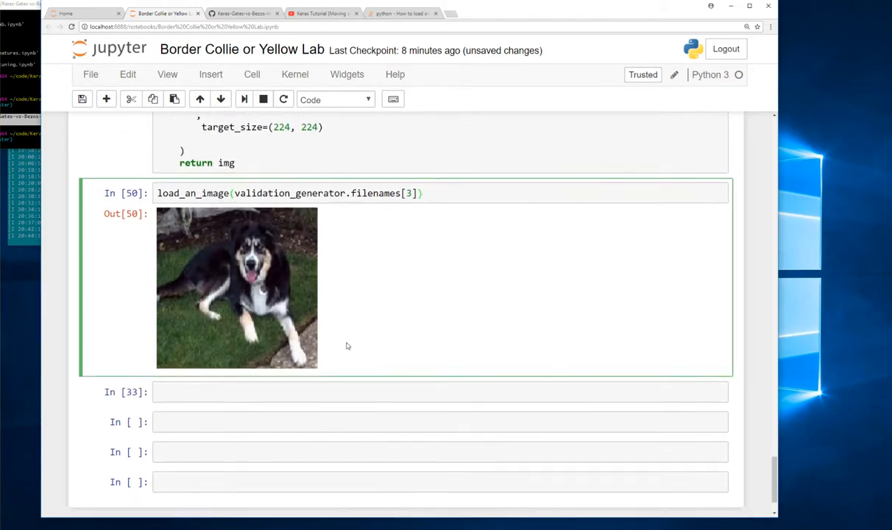
click(423, 193)
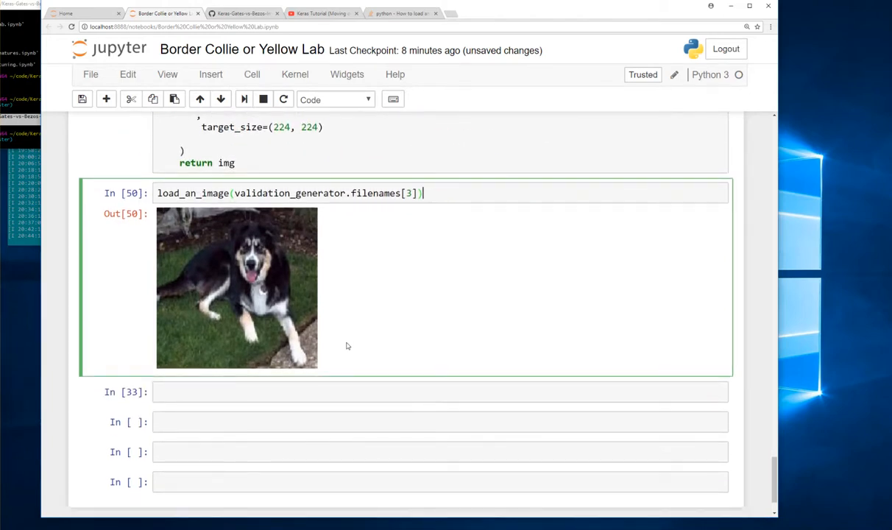
mouse_move(366, 346)
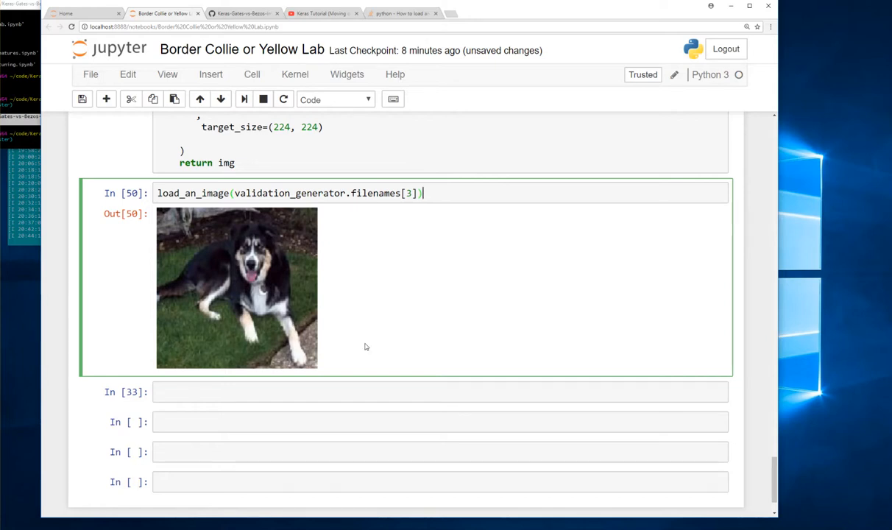
scroll(up, 3)
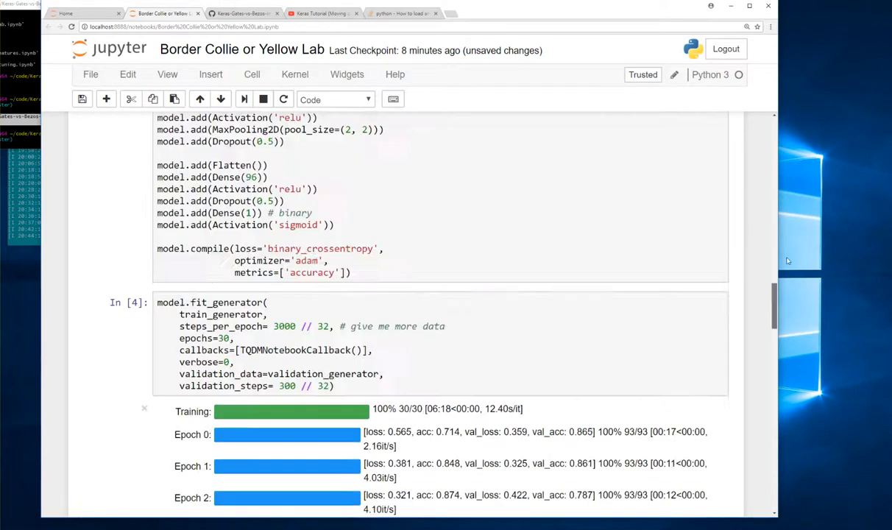
scroll(up, 3)
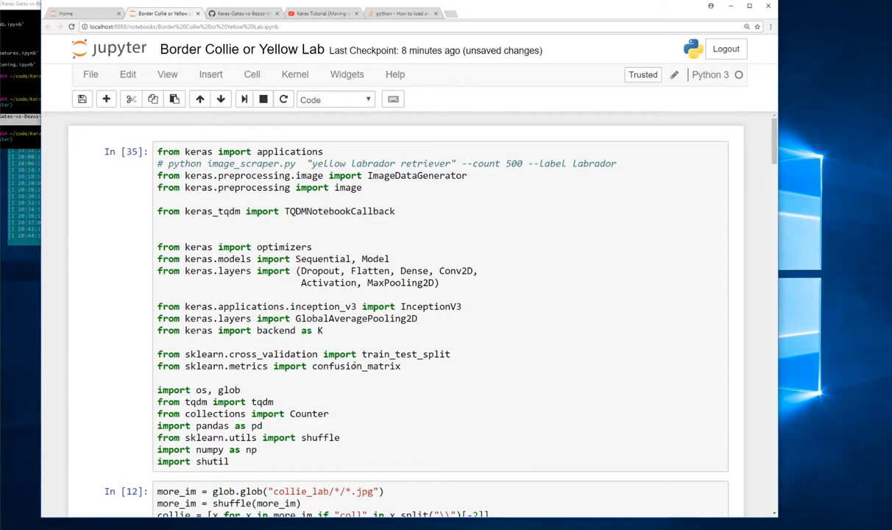
click(353, 366)
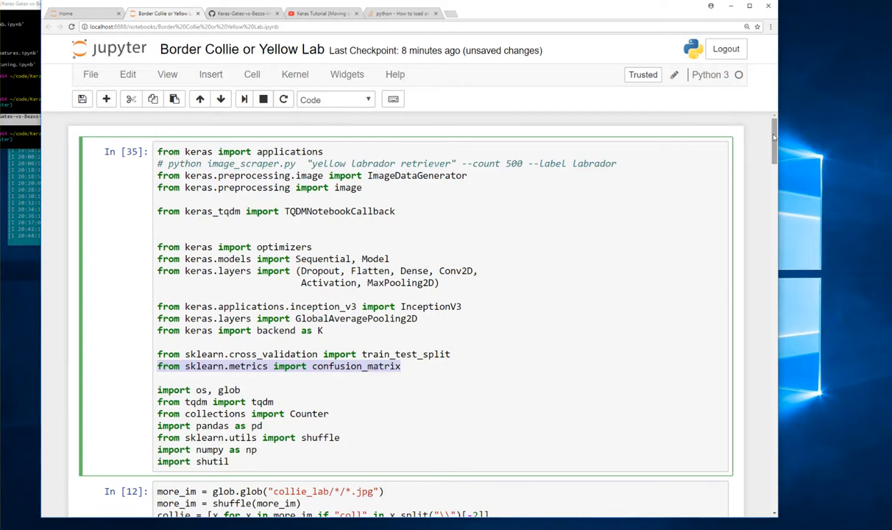
scroll(down, 3)
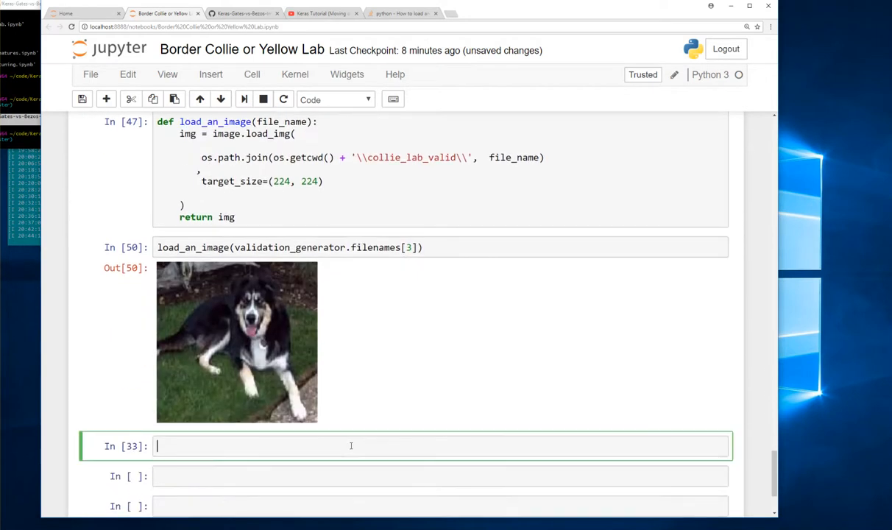
View the confusion_matrix docstring, inspect the y_true parameter, and close the help panel.
text(confusion_matrix)
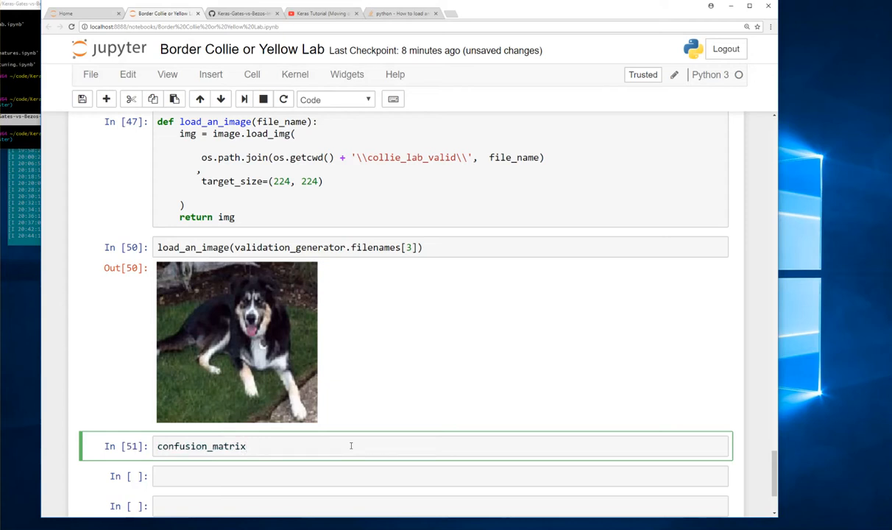
key(shift+Tab)
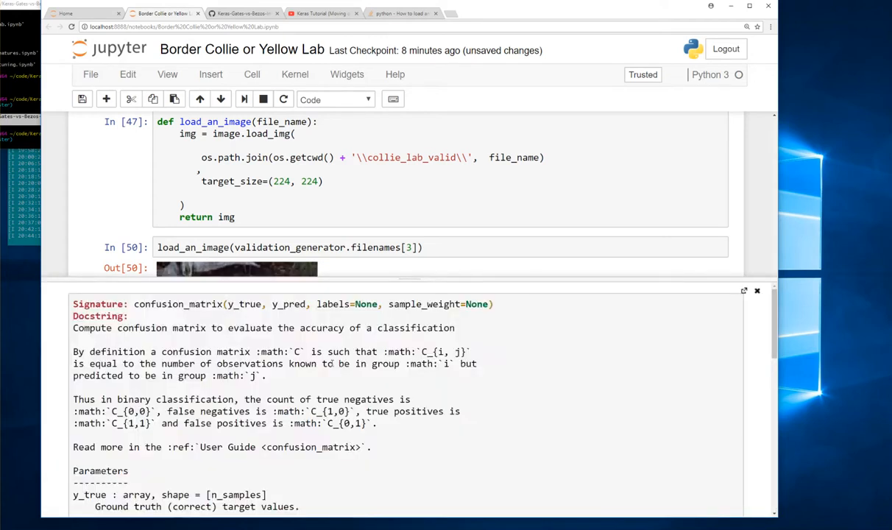
scroll(down, 3)
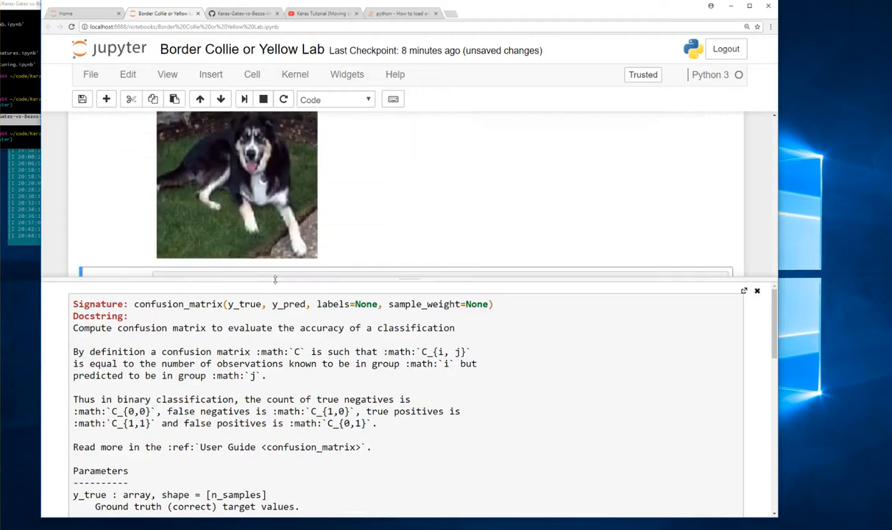
double_click(244, 304)
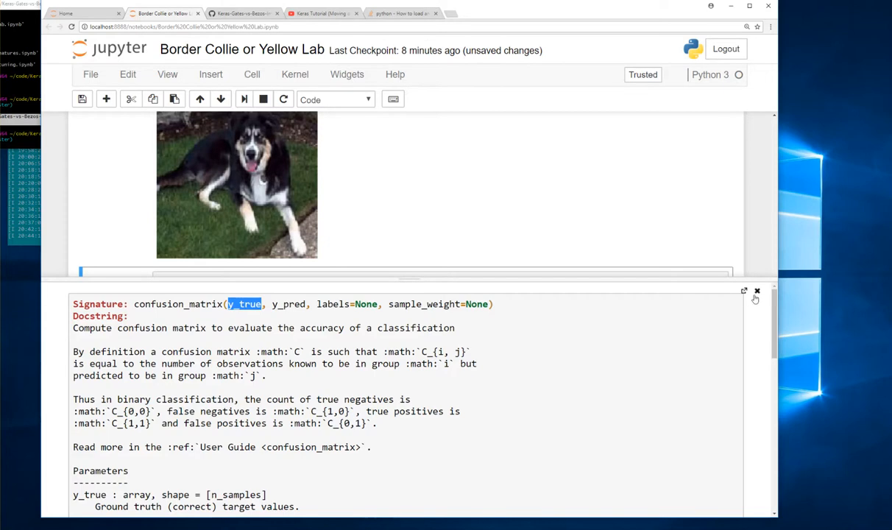
click(757, 291)
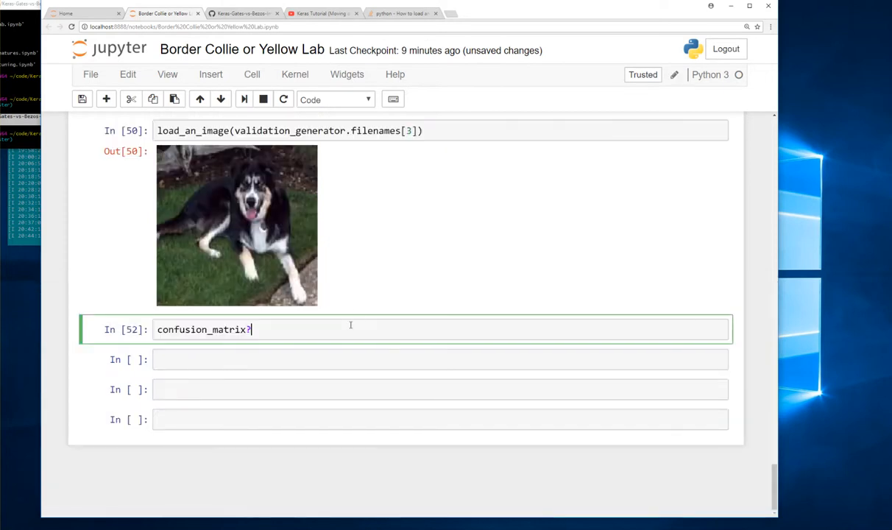
Run confusion_matrix(validation_generator.classes, preds), which raises a binary/continuous ValueError.
key(Backspace)
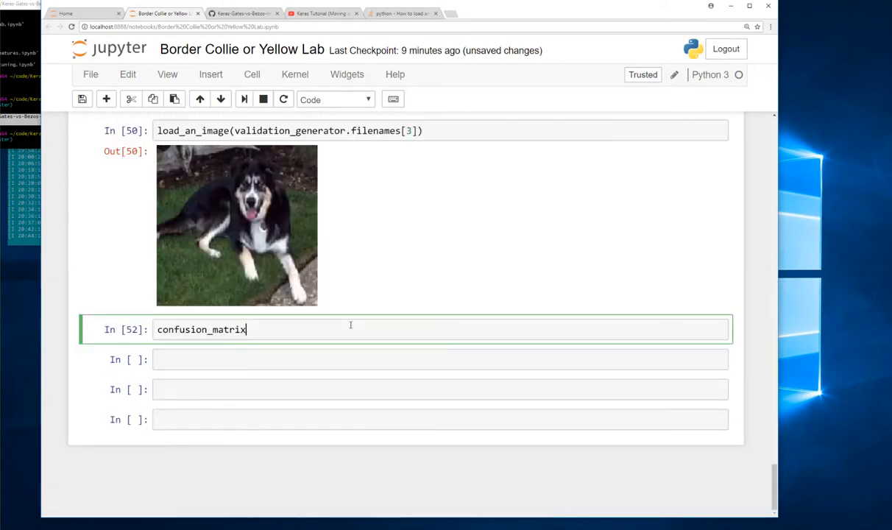
text((validation_generator.)
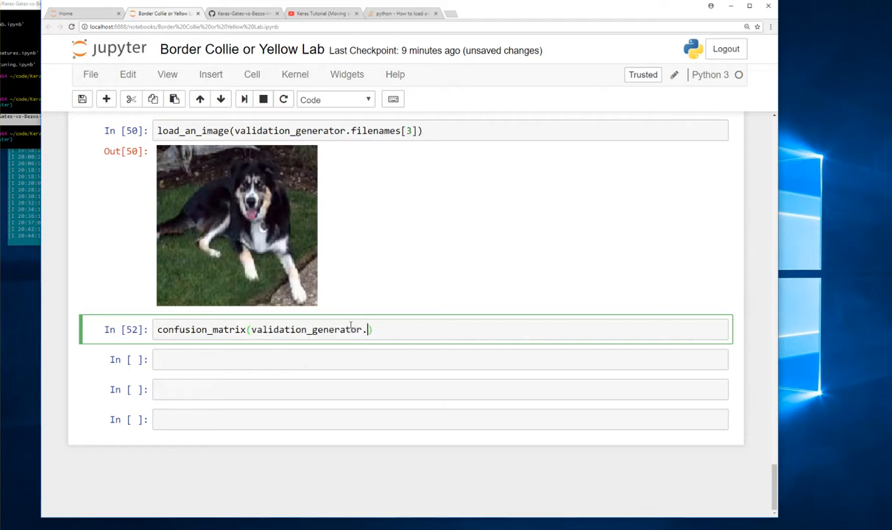
text(clas)
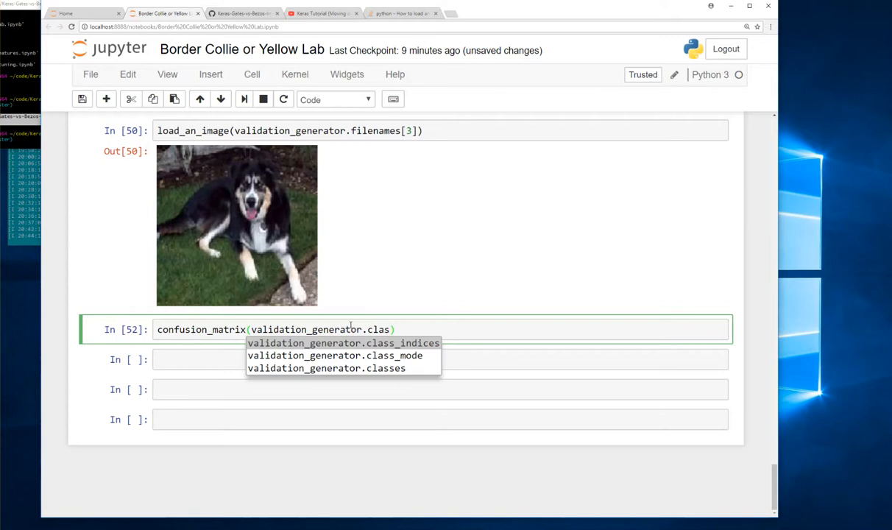
click(326, 368)
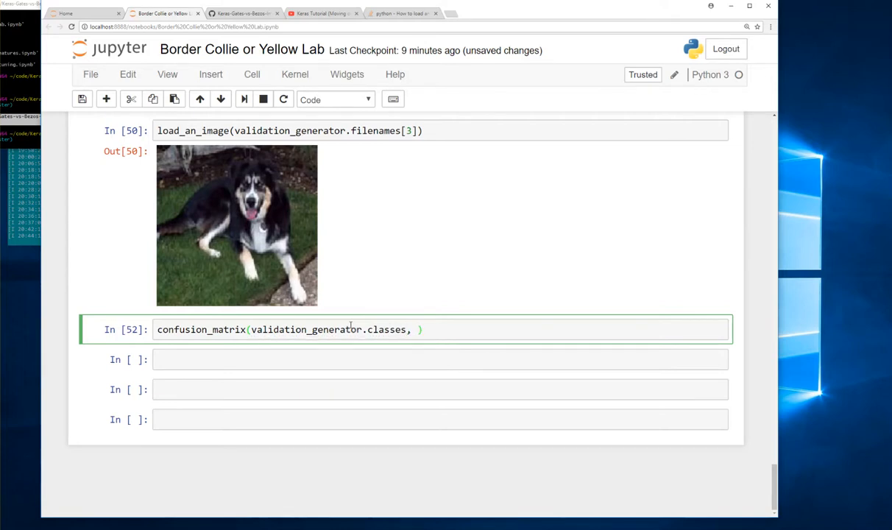
text(preds)
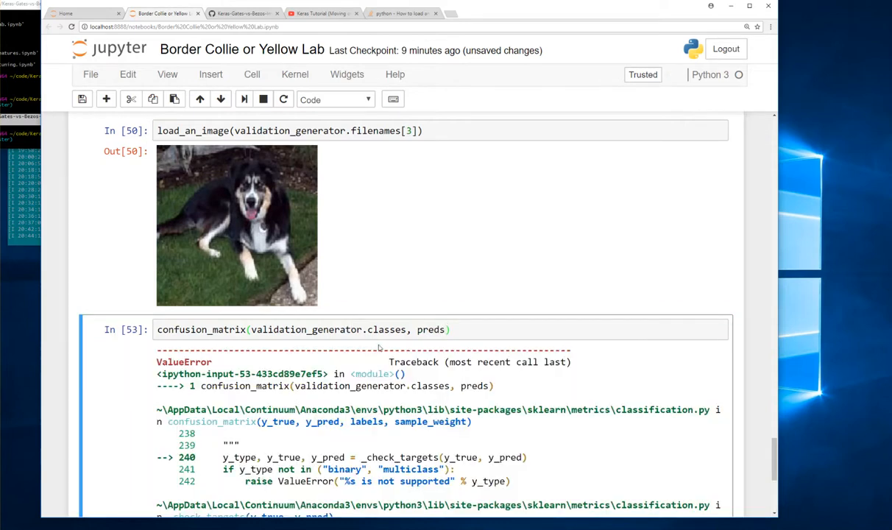
scroll(down, 3)
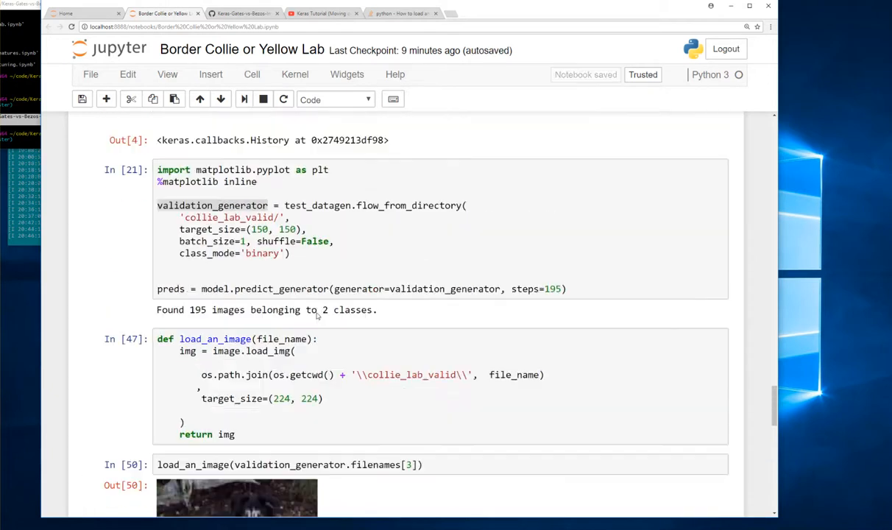
Scroll through the printed preds array to inspect its continuous probability values.
scroll(down, 3)
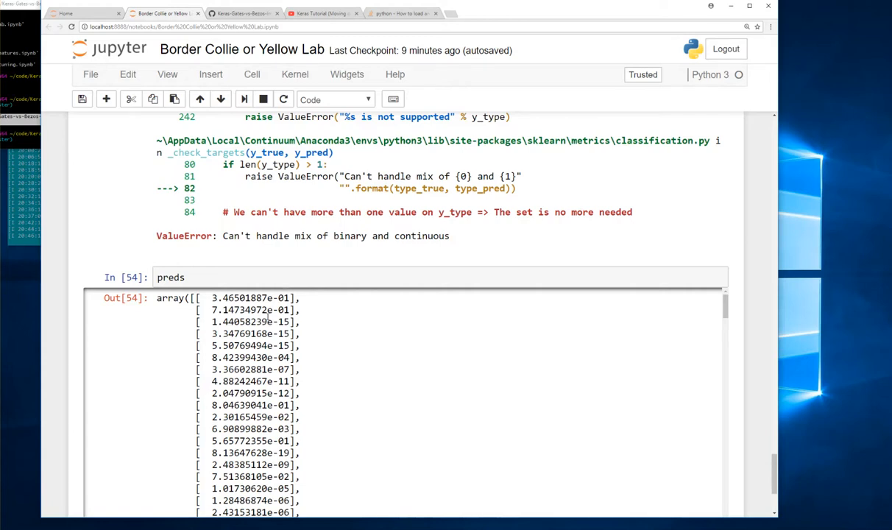
scroll(down, 3)
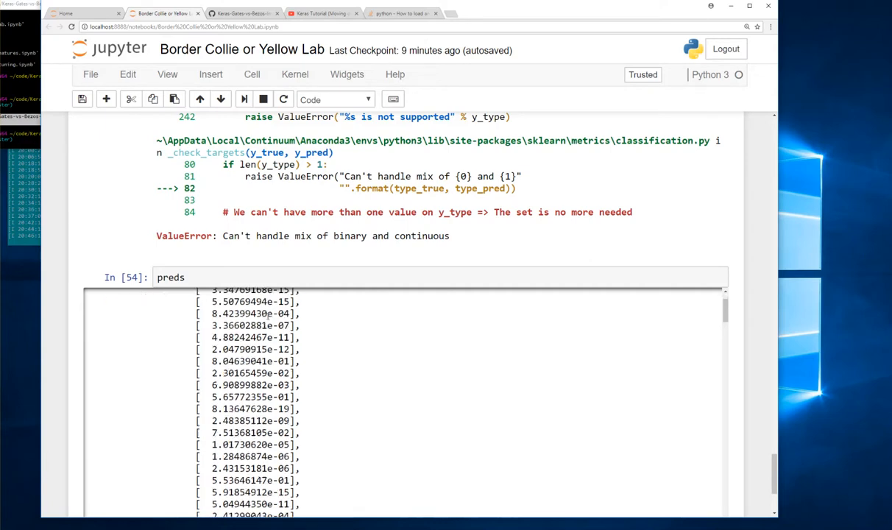
scroll(up, 3)
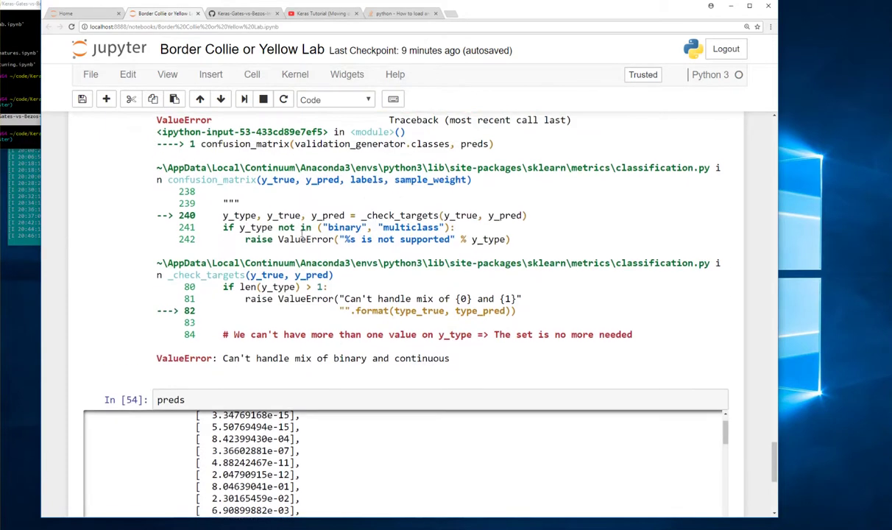
scroll(up, 3)
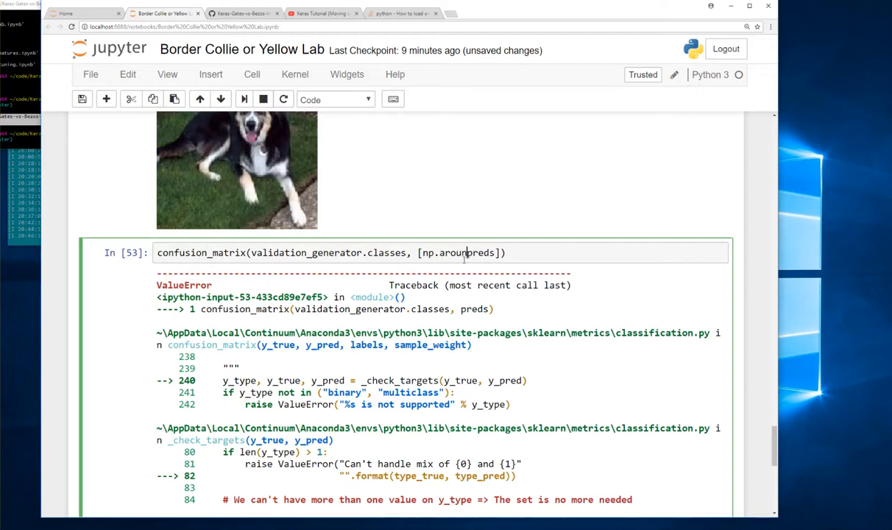
Wrap each prediction in np.round(x) inside confusion_matrix, giving [[92, 9], [13, 81]].
text(round(x) for x in)
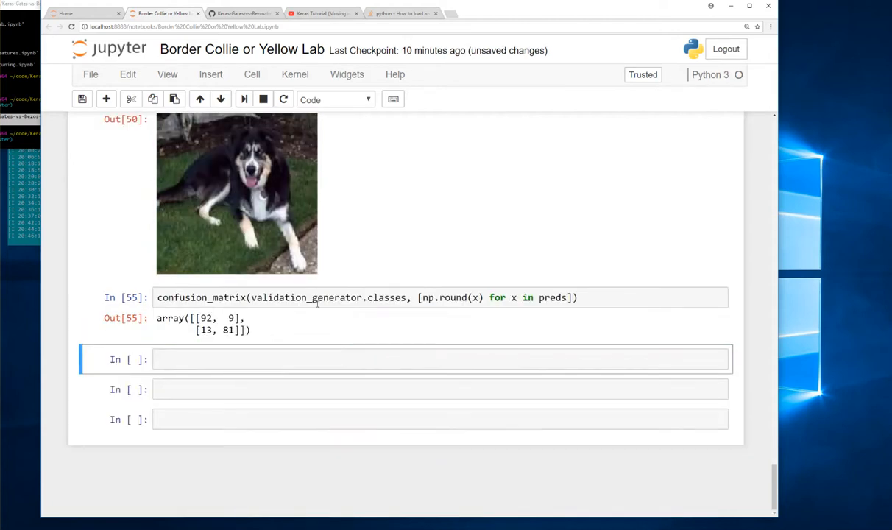
Evaluate validation_generator.class_indices in the empty cell, showing collie as 0 and lab as 1.
click(284, 359)
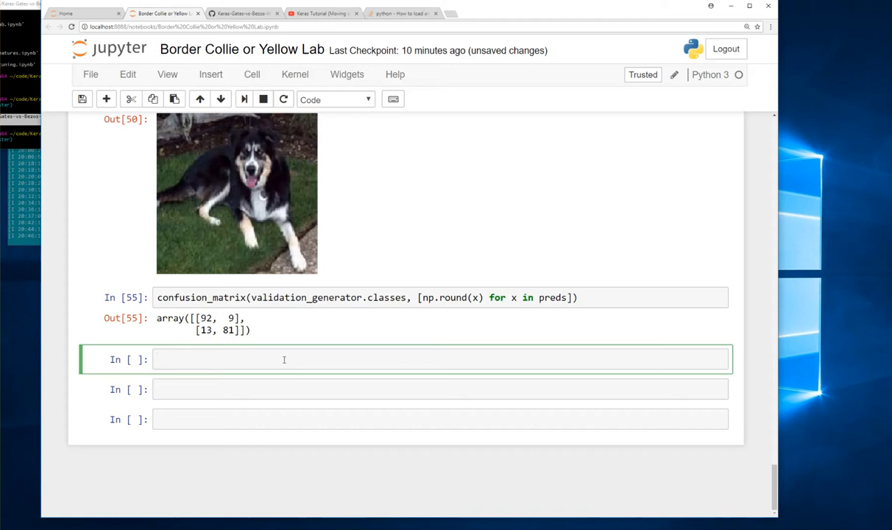
text(valid)
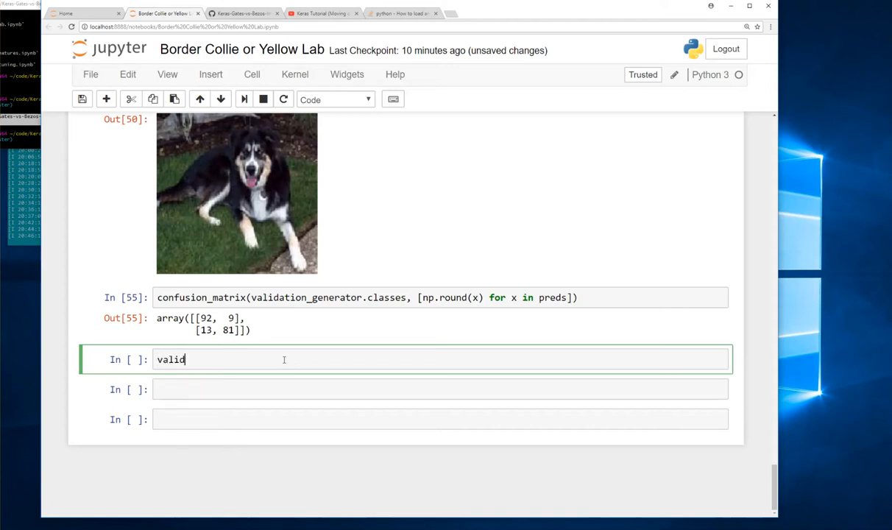
text(ation_generator.class_indices)
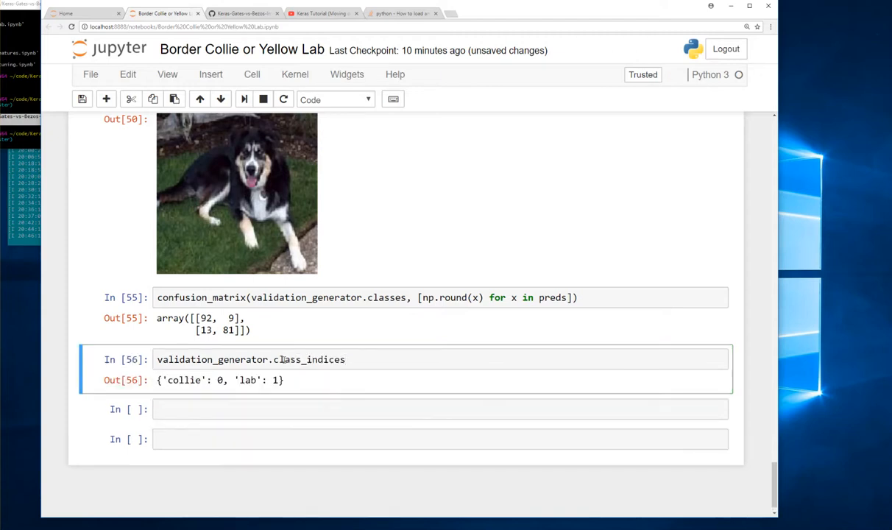
mouse_move(279, 285)
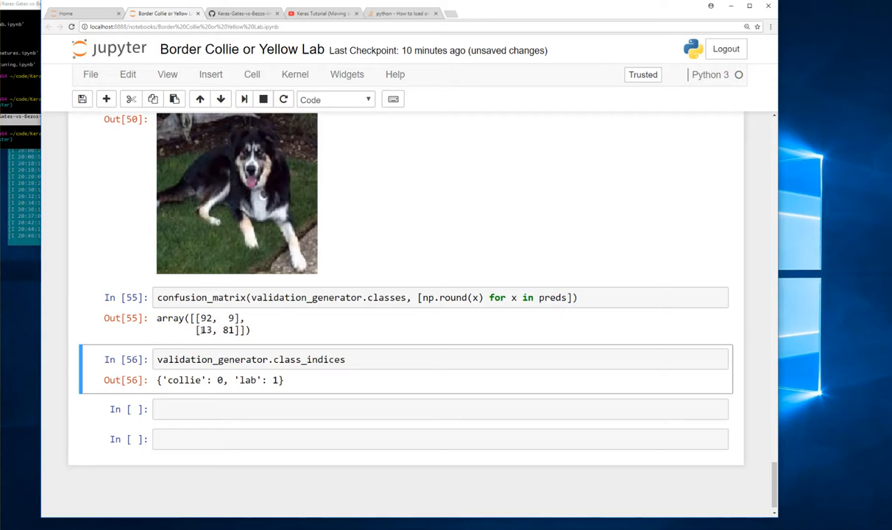
Highlight the 81 correct labs and 92 correct collies, then scroll to compare with the class indices.
double_click(206, 330)
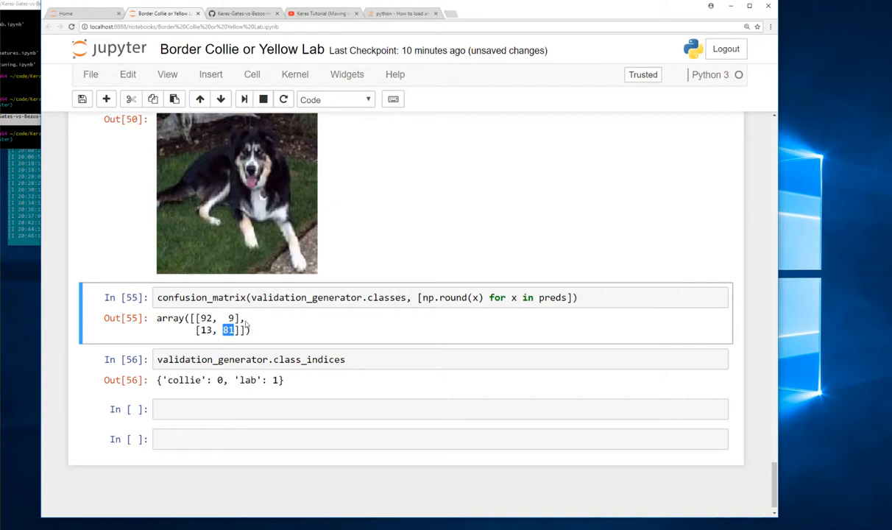
mouse_move(245, 304)
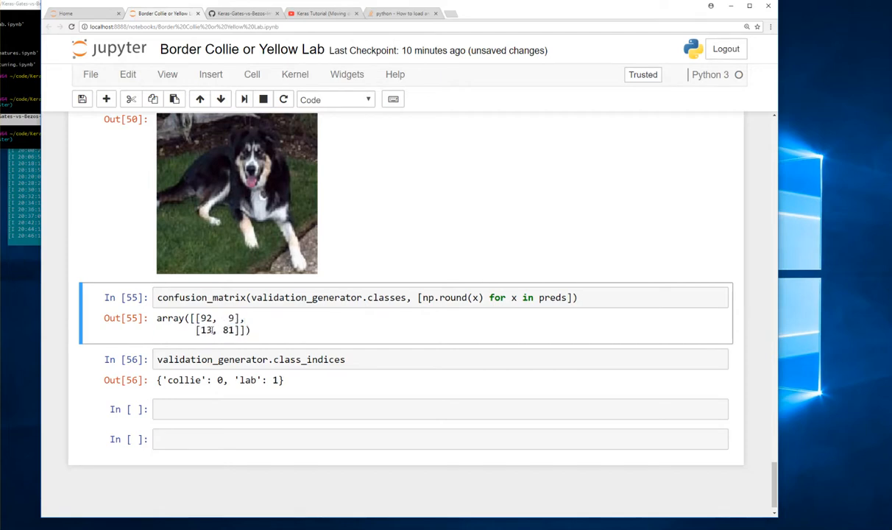
double_click(206, 330)
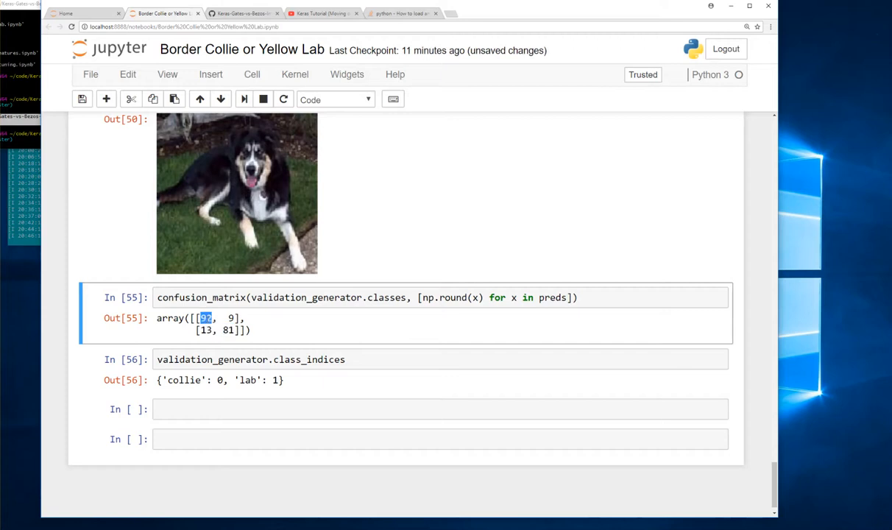
mouse_move(268, 327)
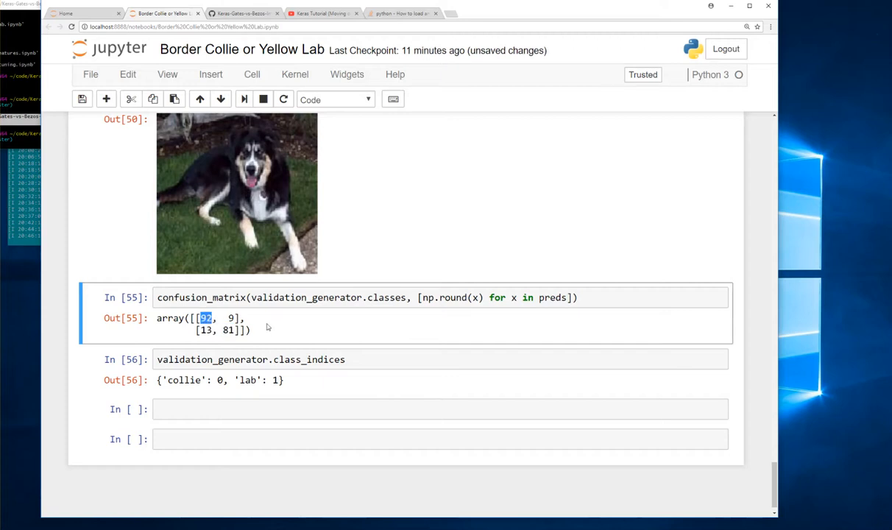
scroll(up, 3)
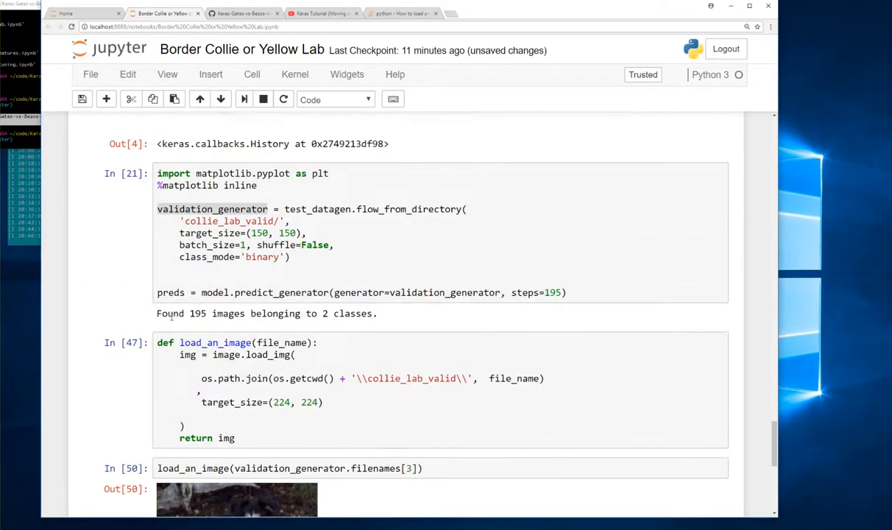
scroll(up, 3)
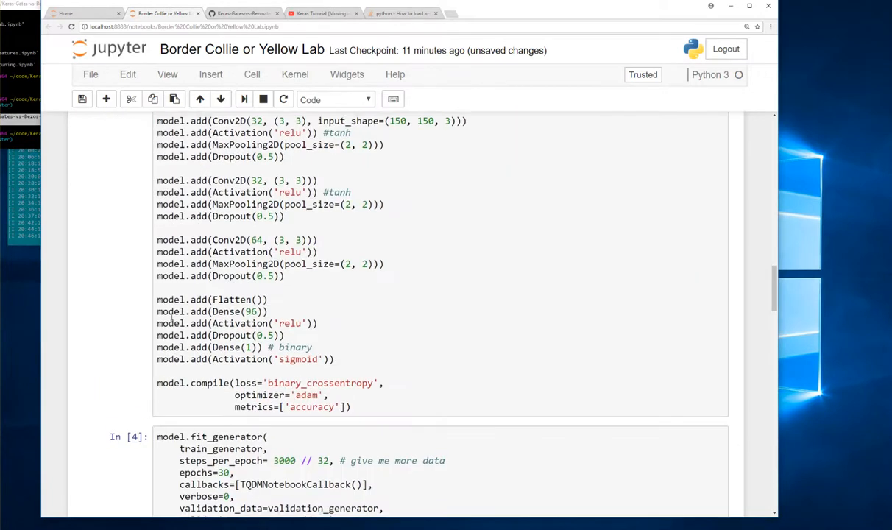
scroll(up, 3)
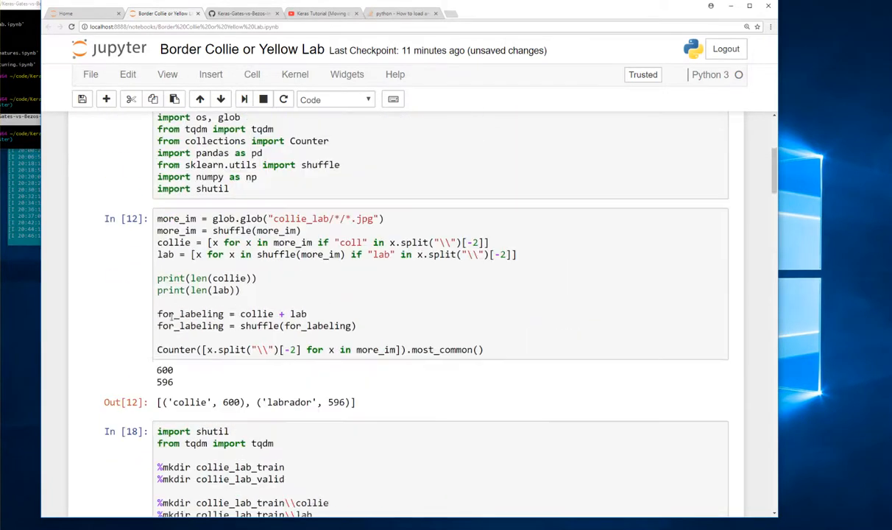
scroll(down, 3)
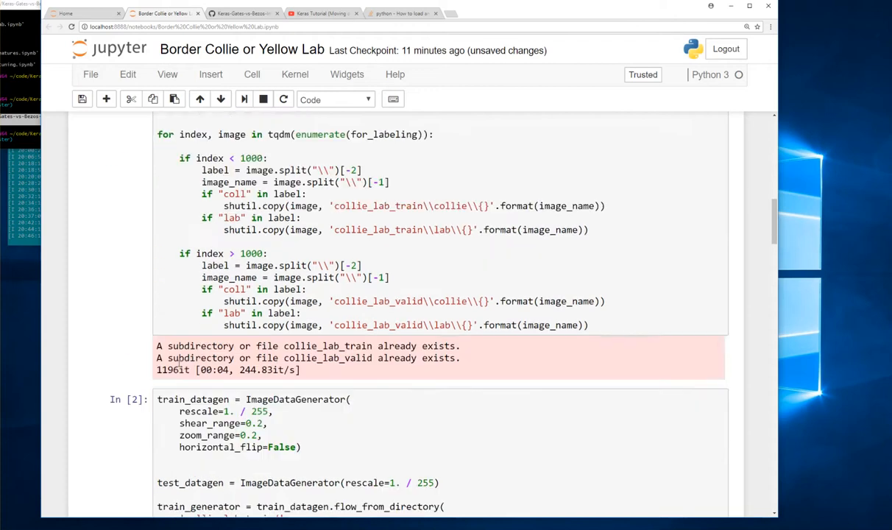
scroll(down, 3)
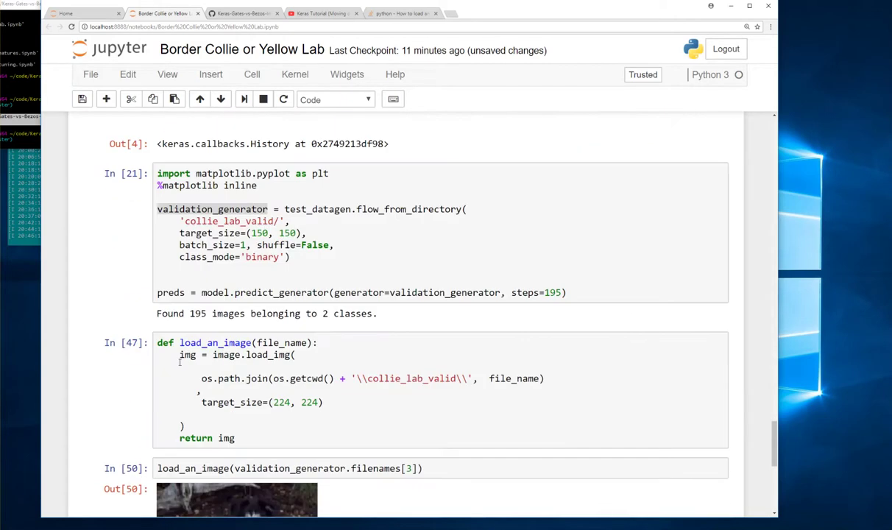
scroll(down, 3)
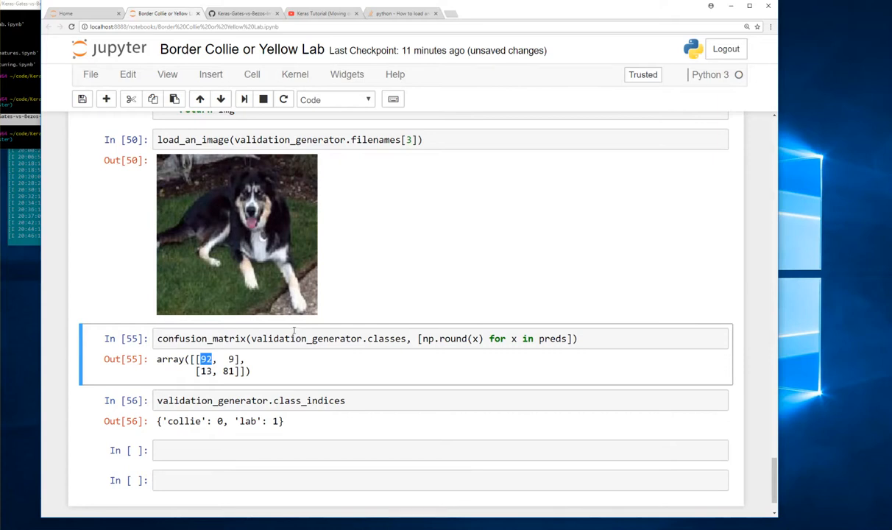
scroll(up, 3)
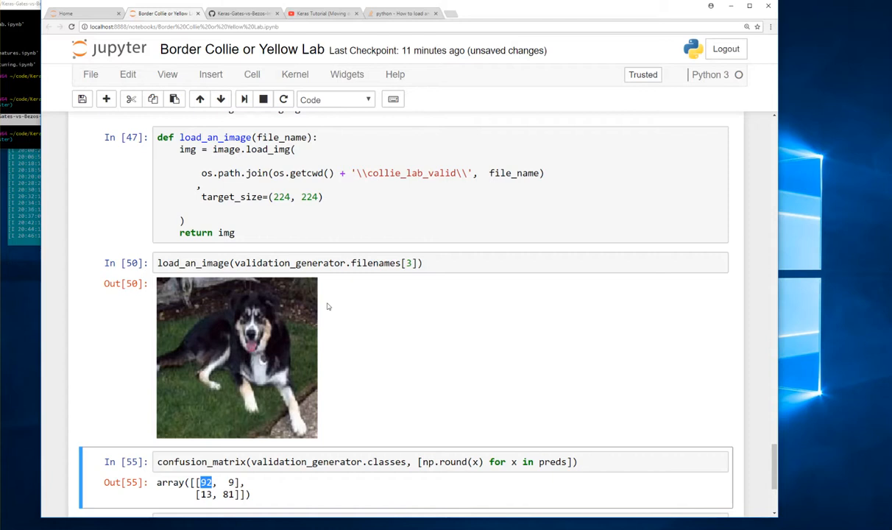
scroll(down, 3)
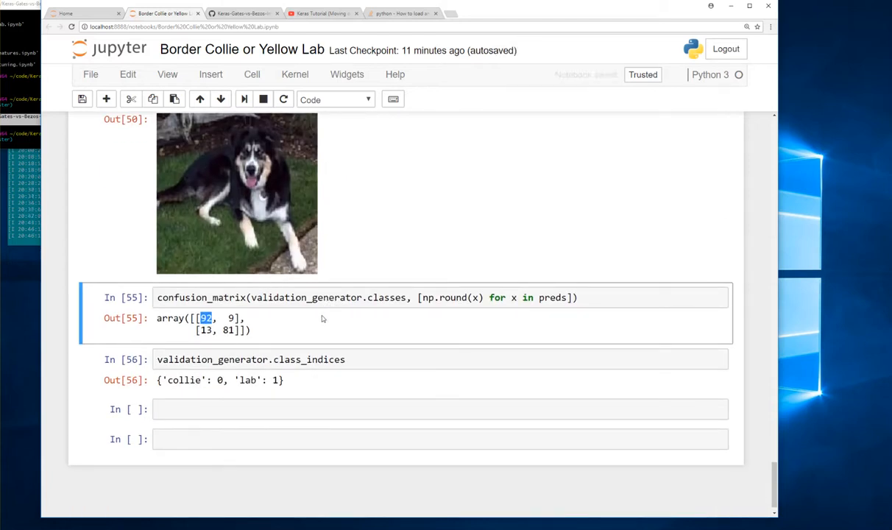
Save the notebook with Ctrl+S and scroll back over the results.
key(ctrl+s)
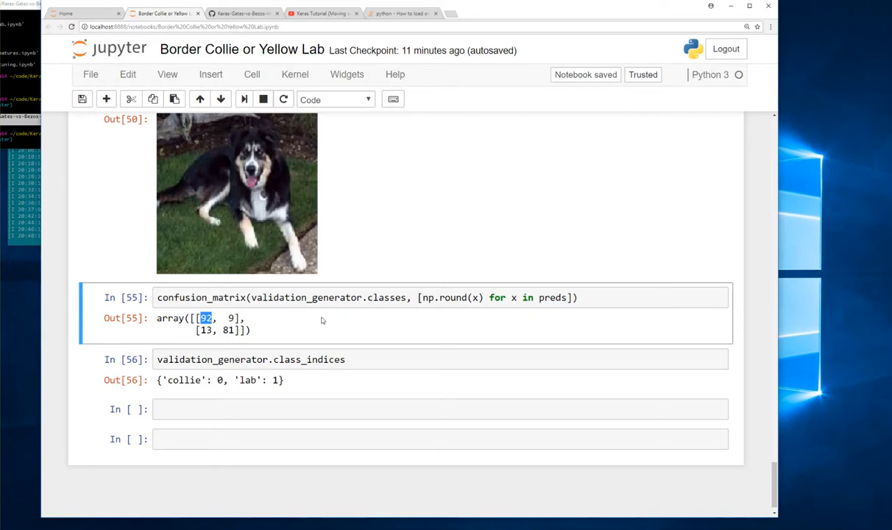
scroll(up, 3)
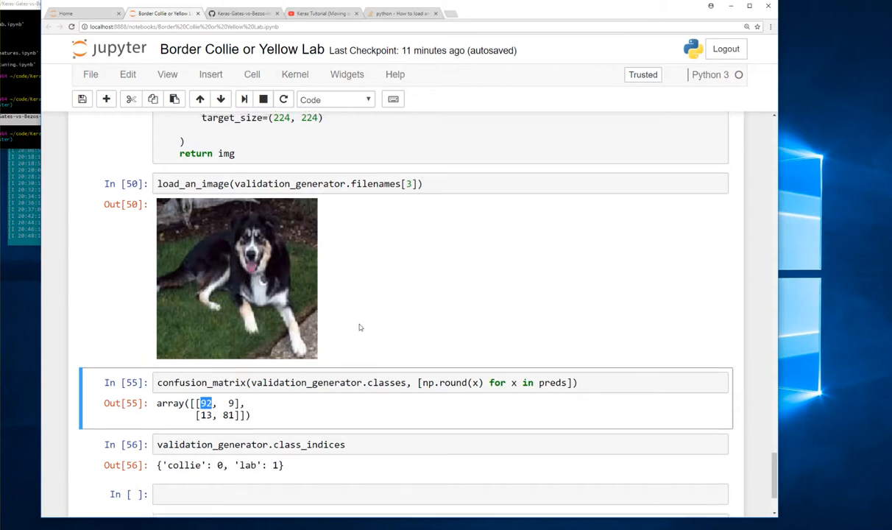
scroll(up, 3)
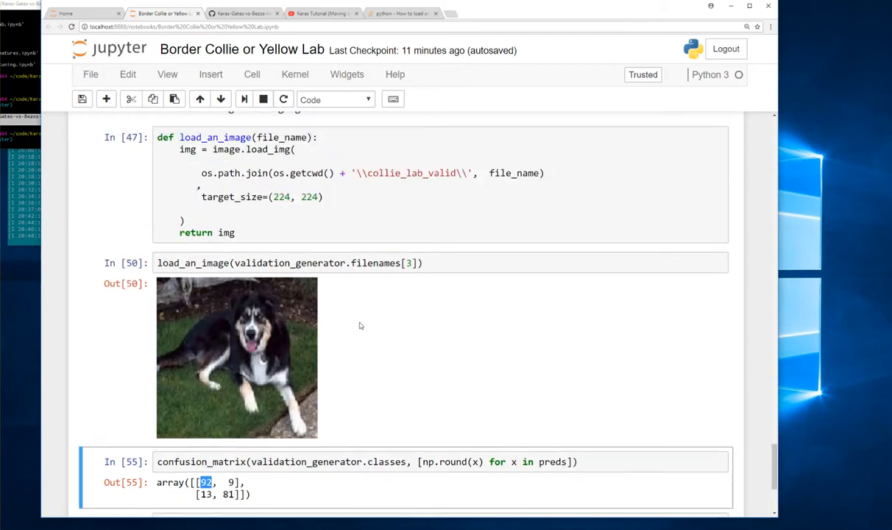
scroll(down, 3)
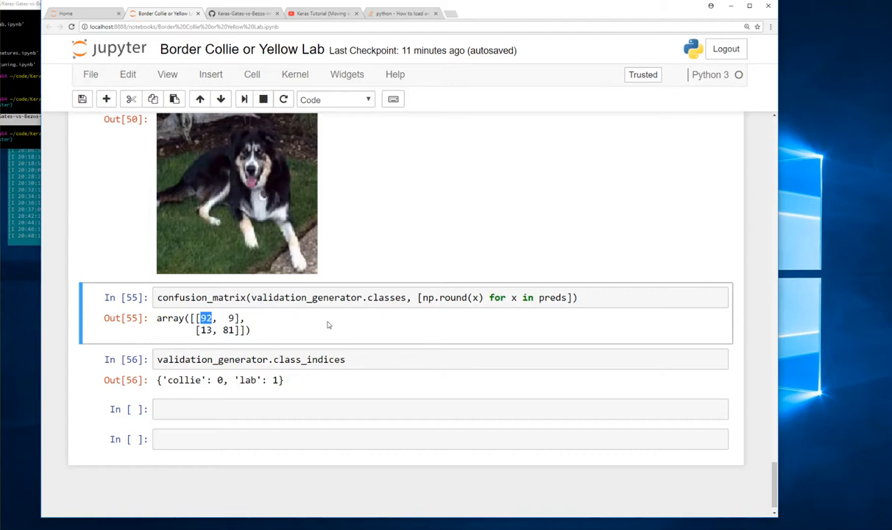
scroll(up, 3)
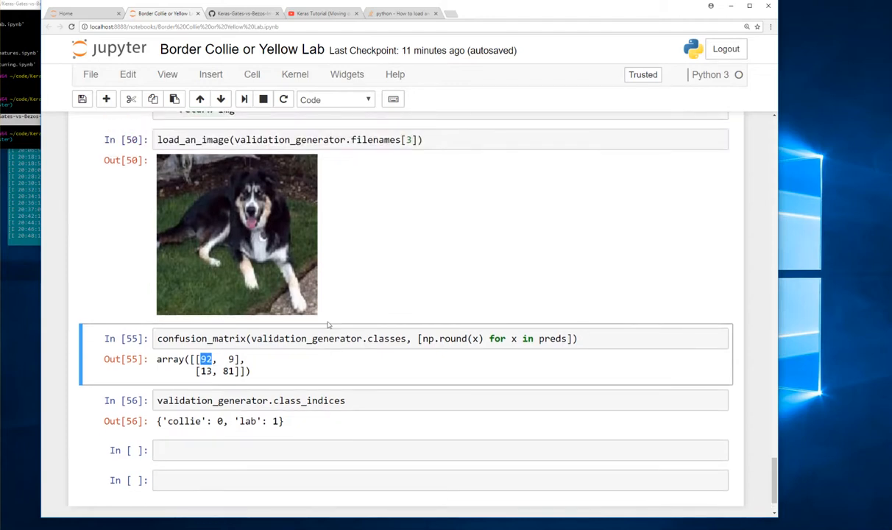
scroll(down, 3)
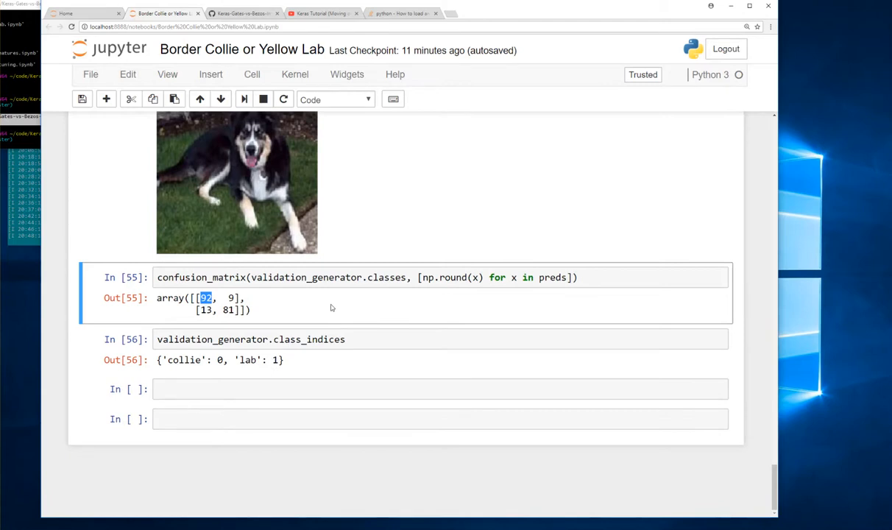
mouse_move(313, 388)
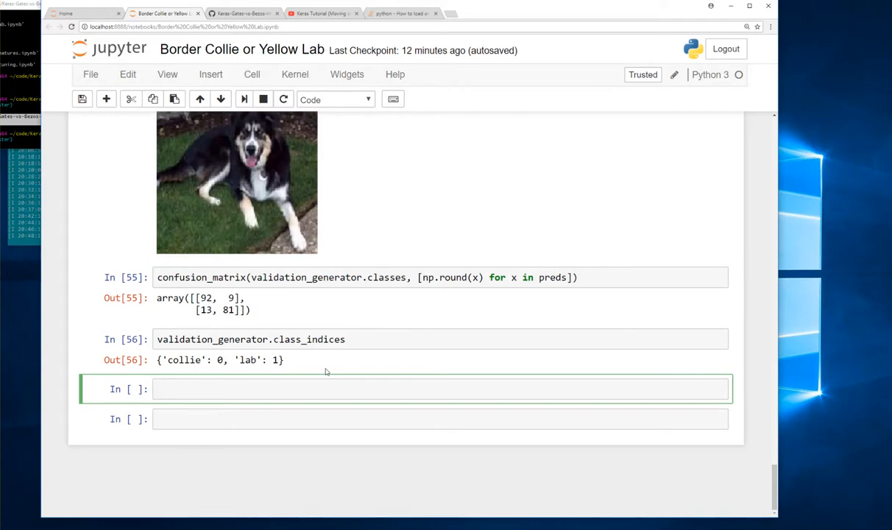
Zip validation_generator.classes with the rounded predictions, run it, and begin wrapping the expression.
text(zip()
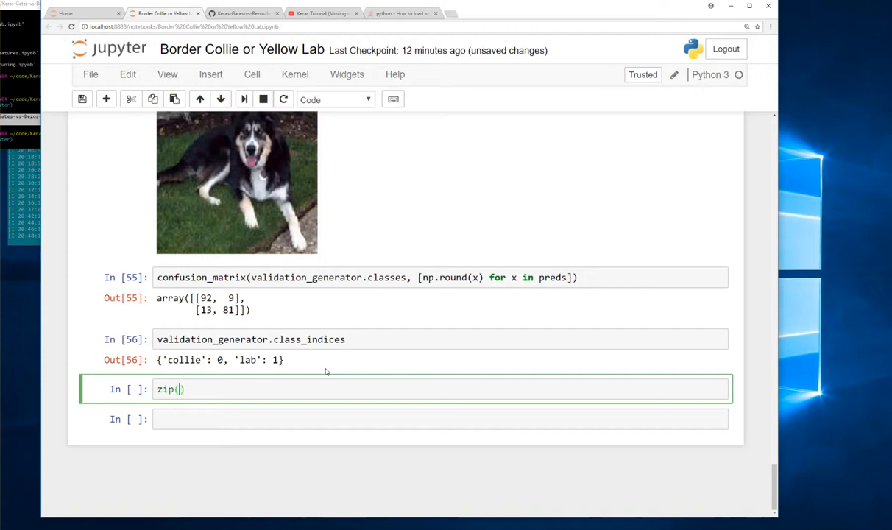
text(validation)
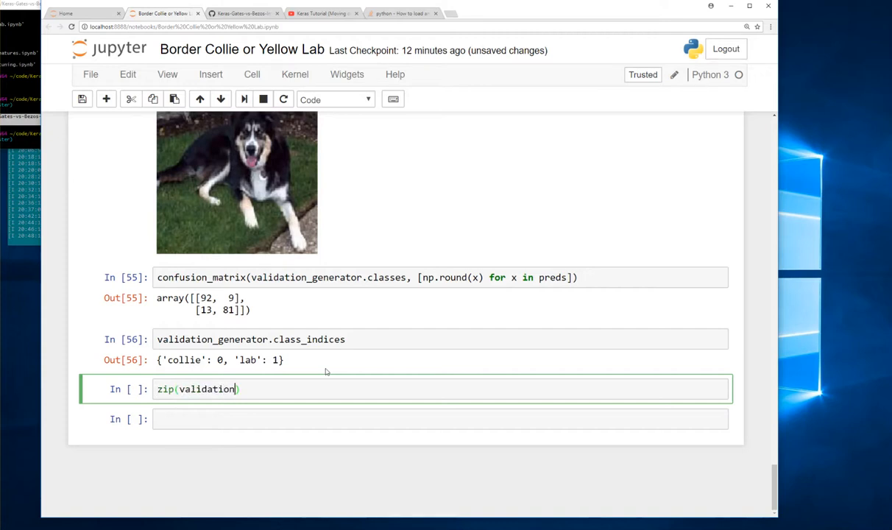
text(_generator)
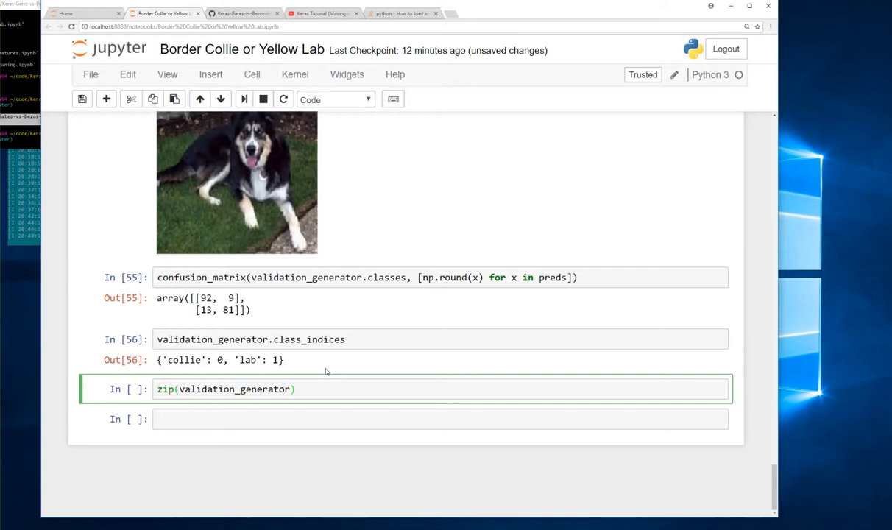
text(.classes)
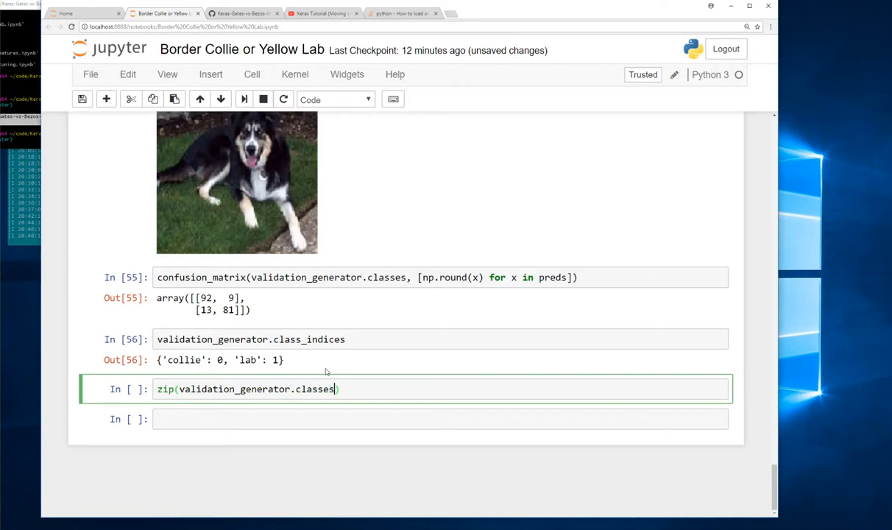
key(Backspace)
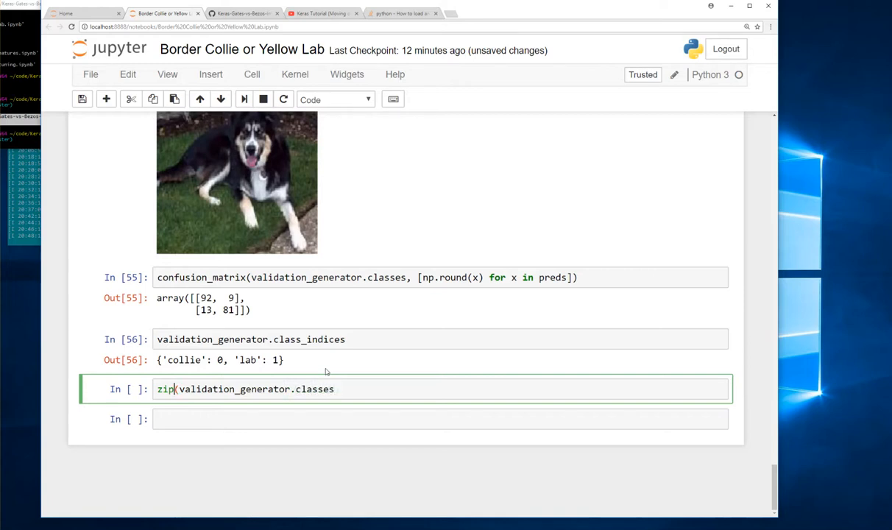
key(shift+enter)
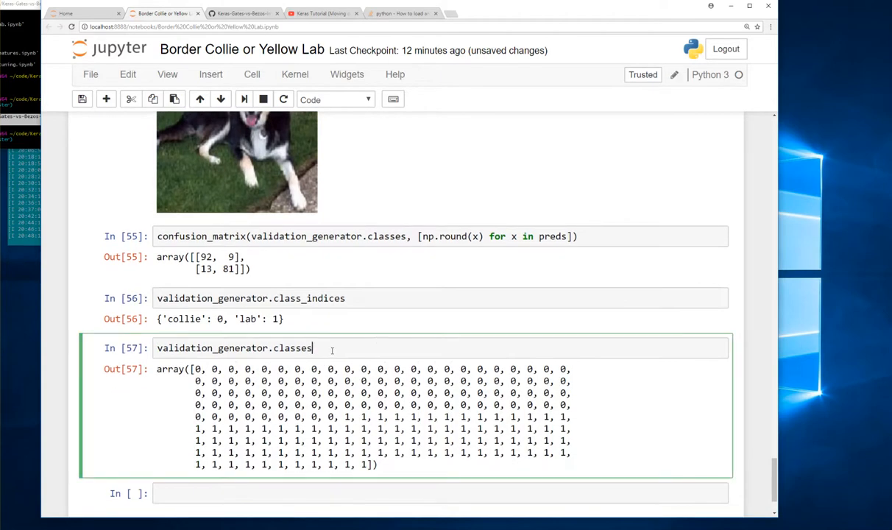
mouse_move(535, 329)
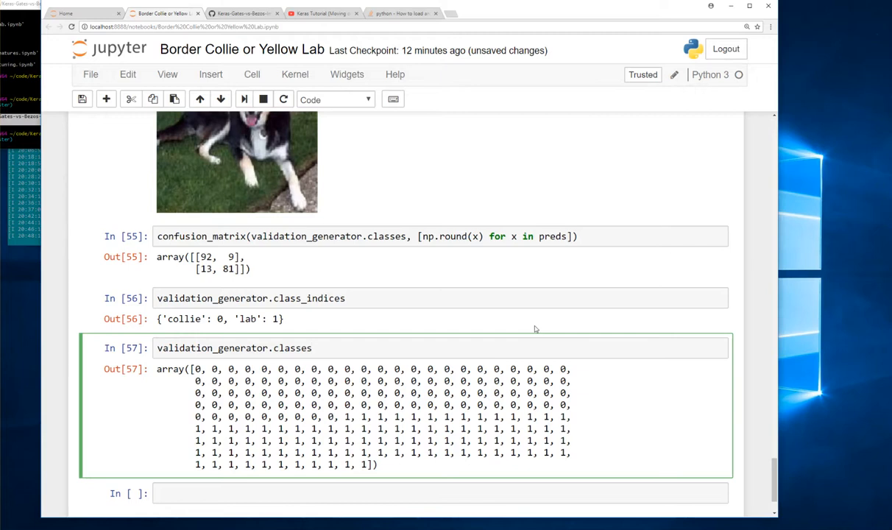
text(, [np.round(x) for x in preds)
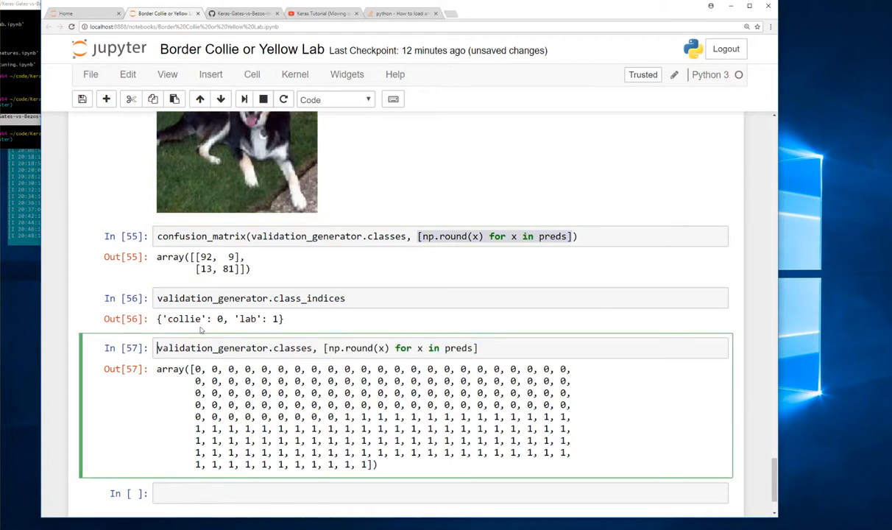
text(zip()
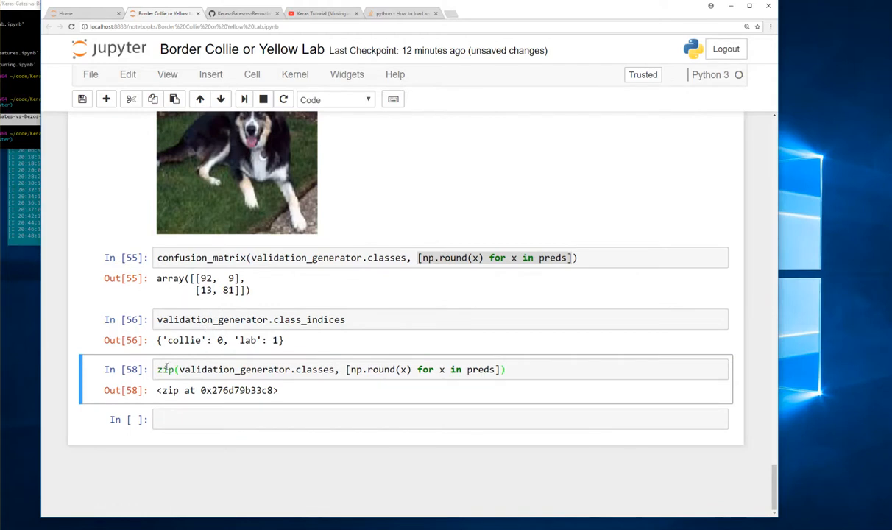
text(dict()
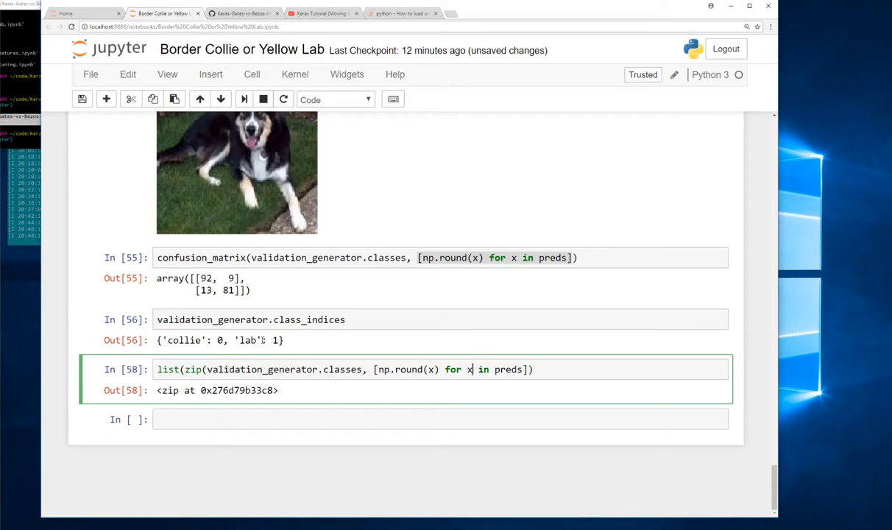
Close the list(zip(...)) wrapper and inspect the pairs with float predictions like 1.
text())
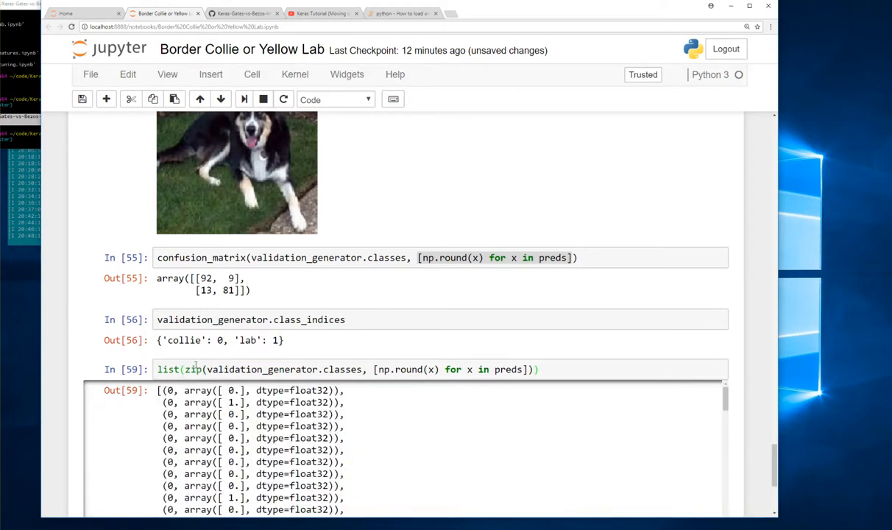
scroll(down, 3)
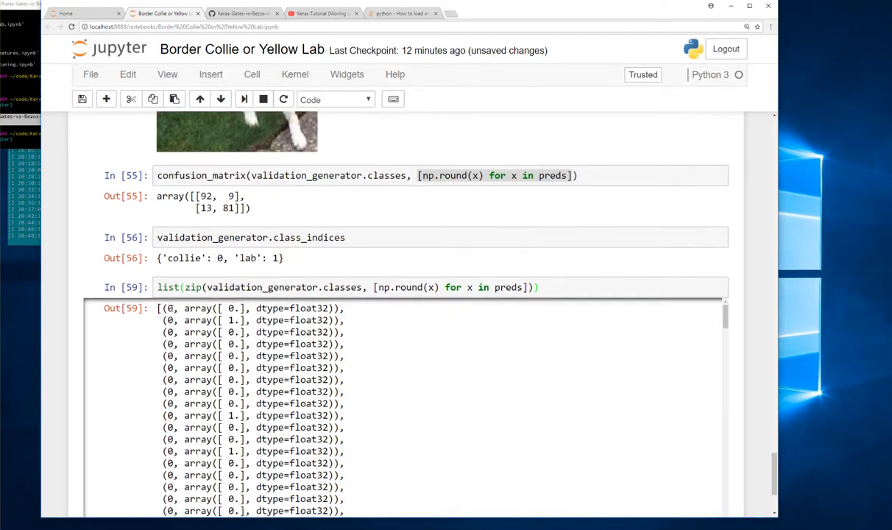
double_click(233, 320)
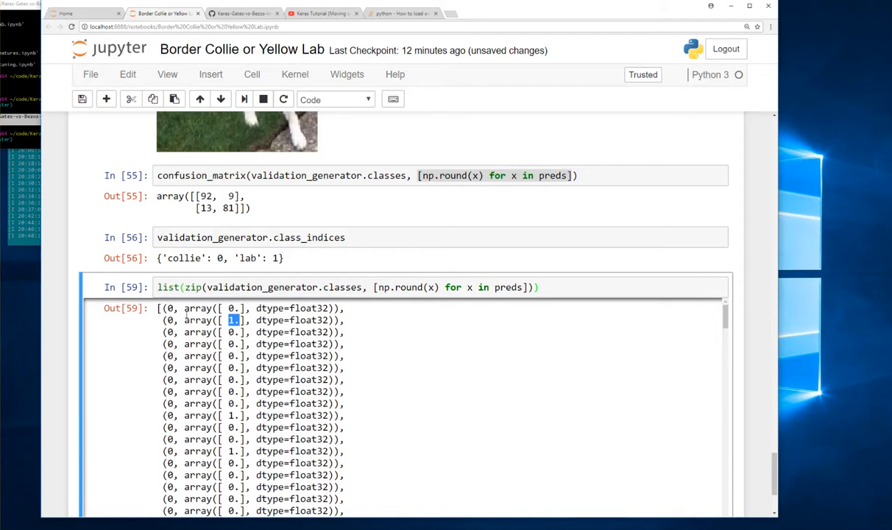
scroll(down, 3)
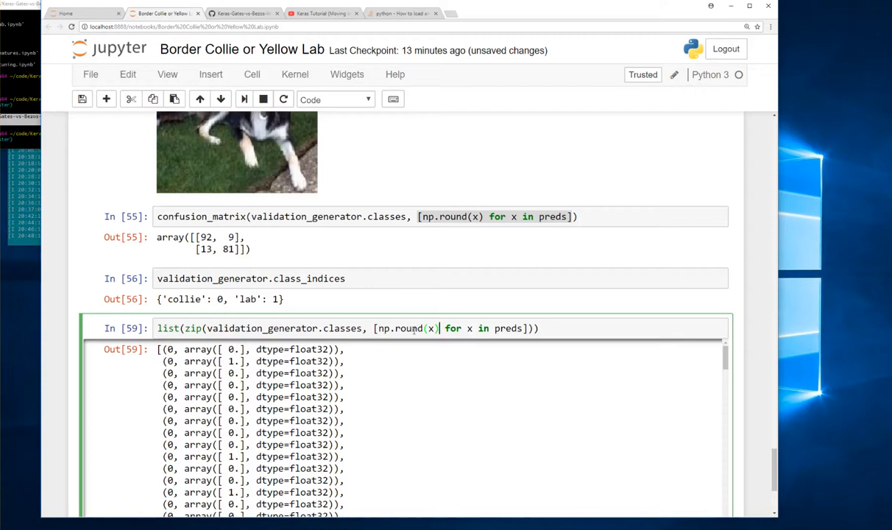
Convert predictions to plain integers with int(...) and [0], then review pairs like (0, 1).
text([0])
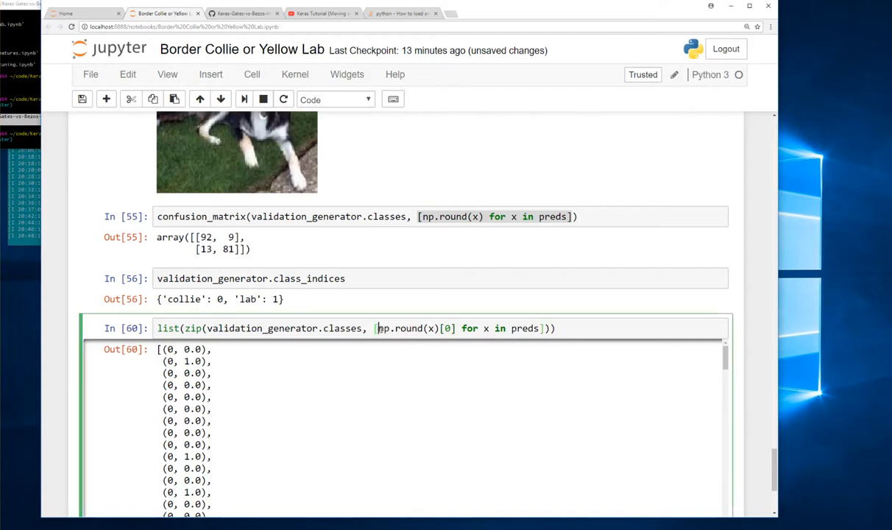
text(int()
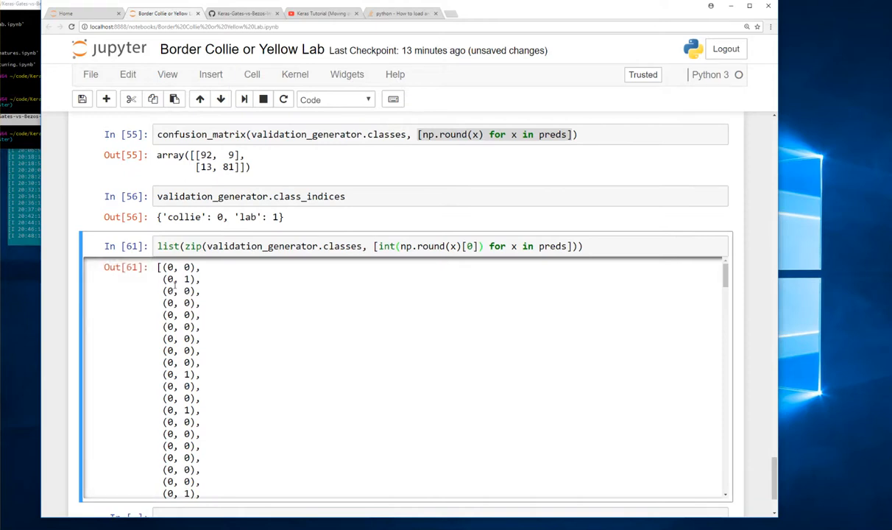
scroll(down, 3)
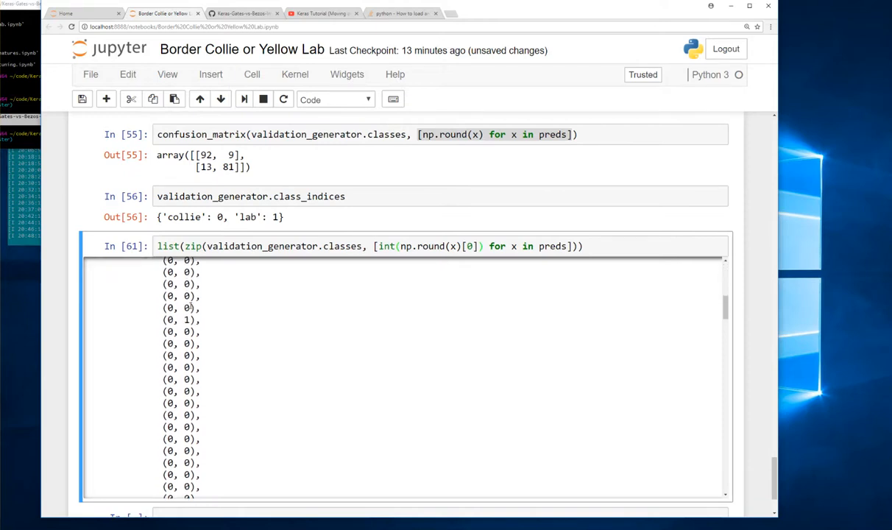
scroll(down, 3)
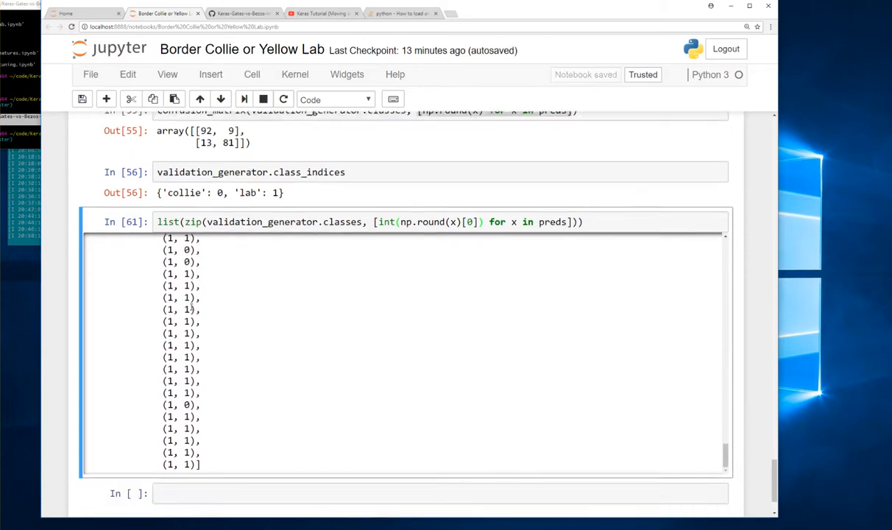
scroll(down, 3)
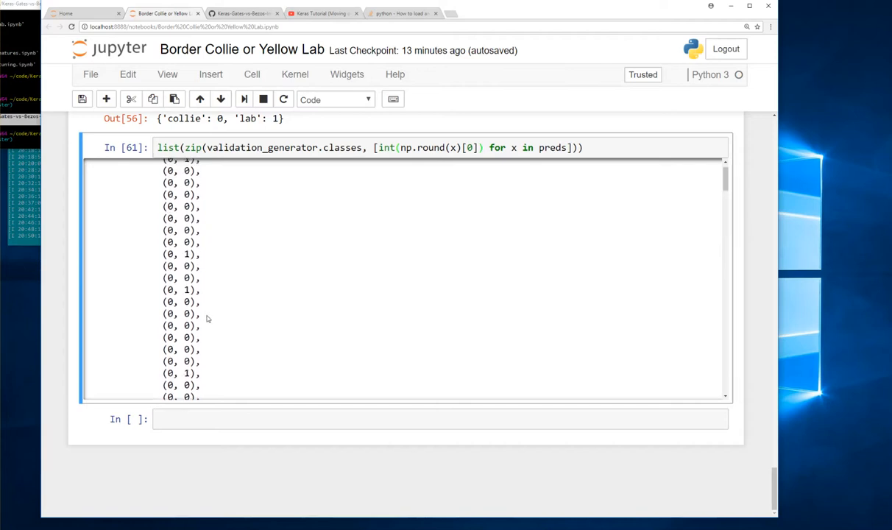
scroll(up, 3)
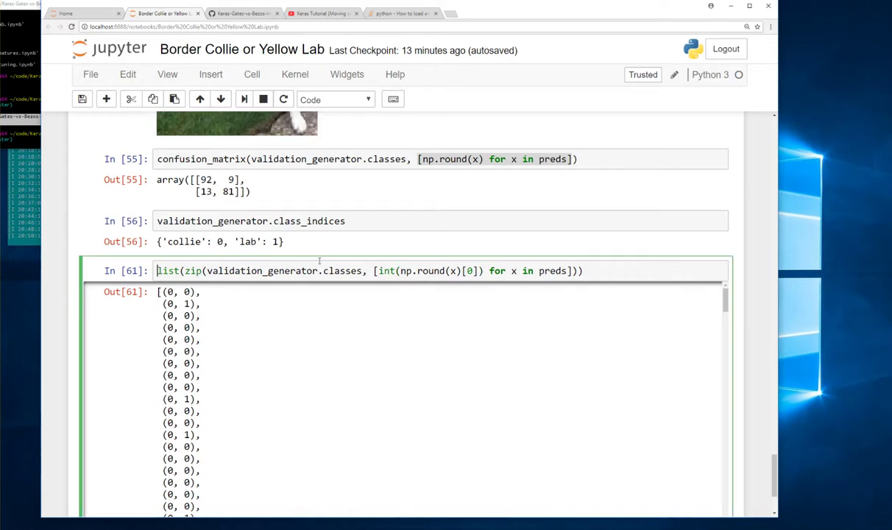
Turn the pair list into a for-loop over enumerate(...) that prints each index with its pair.
text(for index, _ in)
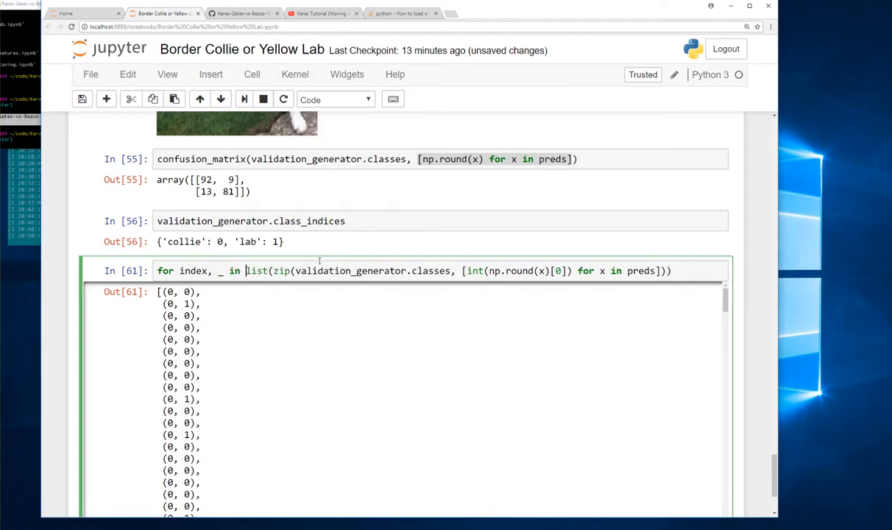
text(enumerate()
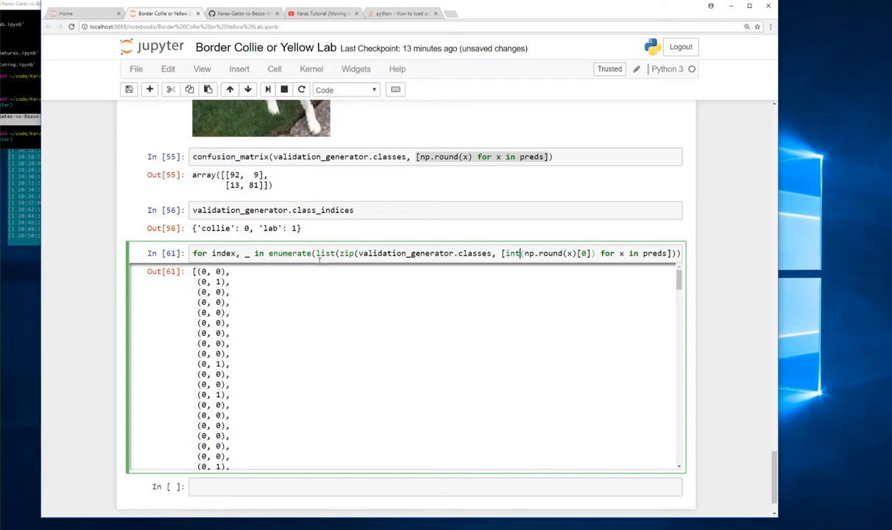
key(enter)
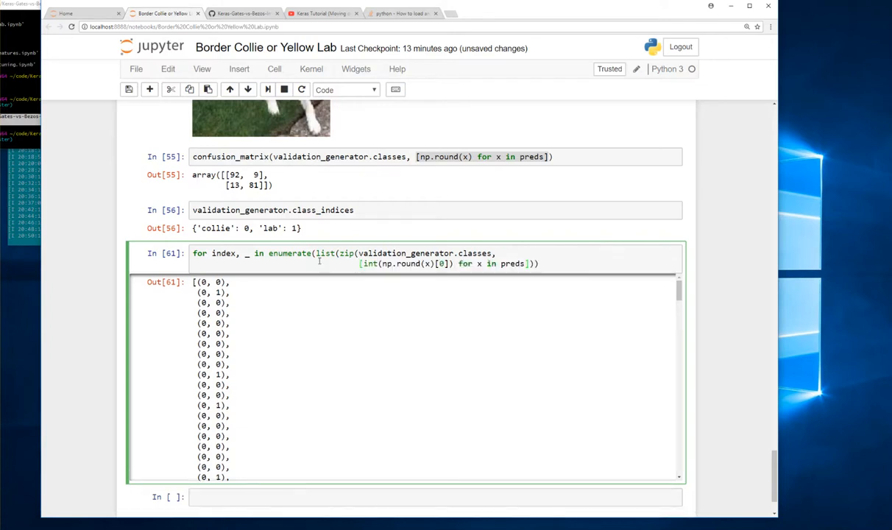
click(544, 263)
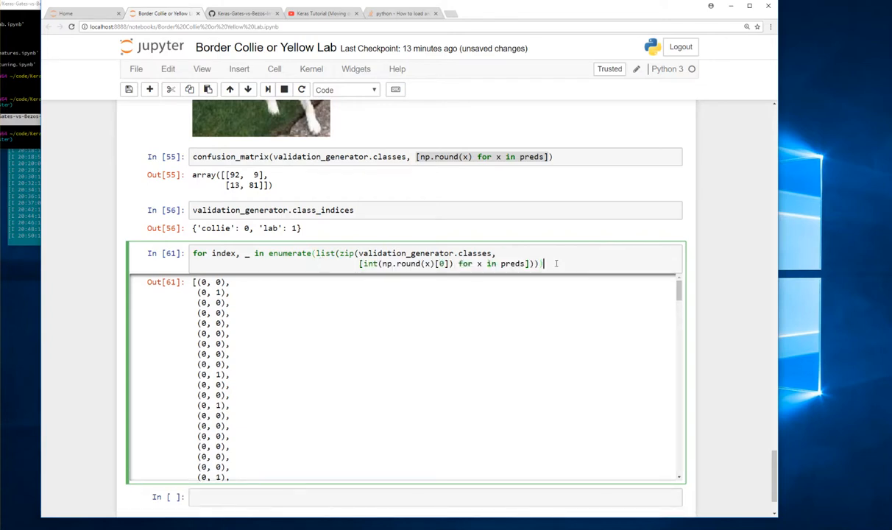
text(:)
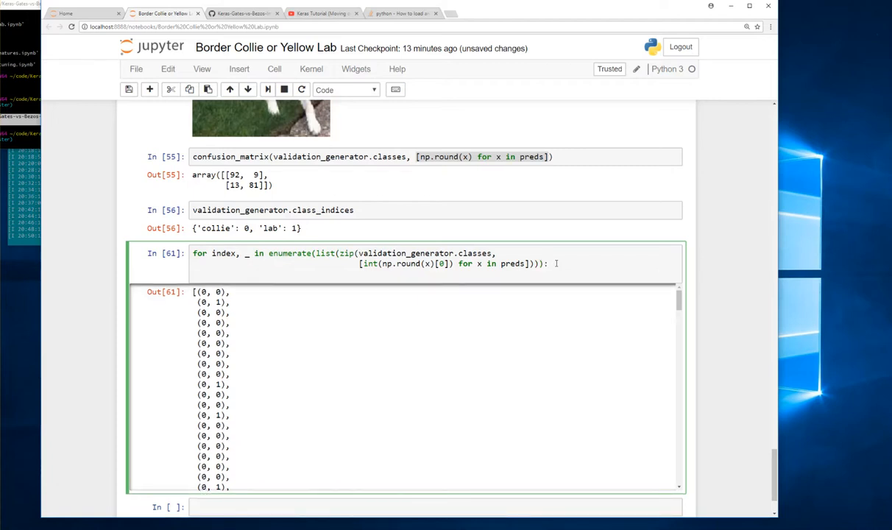
text(print(index,)
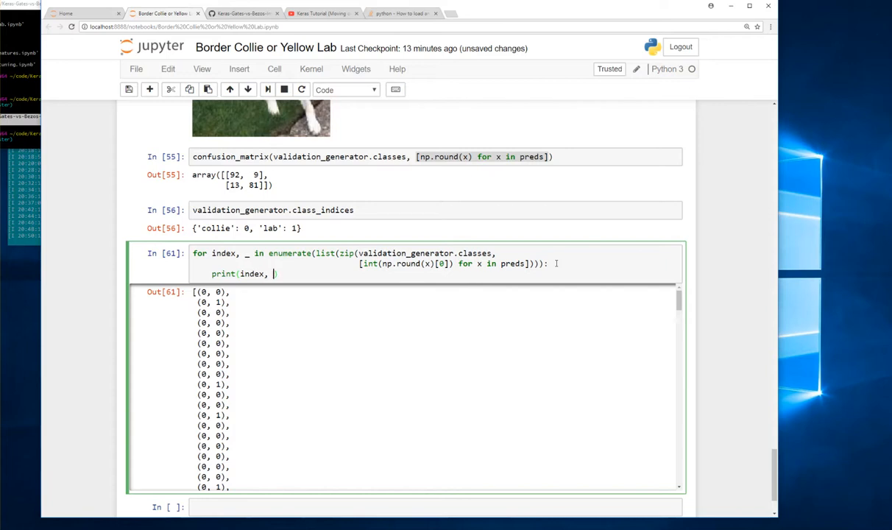
text())
text(if)
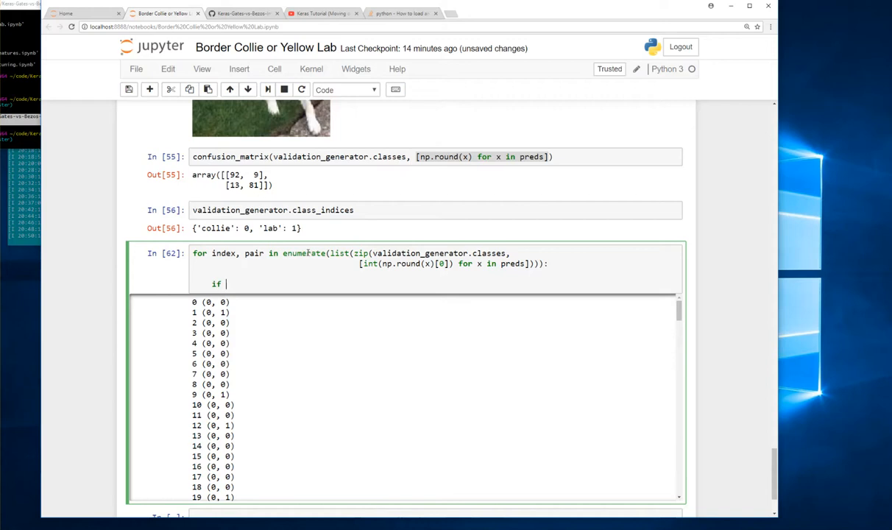
Add an if pair[0] != pair[1] check that appends index to a new bad_indices list.
text(pair[0])
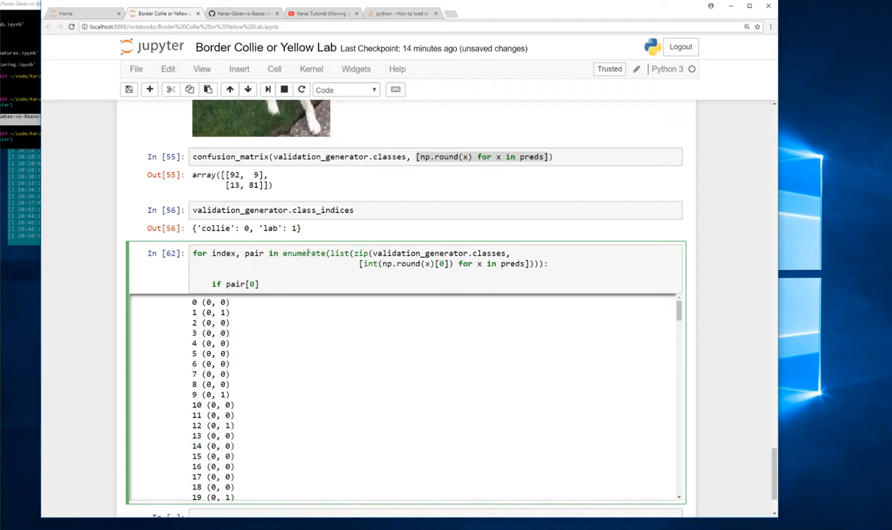
text(!= pair)
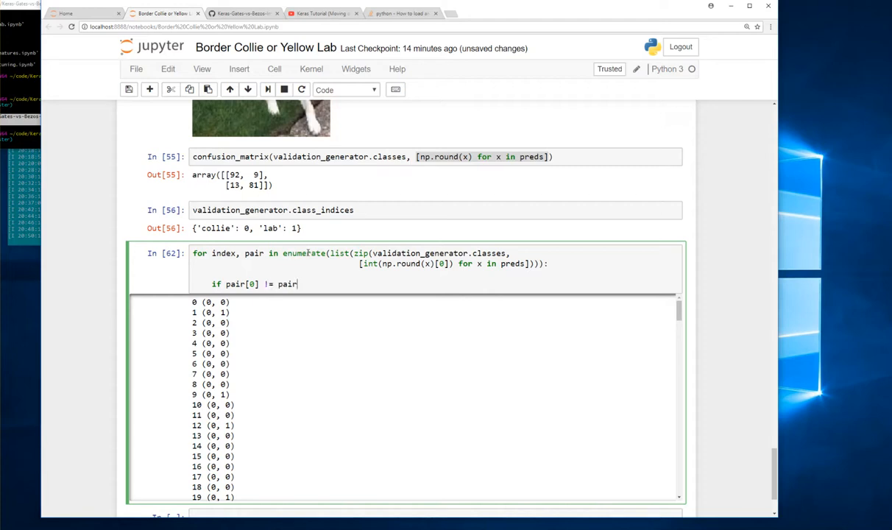
text(1]:)
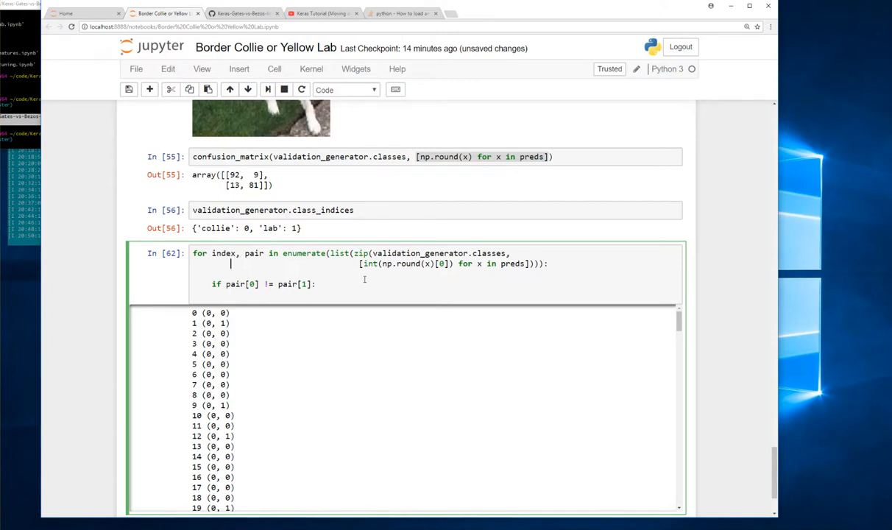
text(bad)
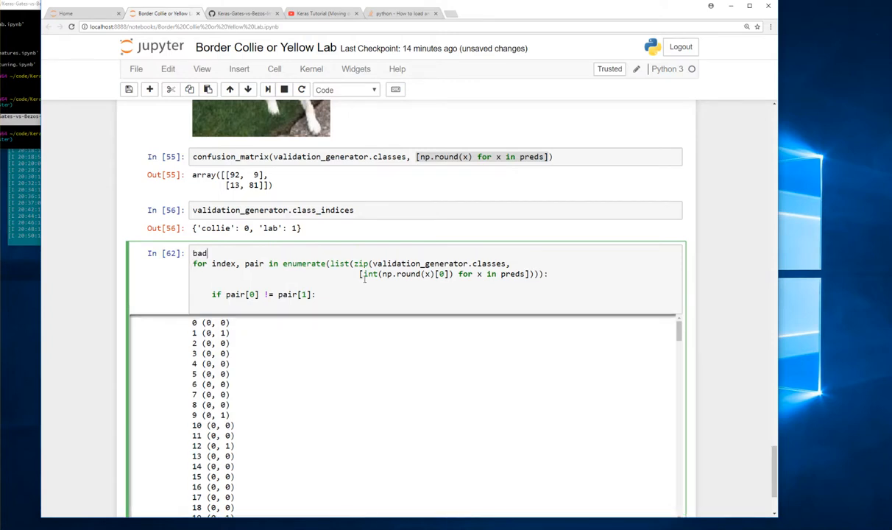
text(_indices = [])
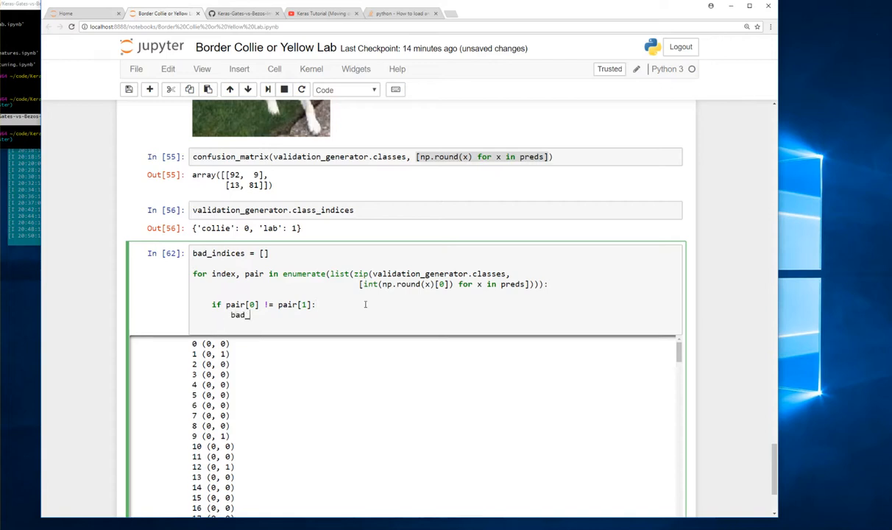
text(indices.append)
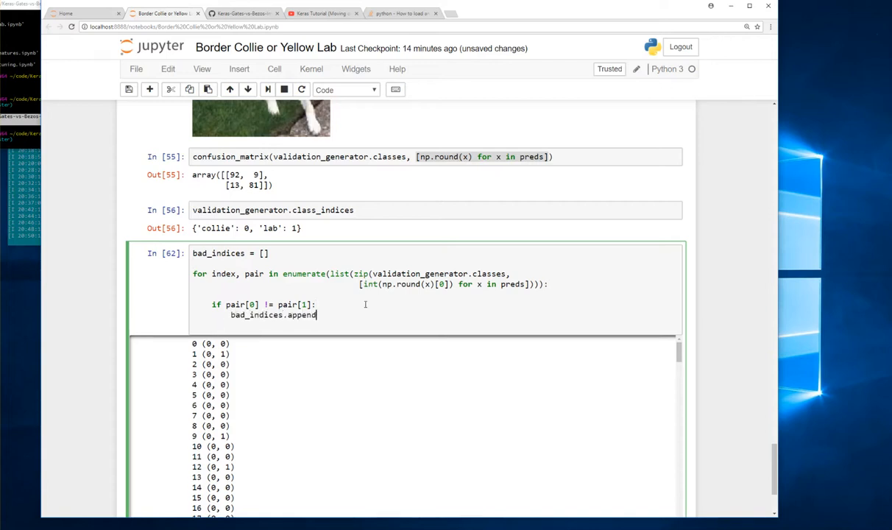
text((index)
text(bad_indices)
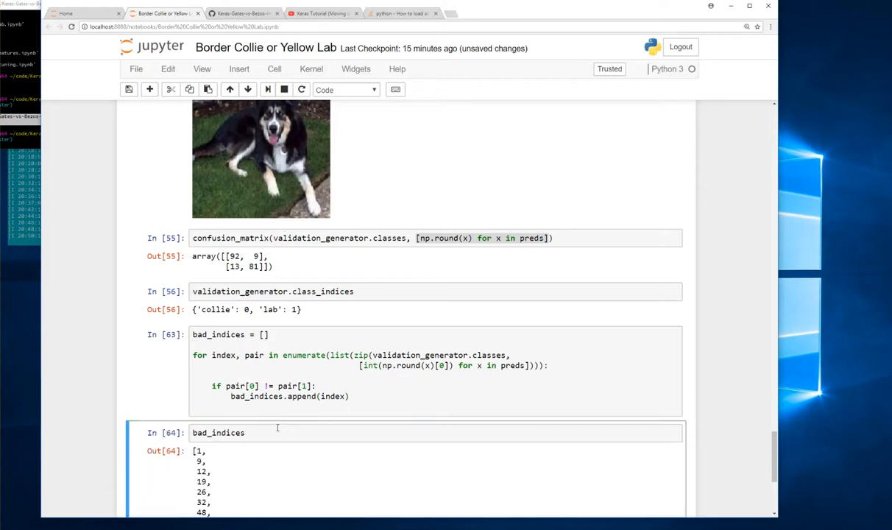
Review the bad_indices output ending at 189 and reuse the load_an_image call in a new cell.
scroll(down, 3)
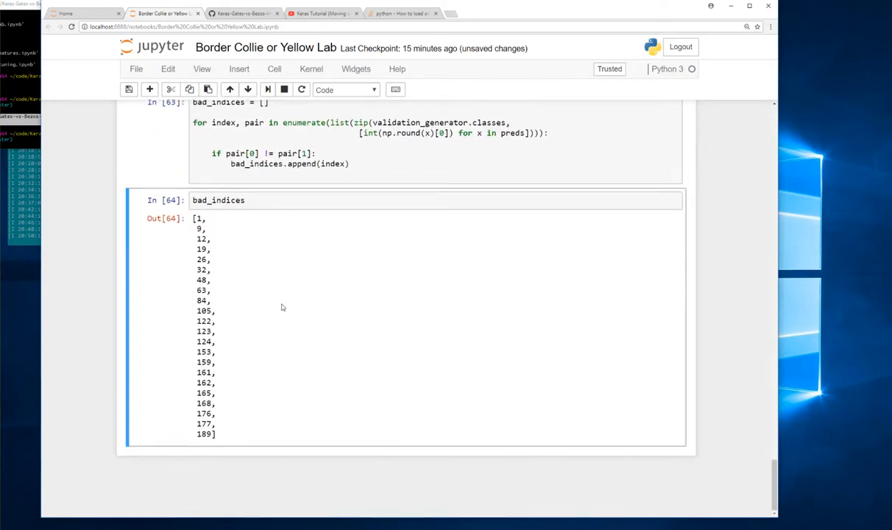
scroll(up, 3)
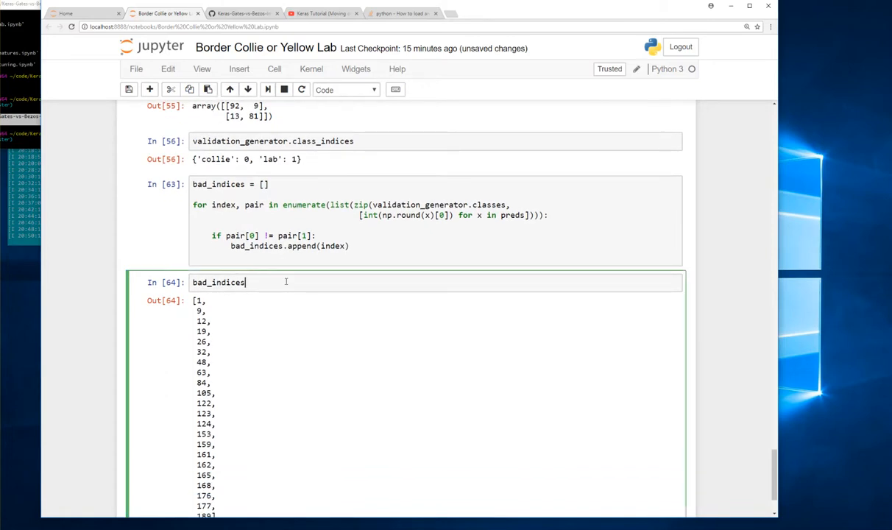
scroll(up, 3)
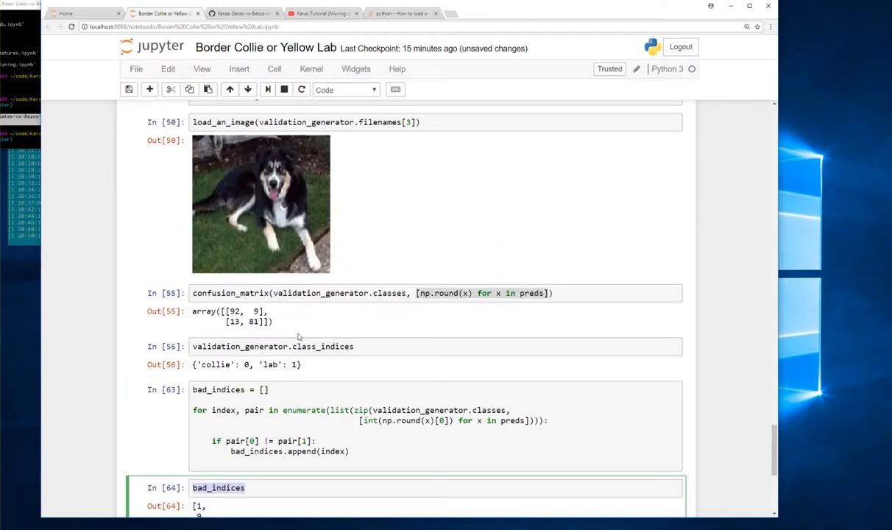
scroll(up, 3)
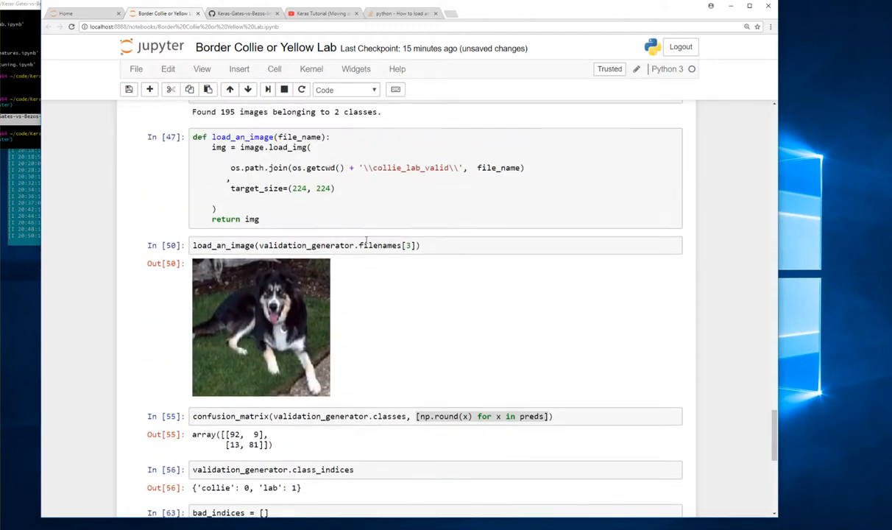
click(305, 246)
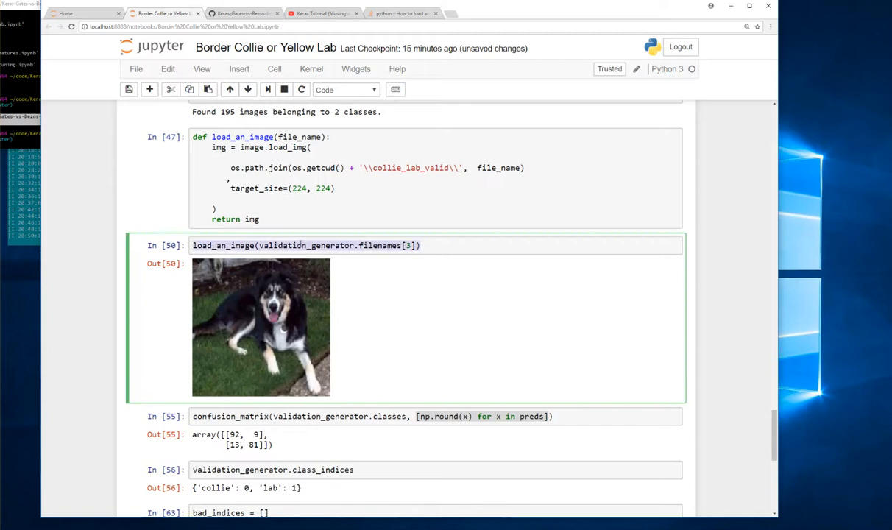
scroll(down, 3)
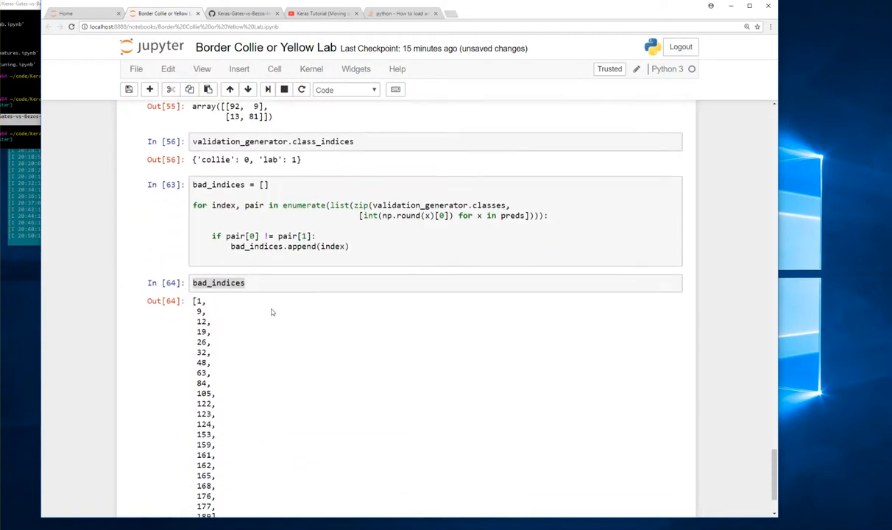
click(285, 282)
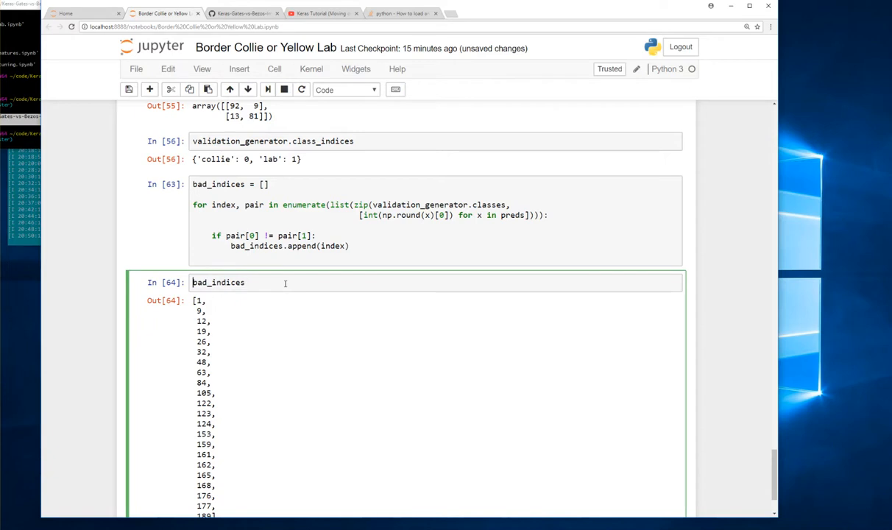
scroll(down, 3)
text(load_an_image(validation_generator.filenames[3]))
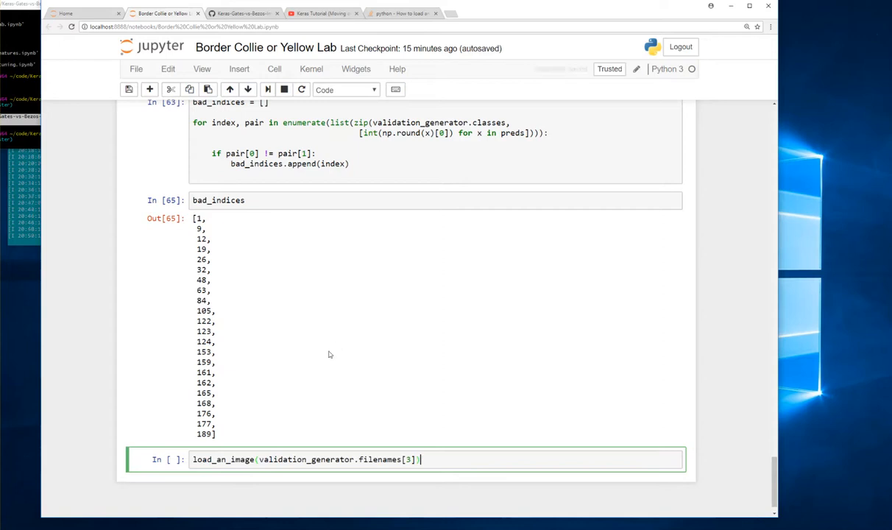
Swap bad indices (9, 1, 19, 26 … 161) into load_an_image and view each misclassified photo.
key(ctrl+s)
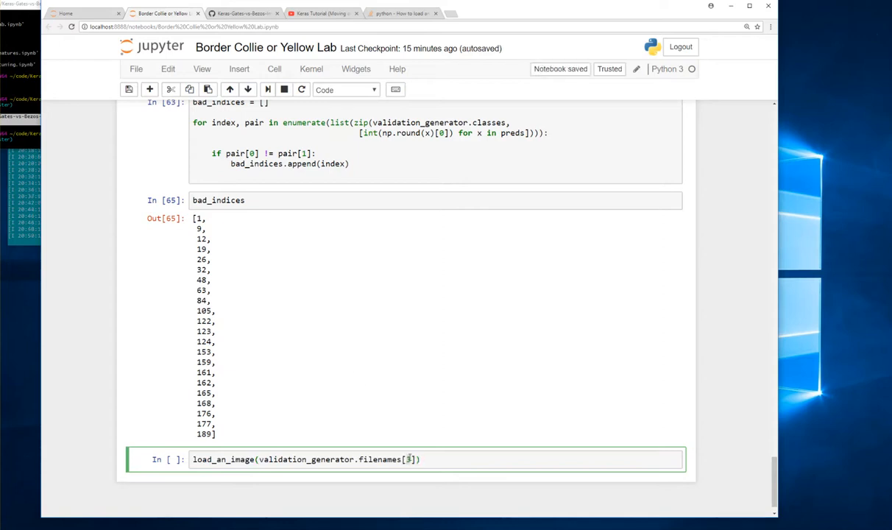
key(Backspace)
text(9)
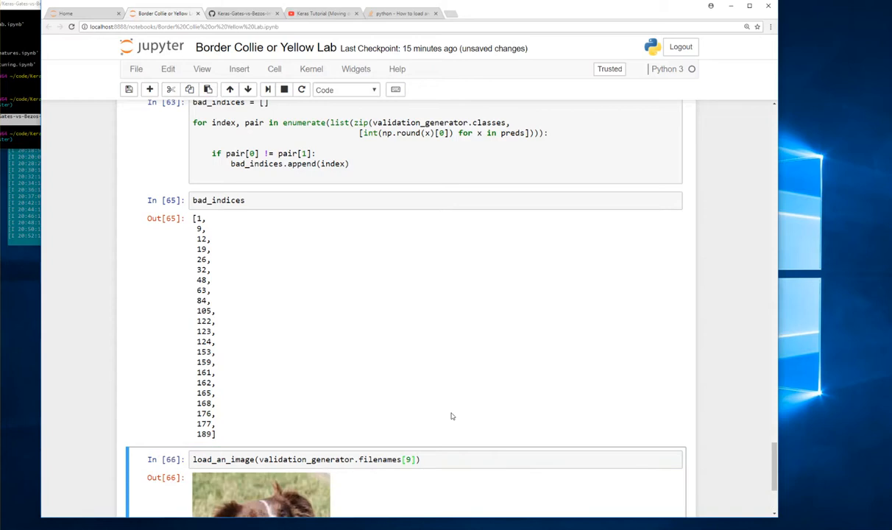
scroll(down, 3)
text(1)
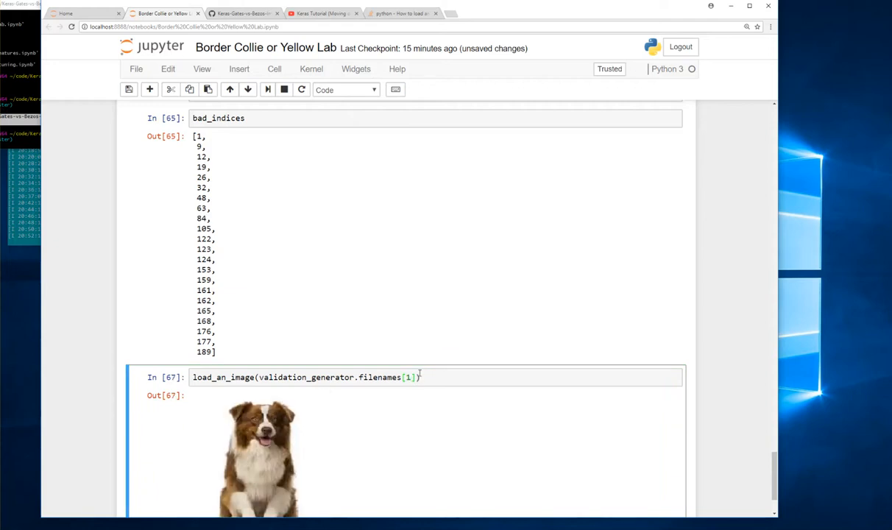
scroll(down, 3)
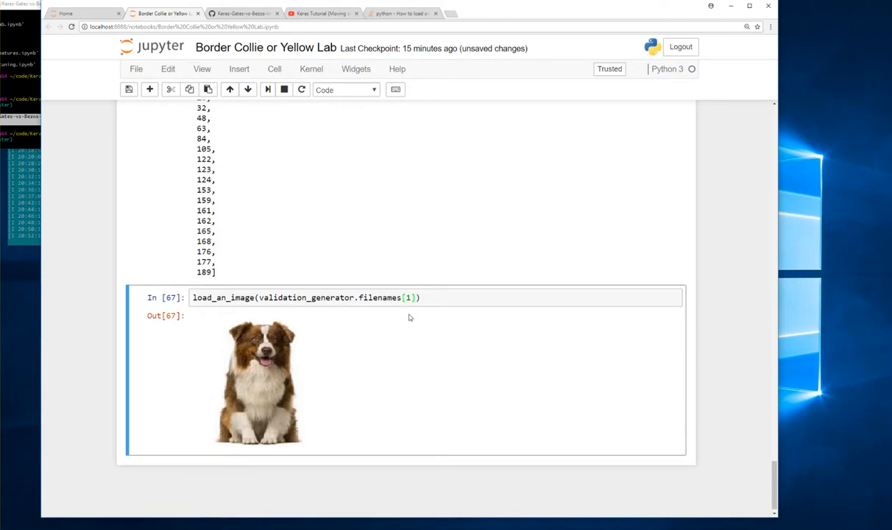
scroll(up, 3)
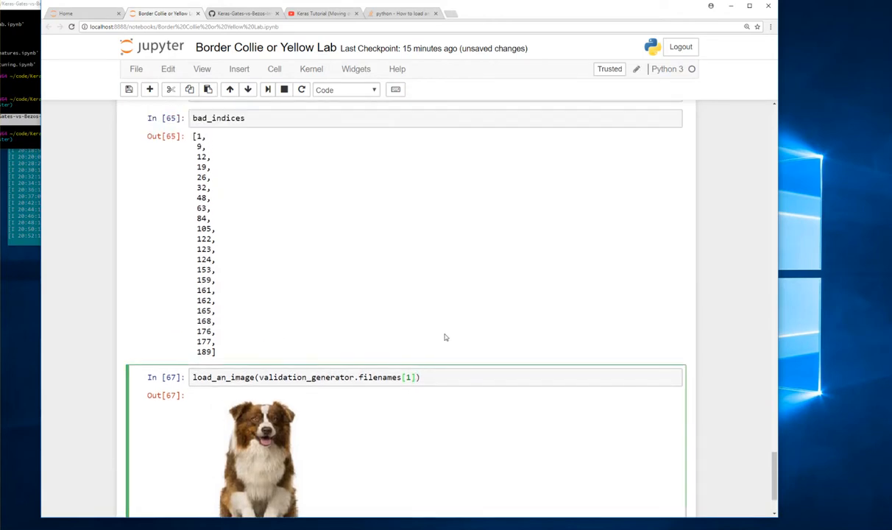
key(Backspace)
text(9)
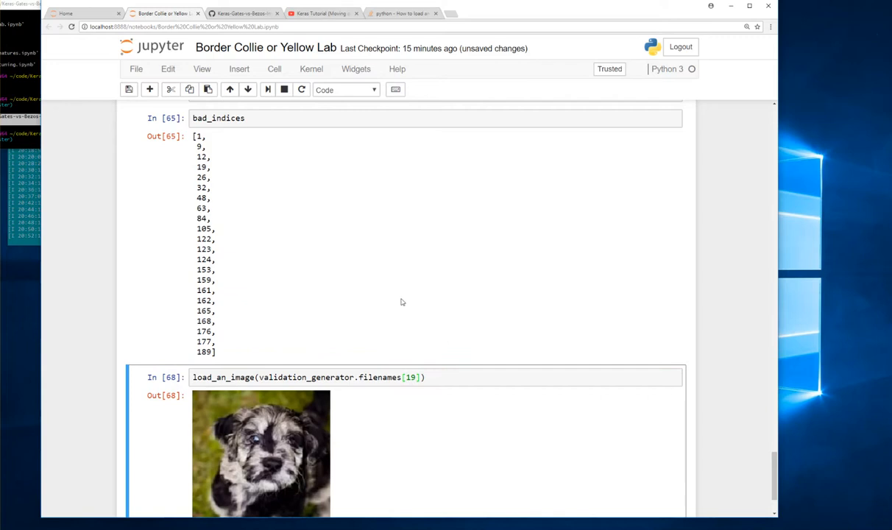
scroll(down, 3)
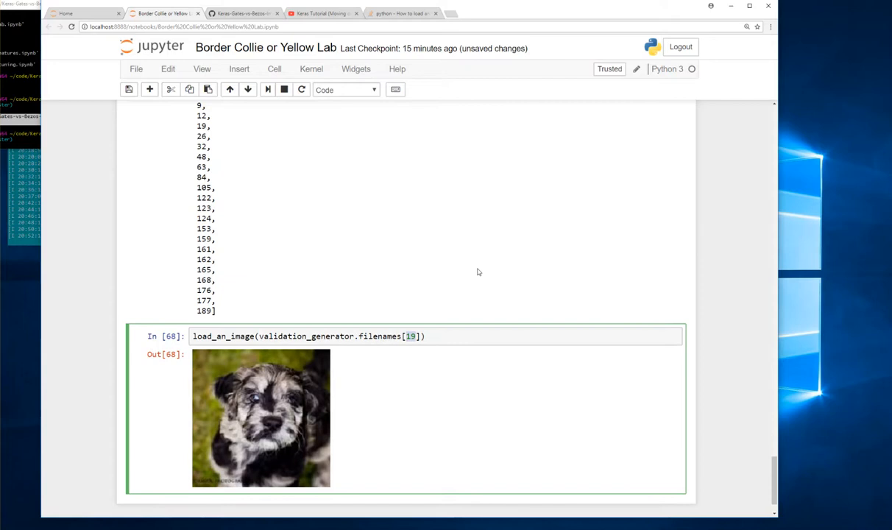
scroll(up, 3)
text(26)
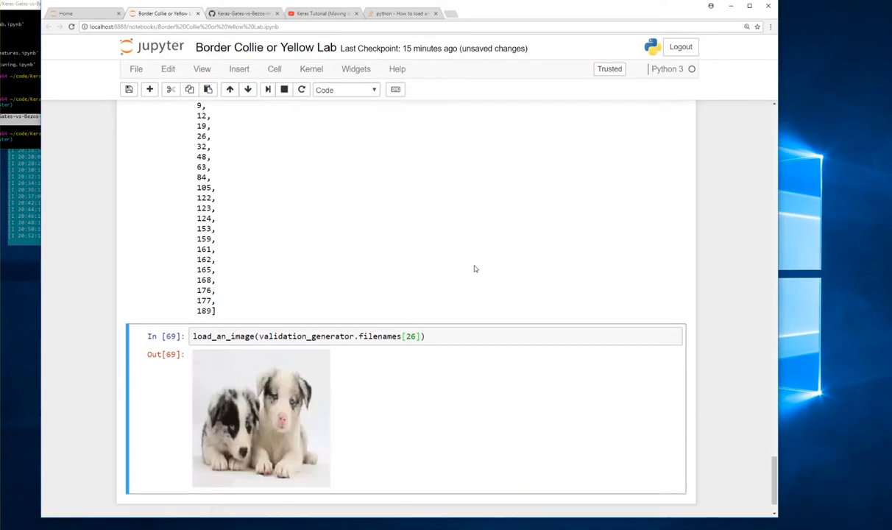
scroll(up, 3)
text(161)
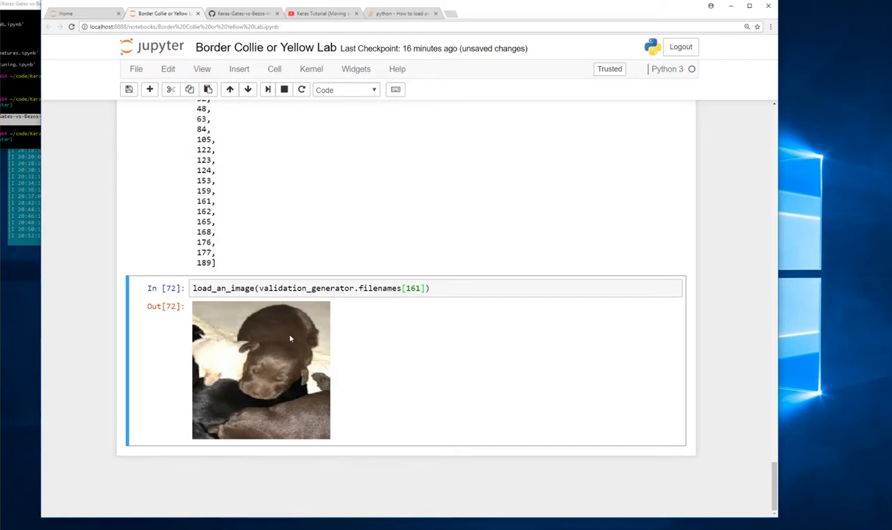
mouse_move(339, 234)
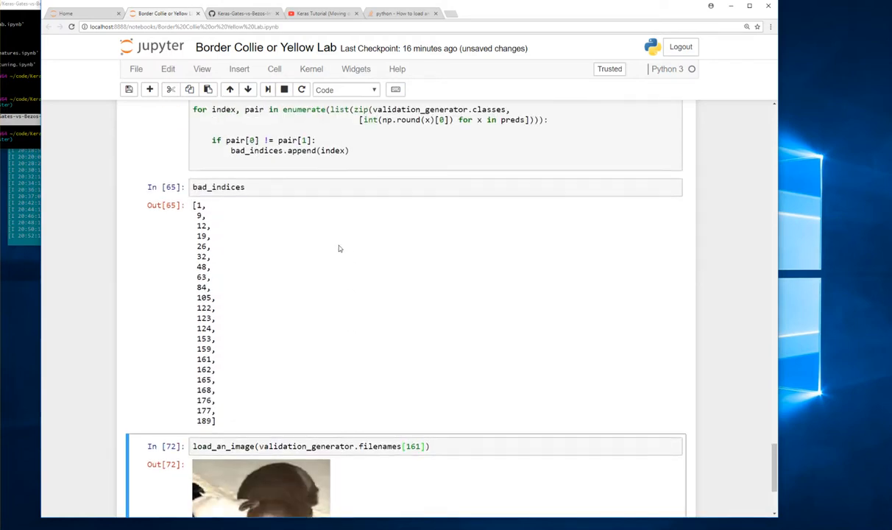
scroll(up, 3)
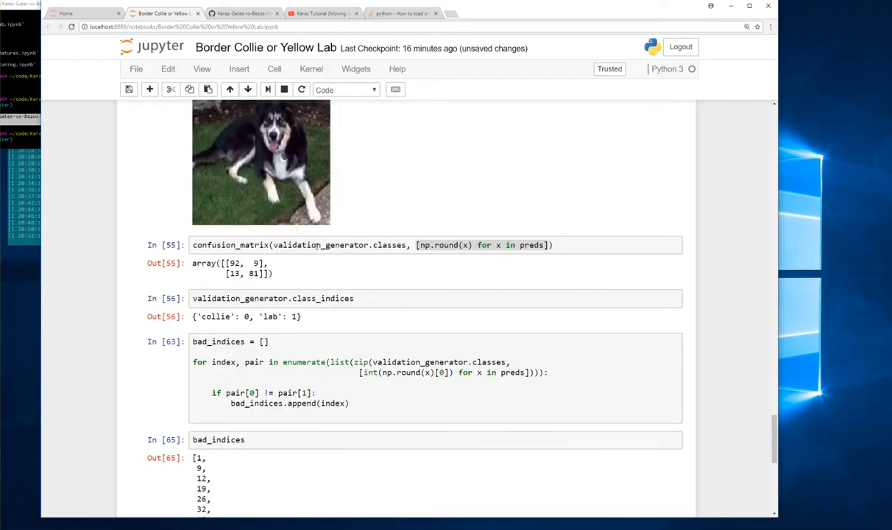
scroll(up, 3)
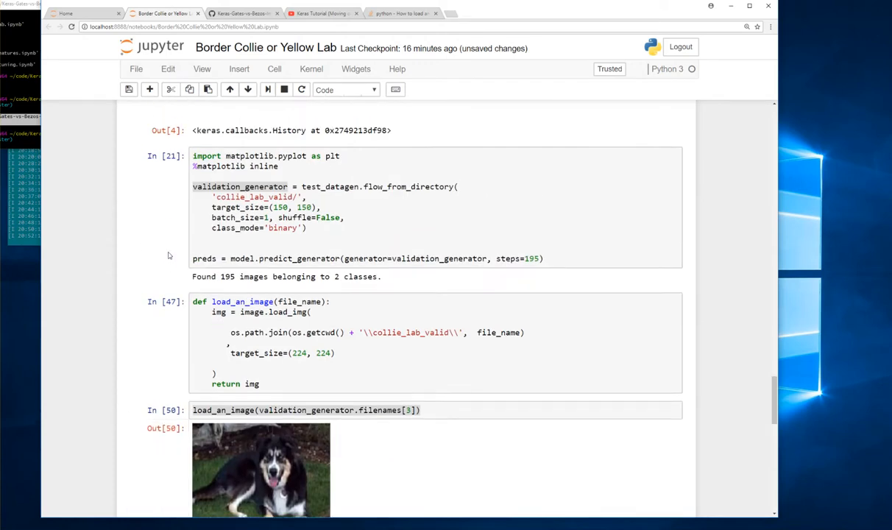
scroll(up, 3)
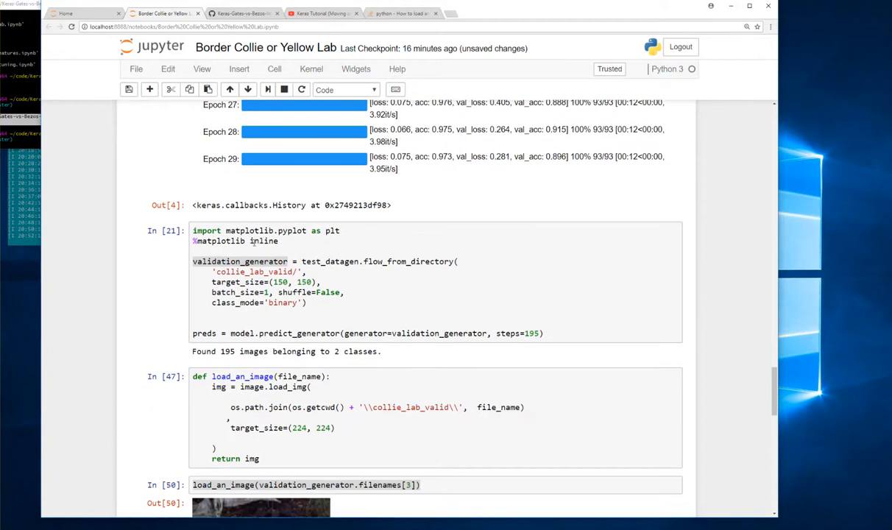
scroll(down, 3)
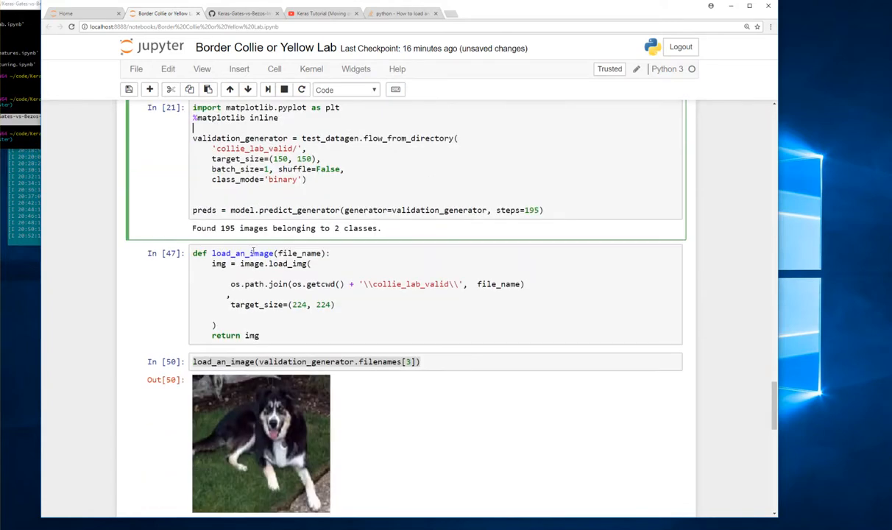
scroll(down, 3)
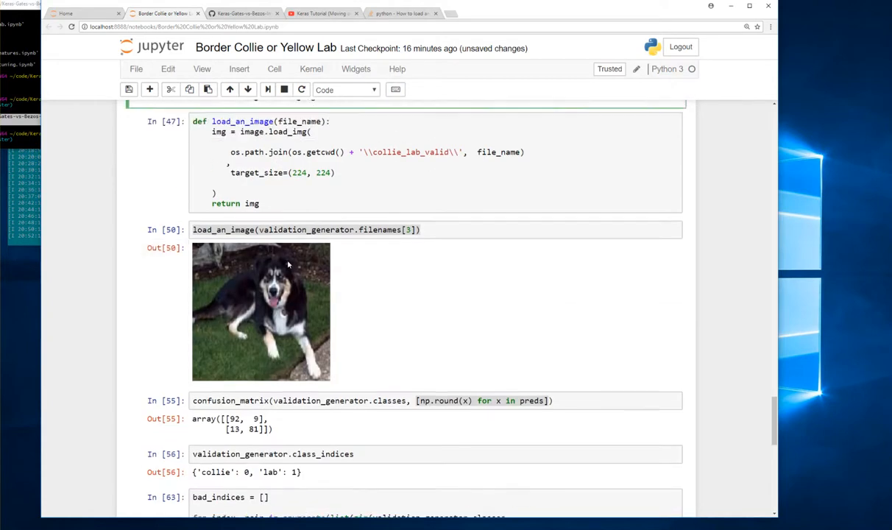
scroll(up, 3)
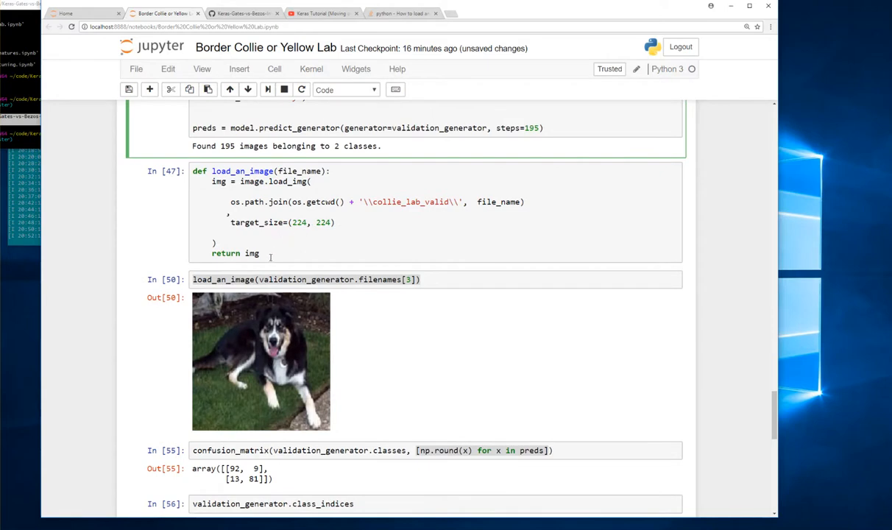
mouse_move(272, 256)
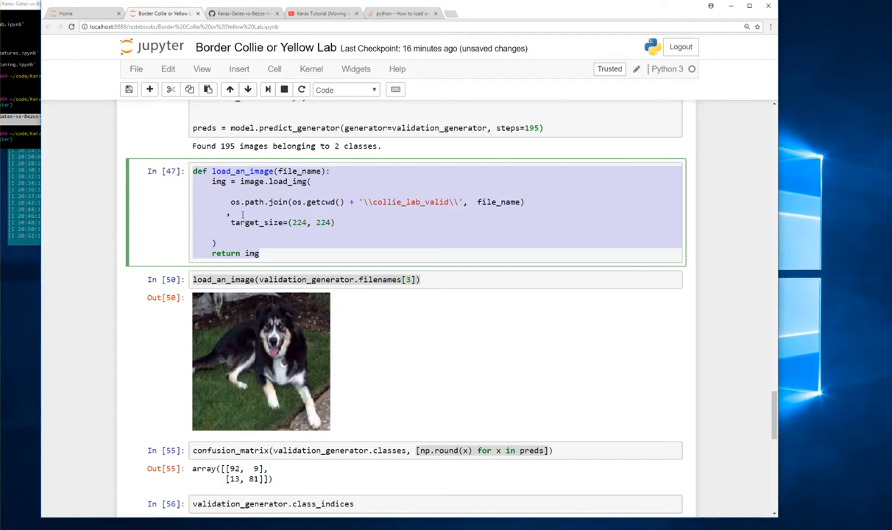
scroll(down, 3)
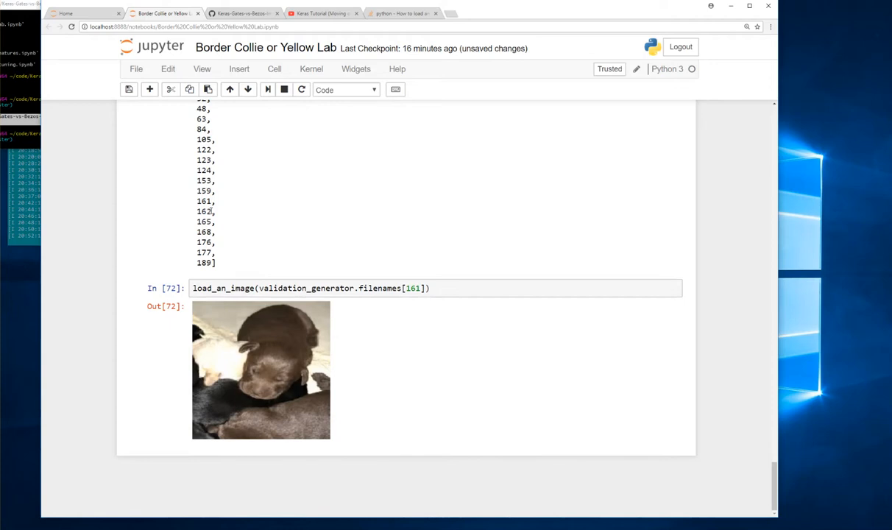
mouse_move(209, 212)
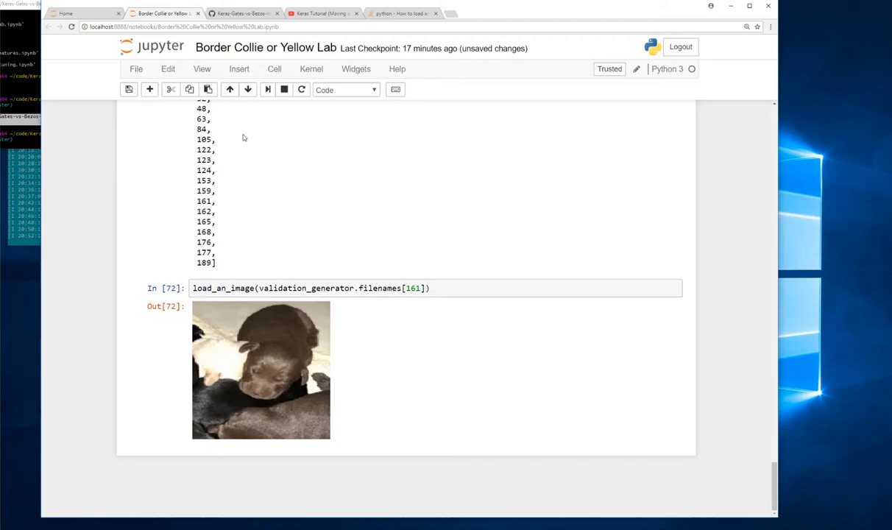
mouse_move(262, 398)
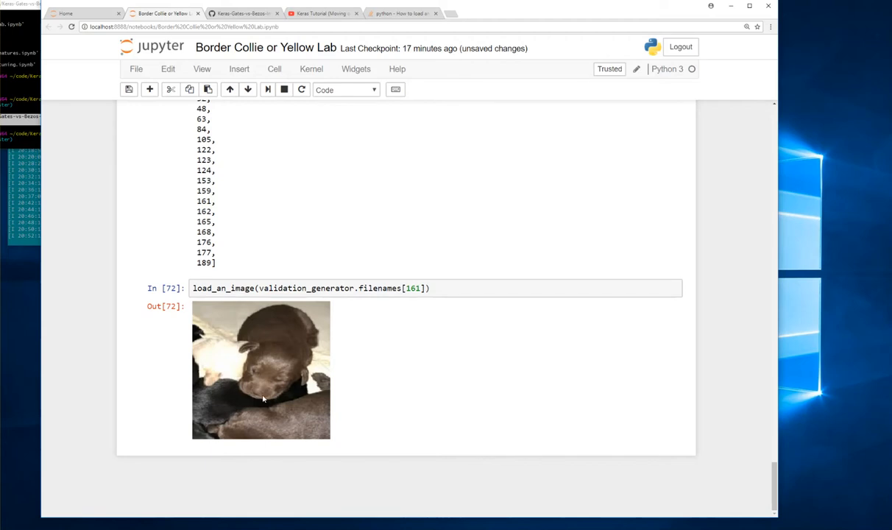